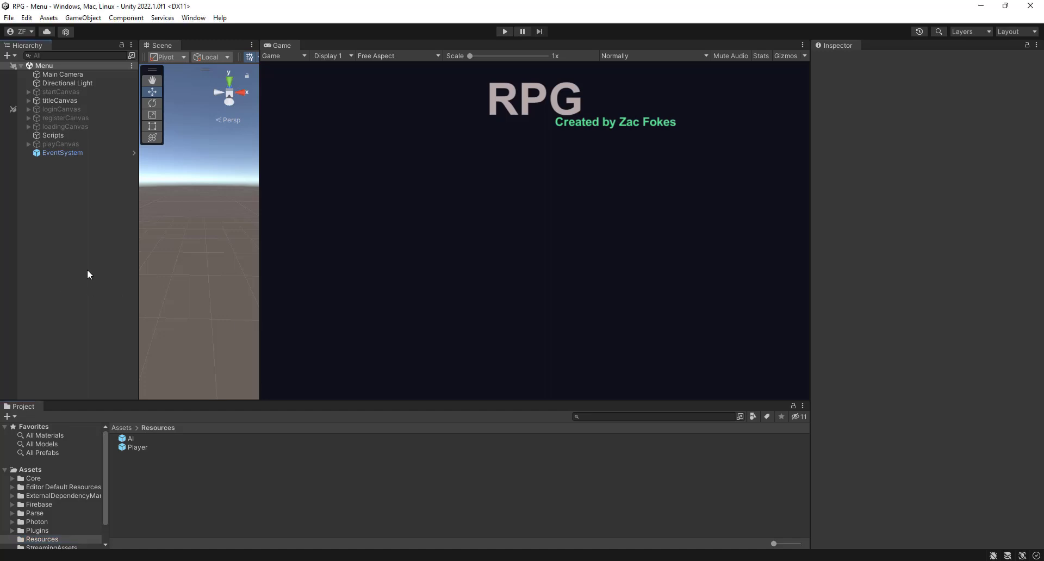
mouse_move(47, 270)
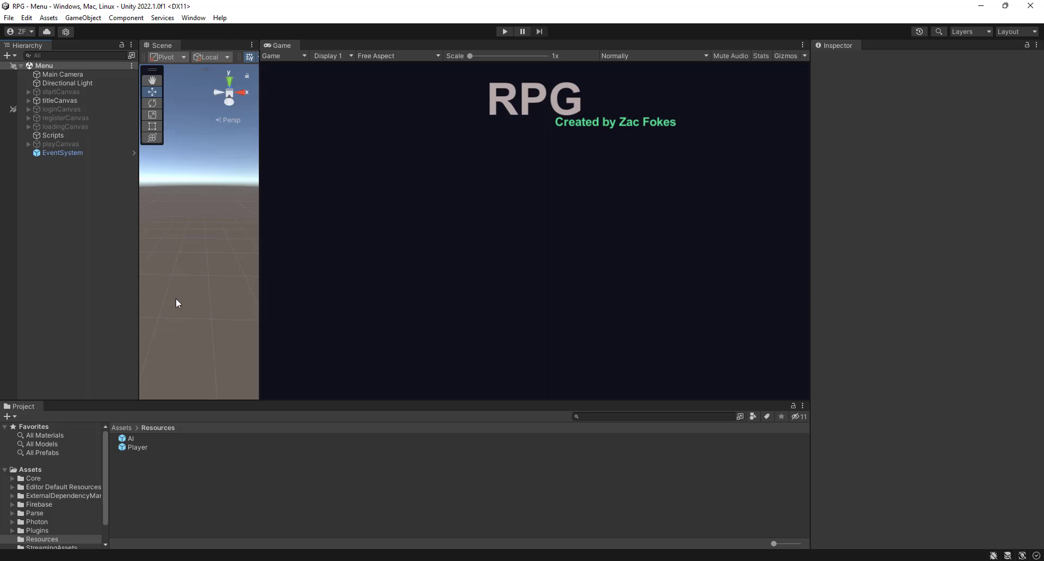
- Enable the Player's TradeCanvas so the trade window shows, then select its acceptUI message
left_click(138, 447)
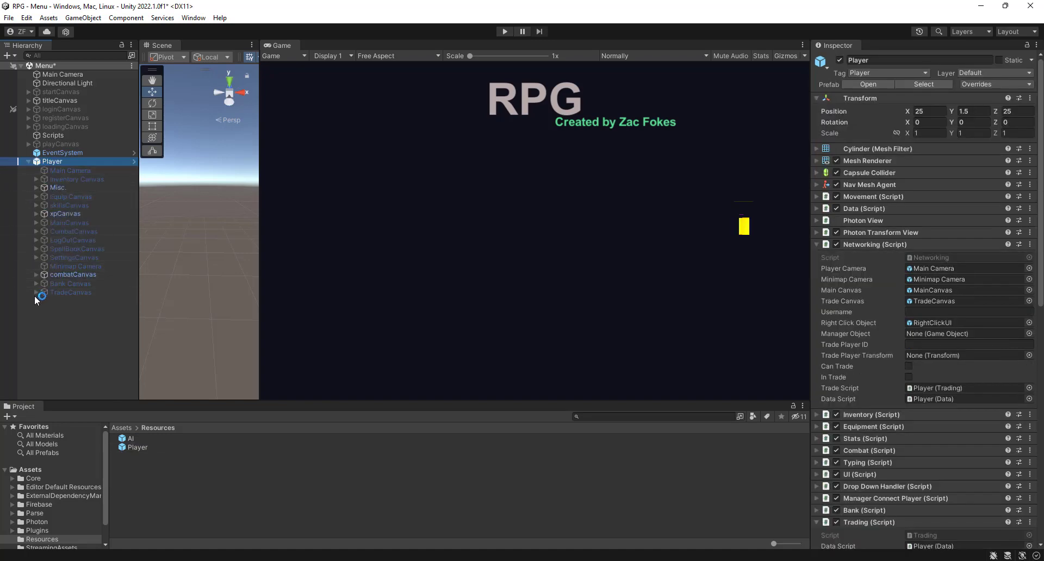
left_click(36, 292)
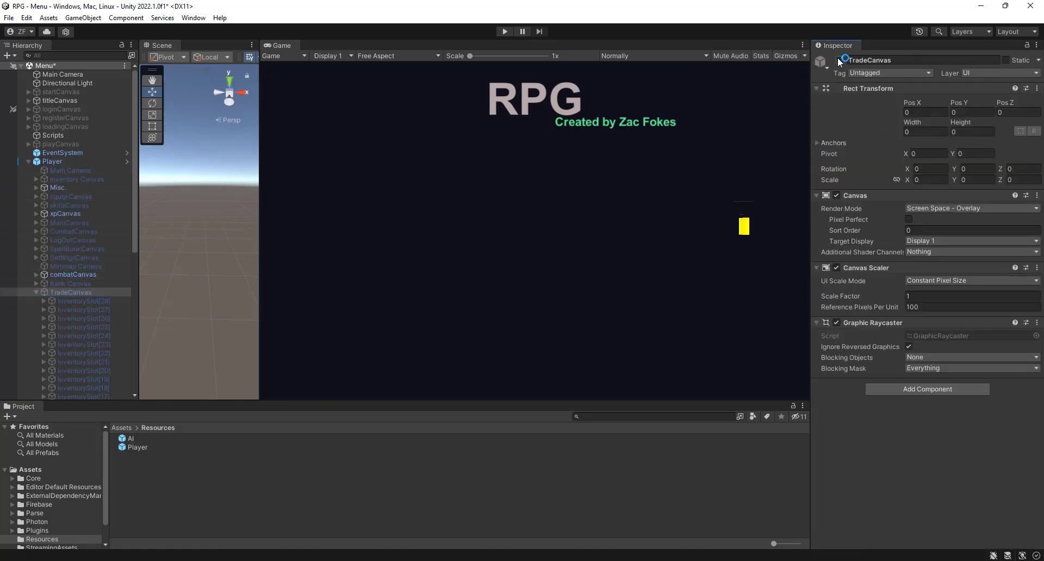
left_click(838, 60)
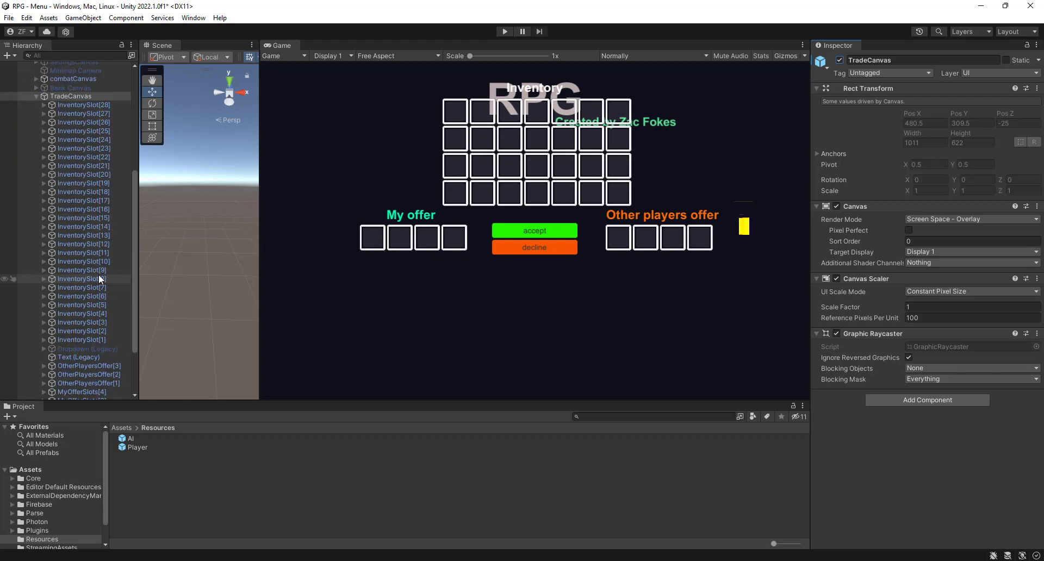
left_click(71, 396)
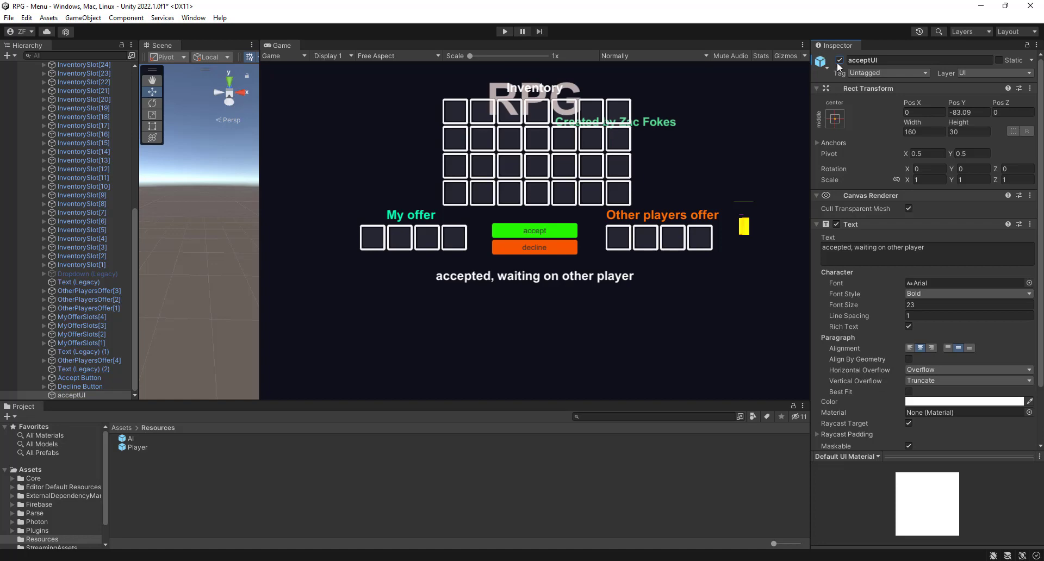
- Duplicate acceptUI as otherplayerAcceptedUI reading 'Other player has accepted!', with acceptUI hidden
left_click(70, 395)
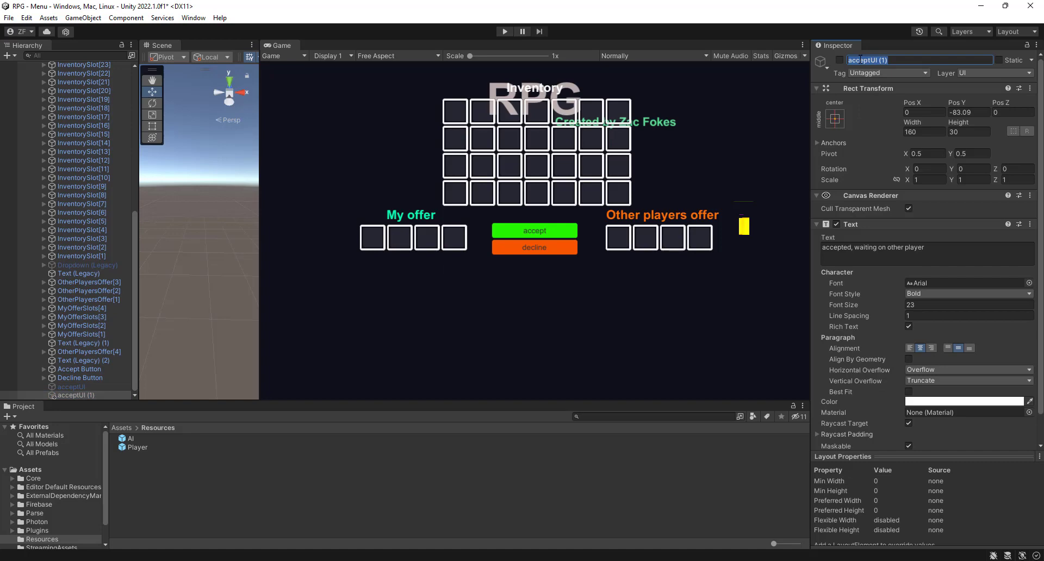
type("othirpaly")
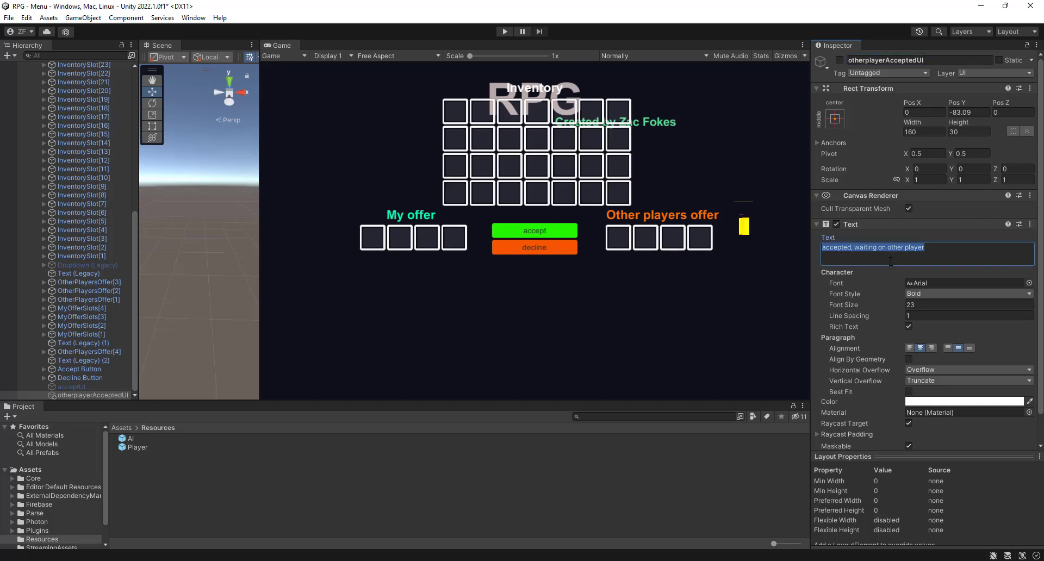
type("Other pl")
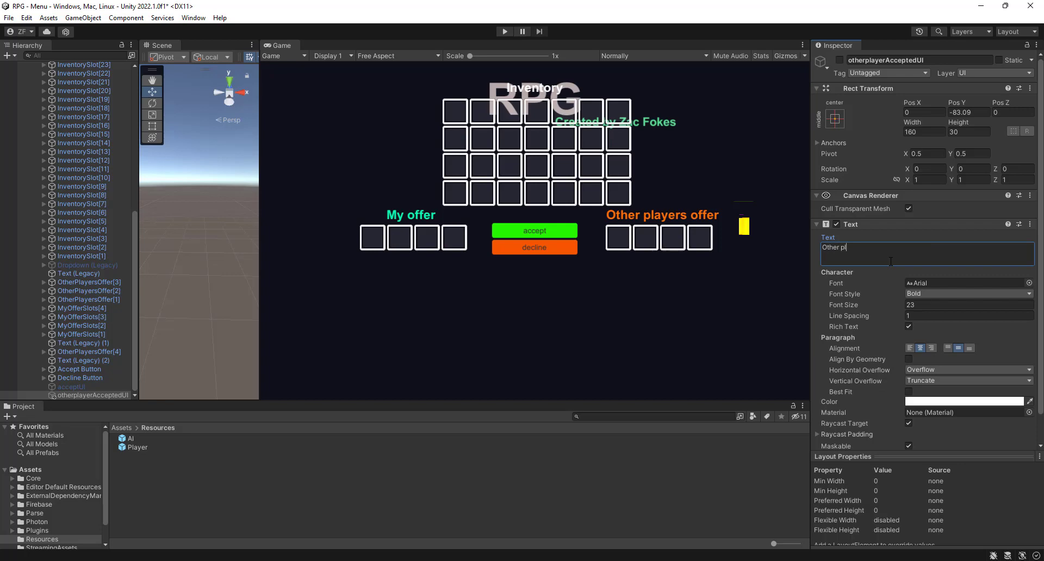
type("ayer has accepted!")
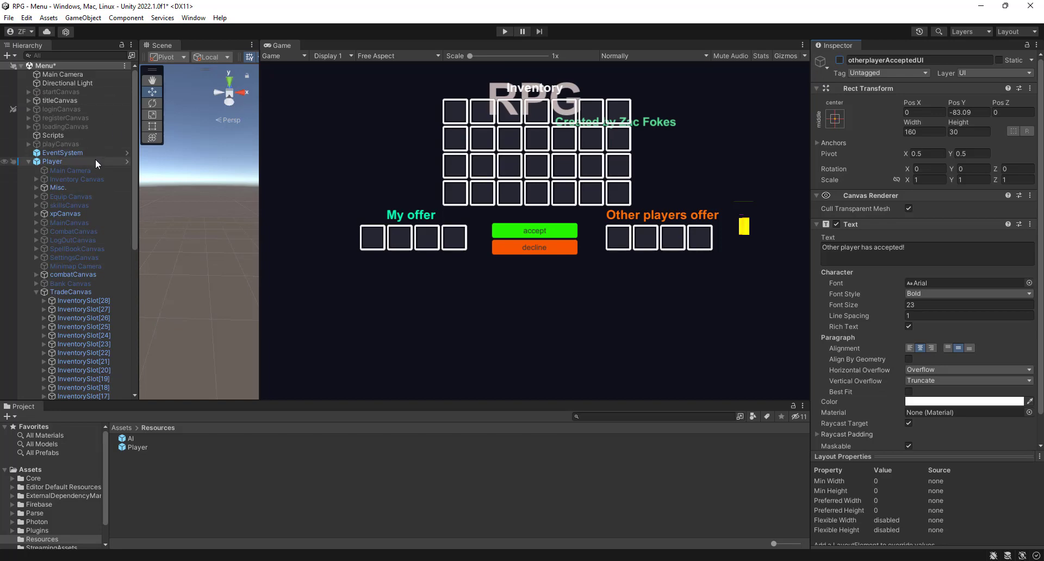
- Reselect Player and load the Networking script into Visual Studio from the Project panel
left_click(52, 161)
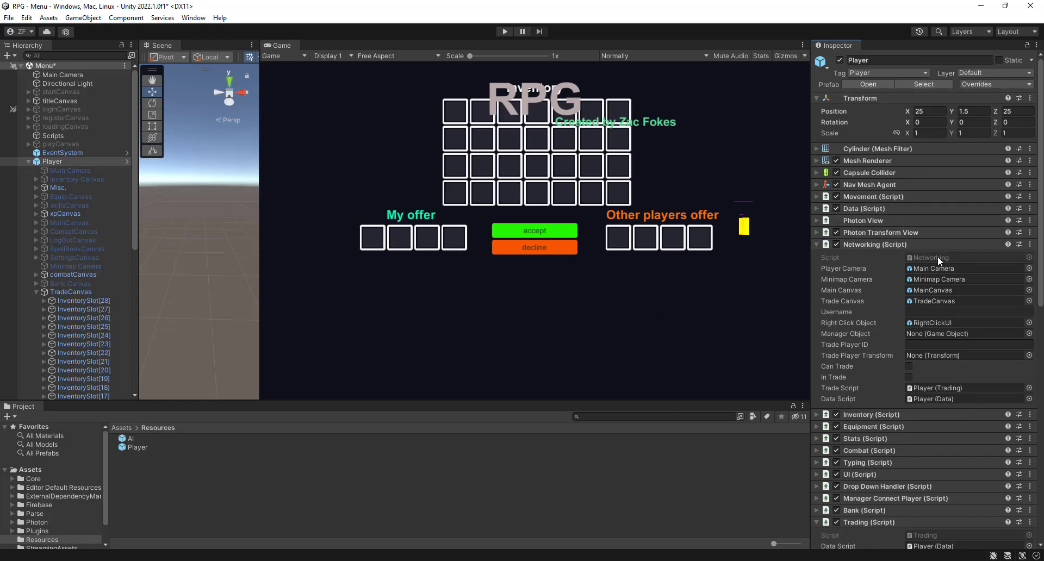
left_click(145, 487)
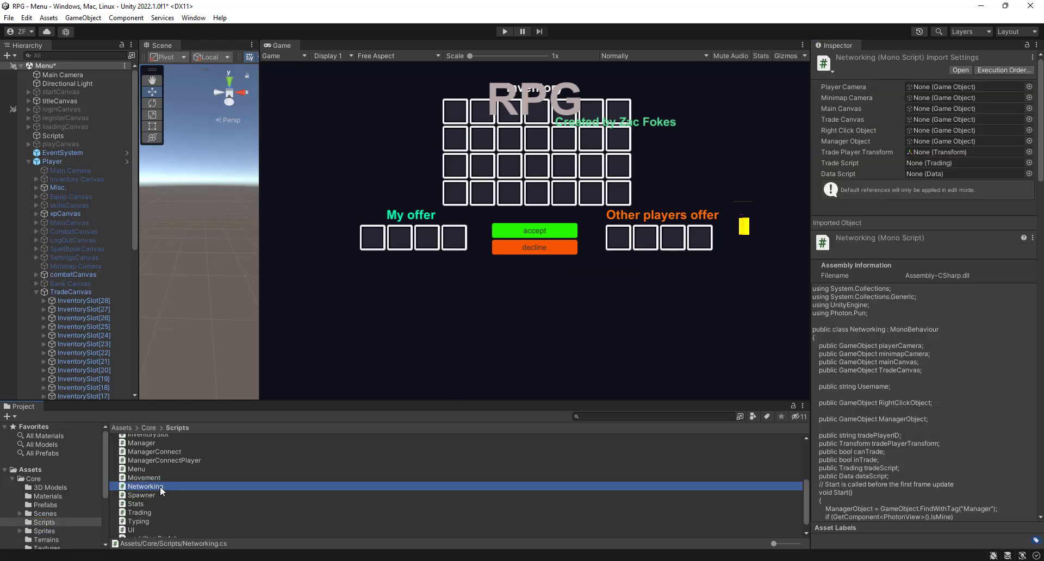
double_click(144, 487)
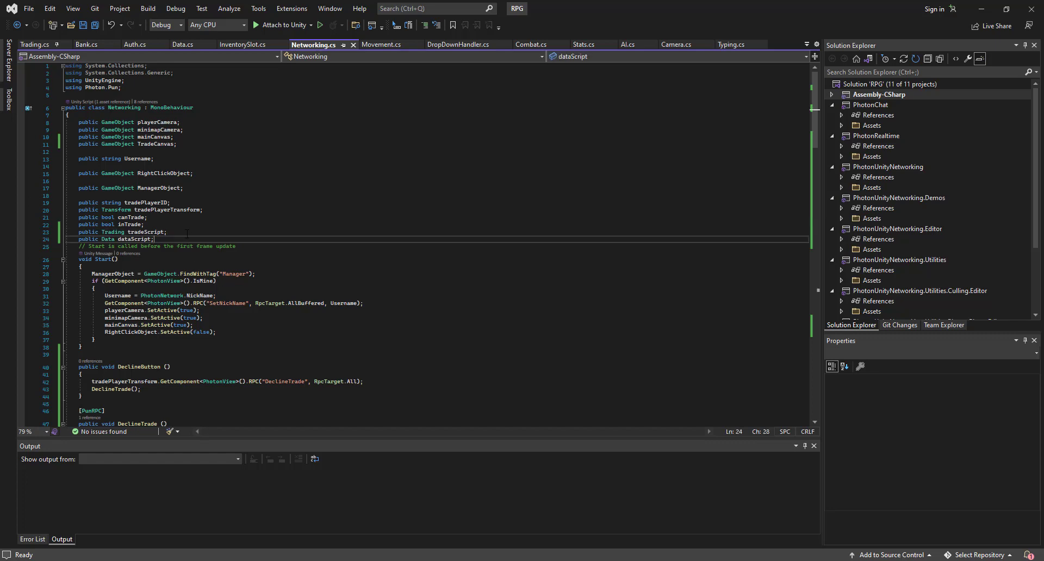
- Declare public bool accept, otheraccept fields in Networking.cs
type("public bo")
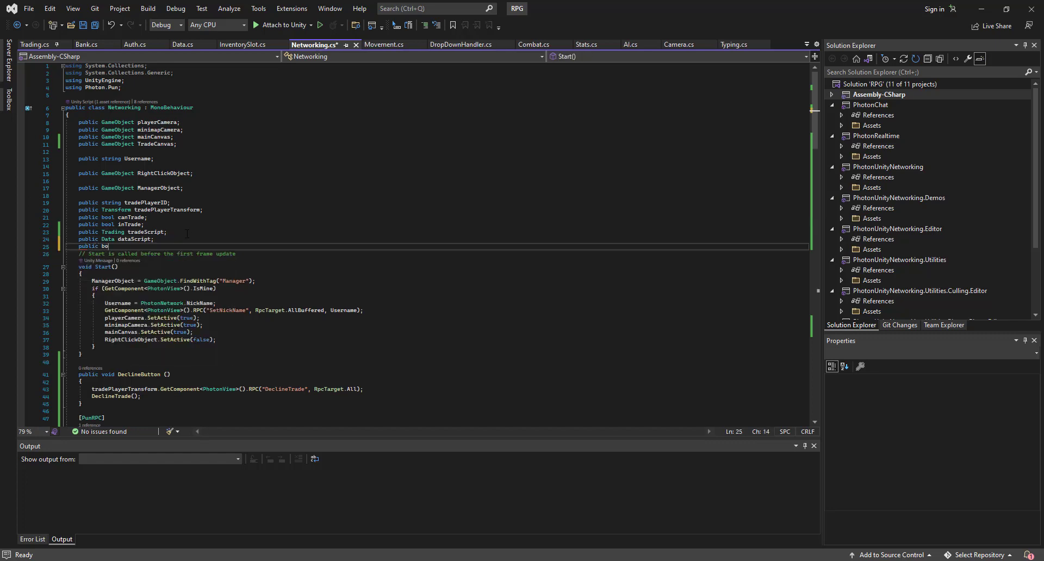
type("ol")
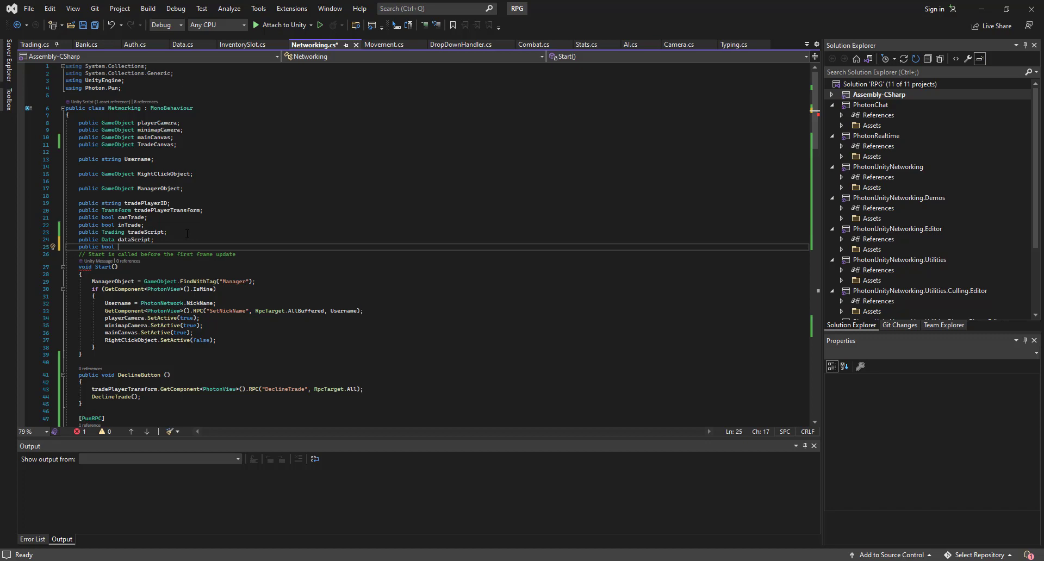
type("accept;")
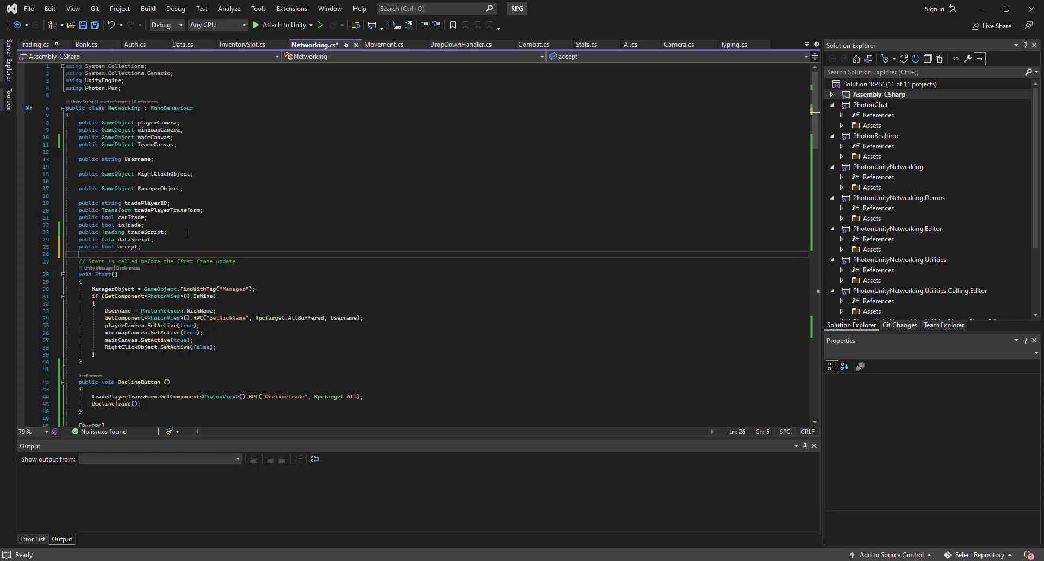
type("reject;")
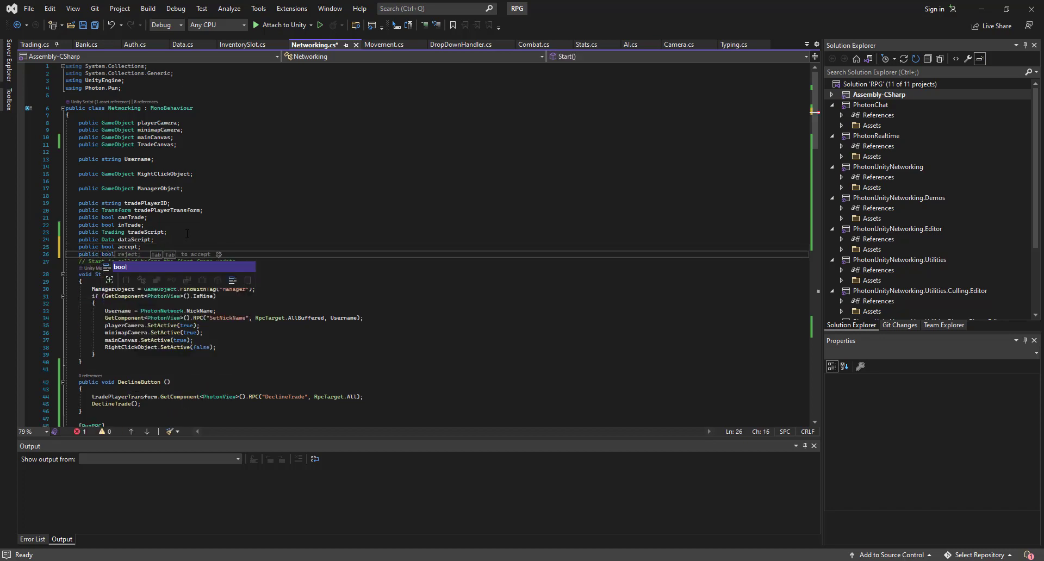
type("othj")
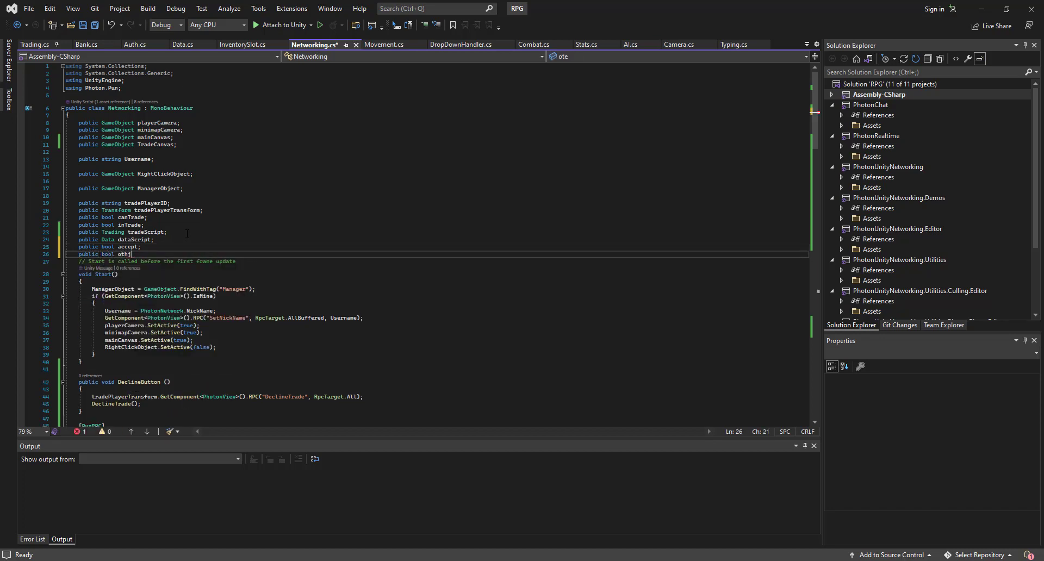
key("BackSpace")
type("eraccept")
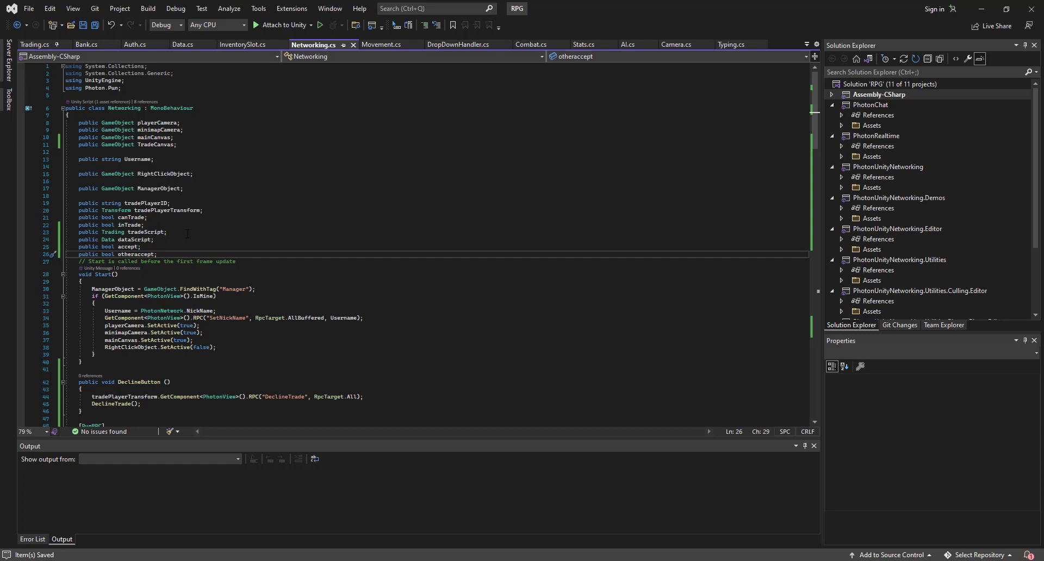
mouse_move(309, 189)
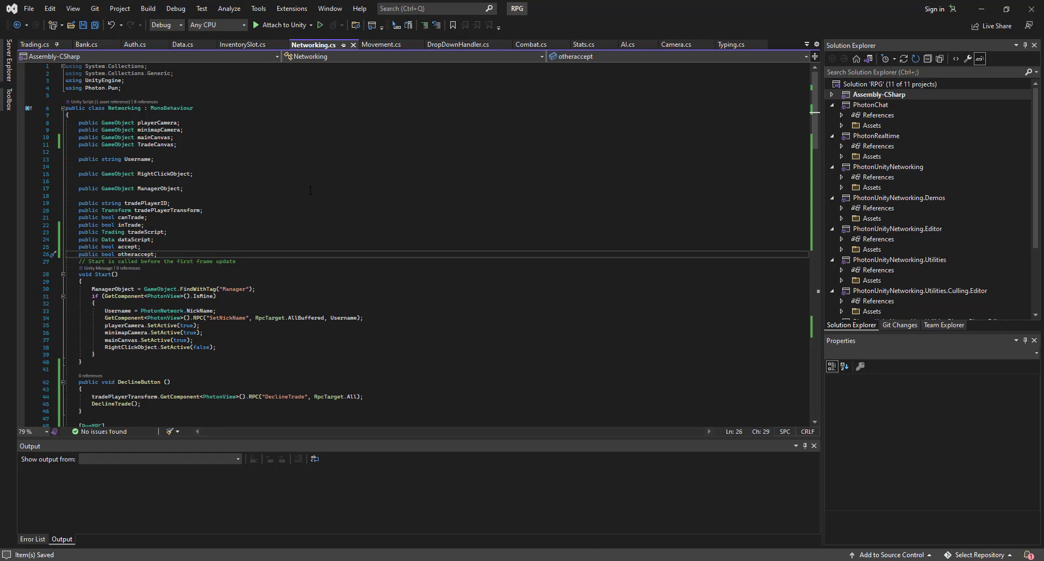
- Declare public GameObject acceptui, otheracceptui fields in Networking.cs
scroll("down", 3)
type("public GameObject accept")
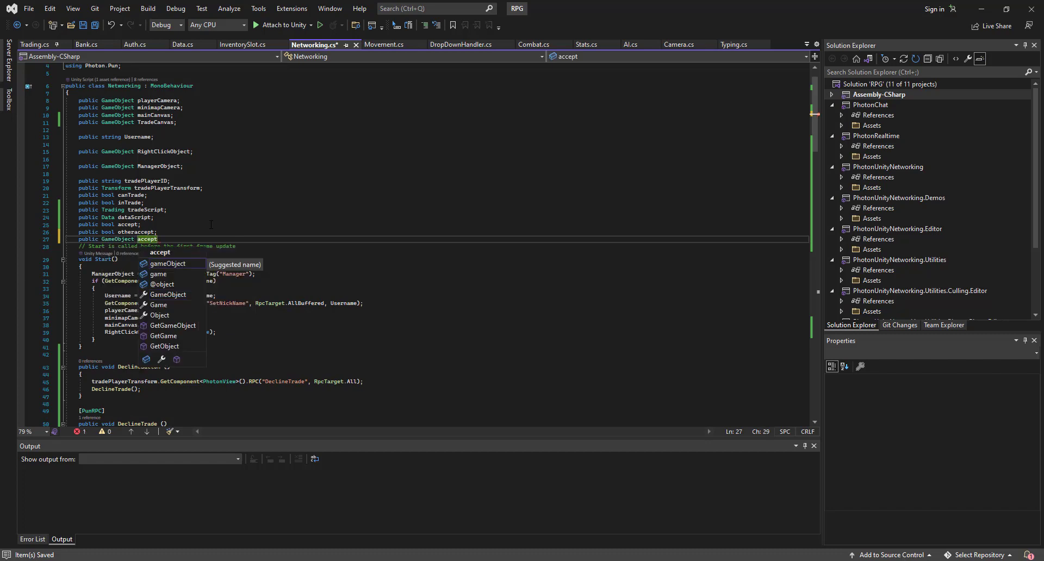
type("ui;")
type("public GameObject")
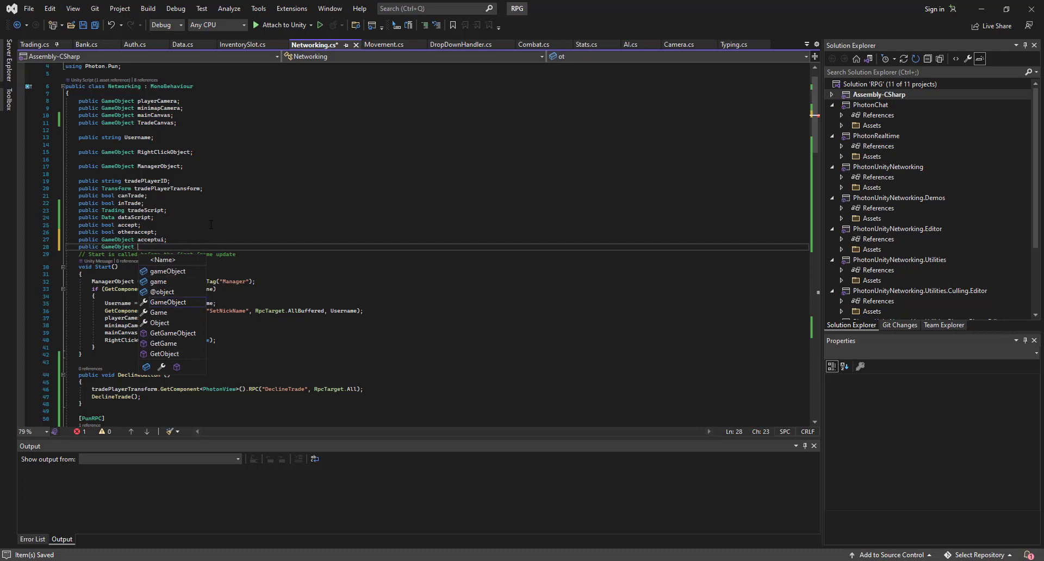
type("othera")
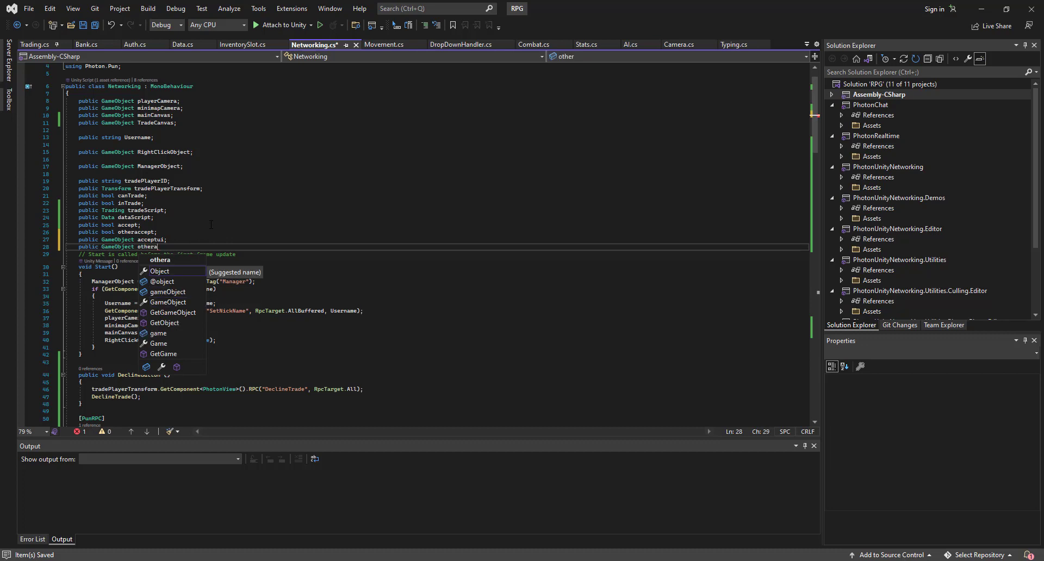
type("cceptui;")
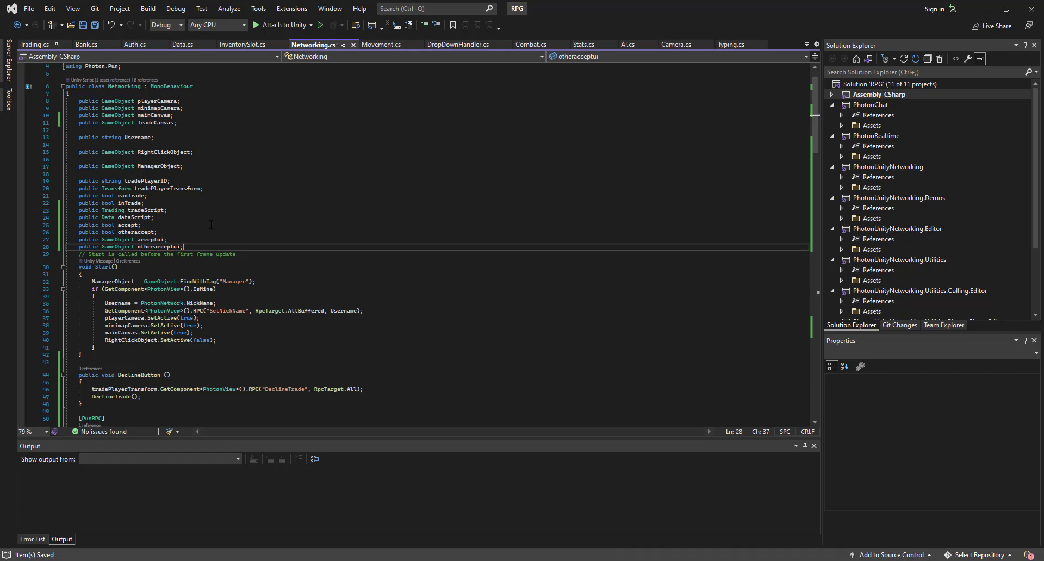
scroll("down", 3)
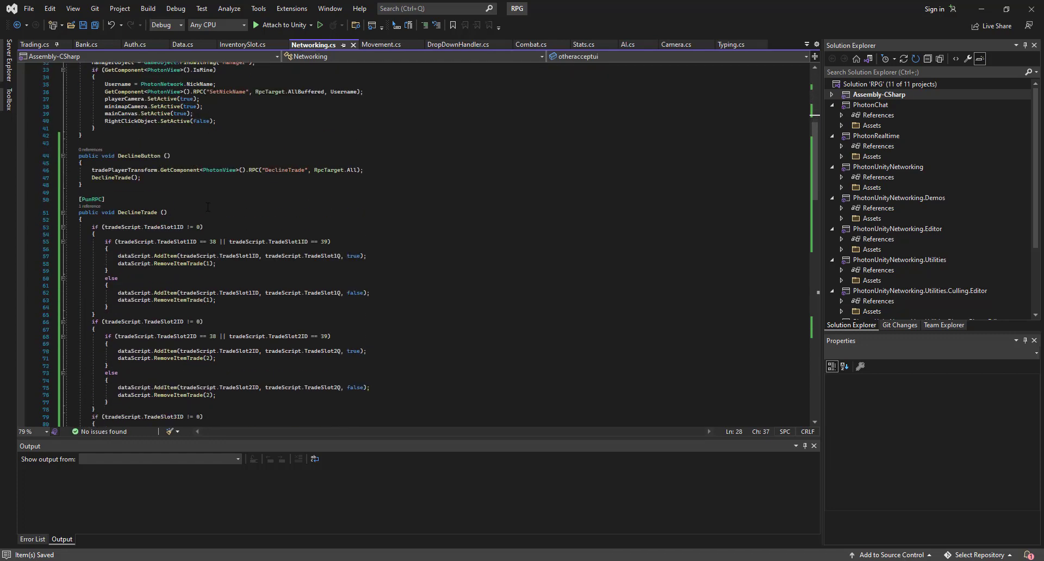
scroll("down", 3)
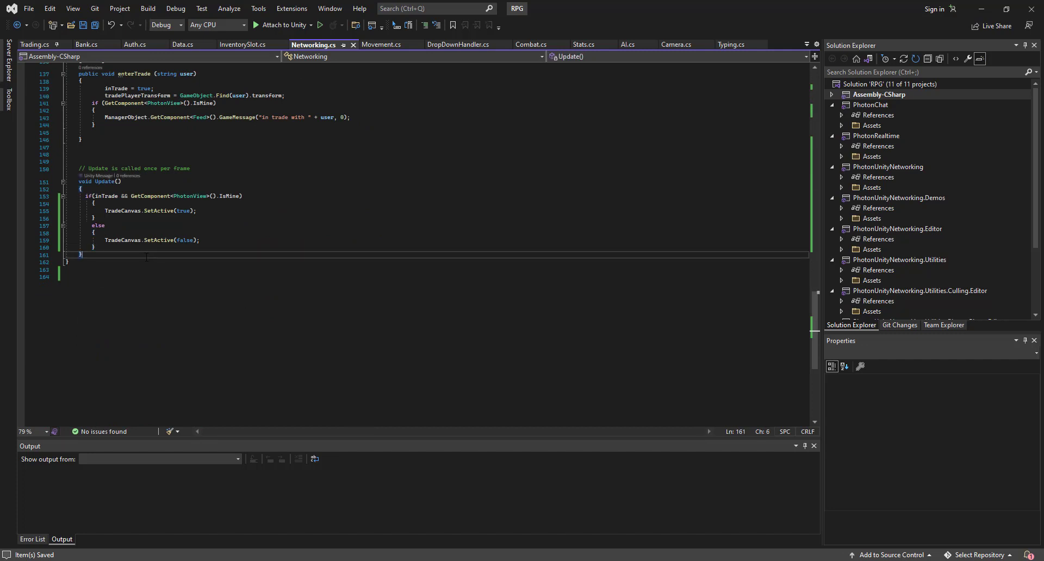
- Add an if (accept) block in Update that shows acceptui when accept is true
type("if(a)")
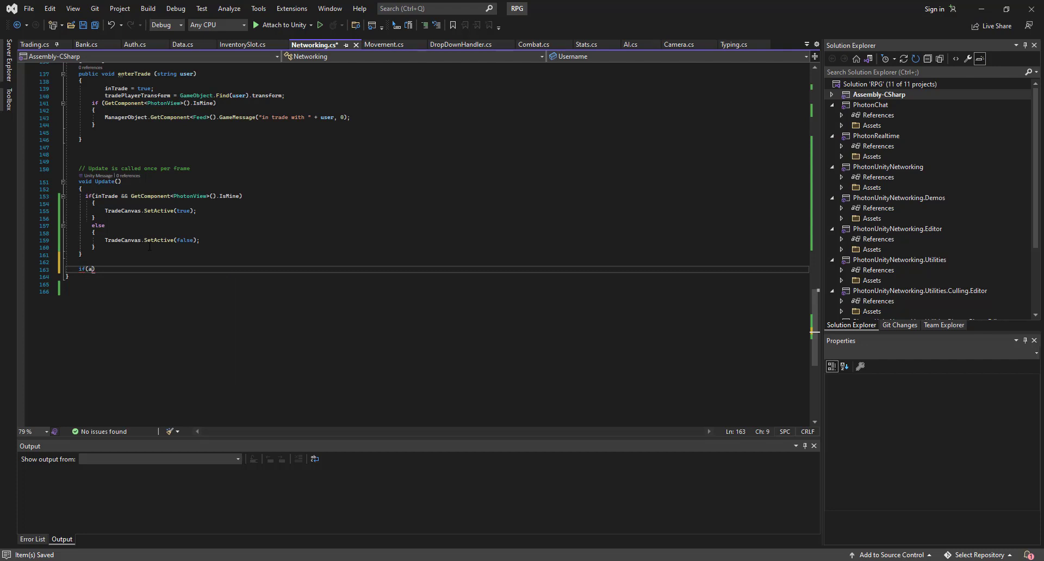
type("ccept){")
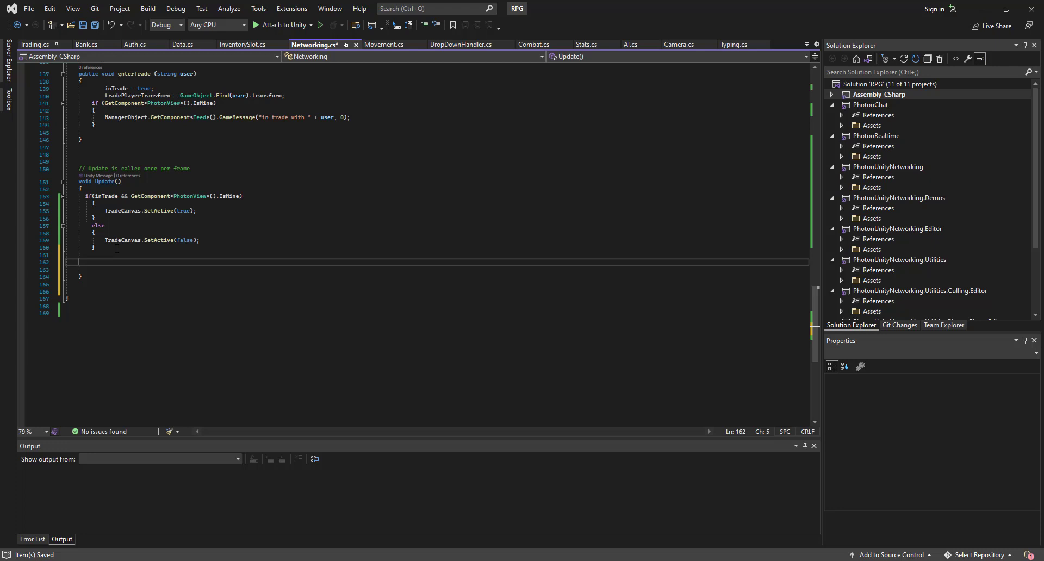
type("if(accept)")
type("acceptui.")
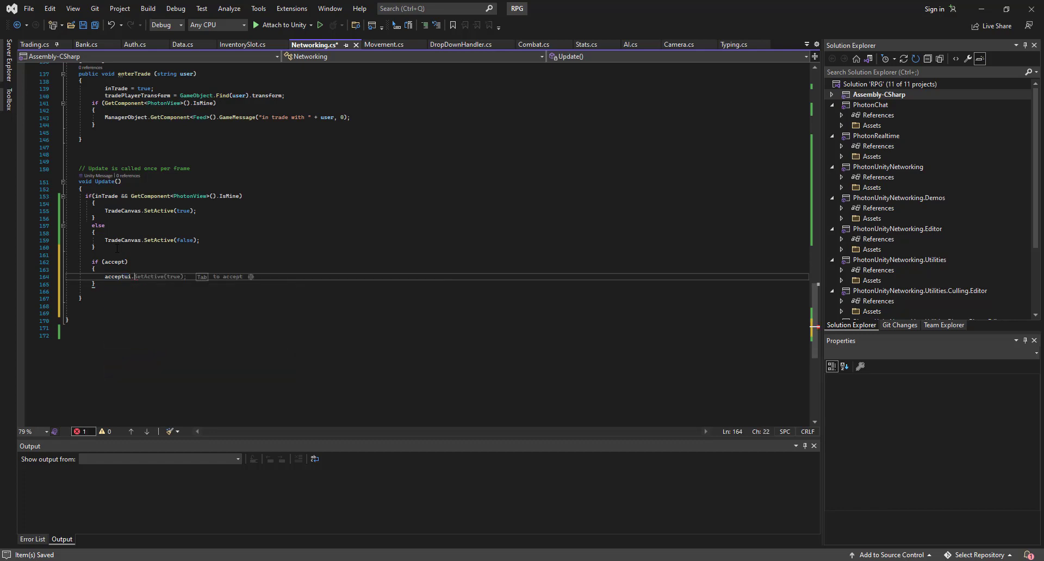
double_click(148, 276)
type("SetActive(true);")
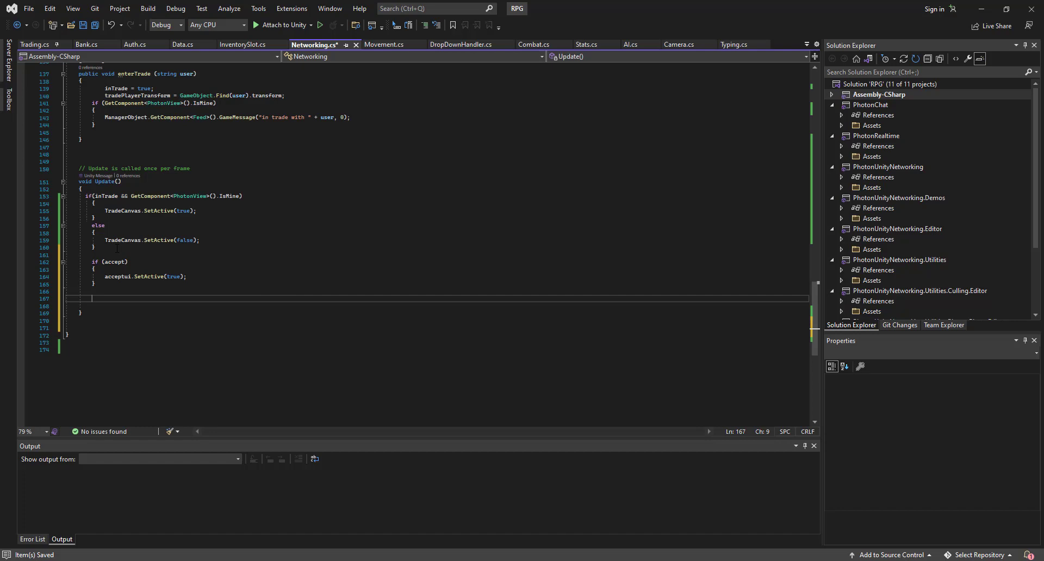
type("if")
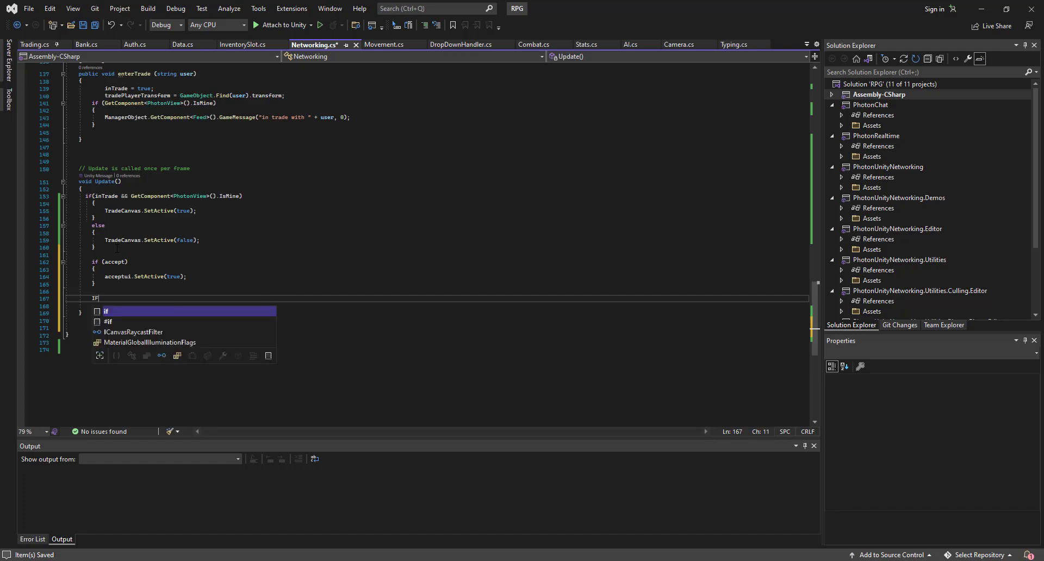
type("(")
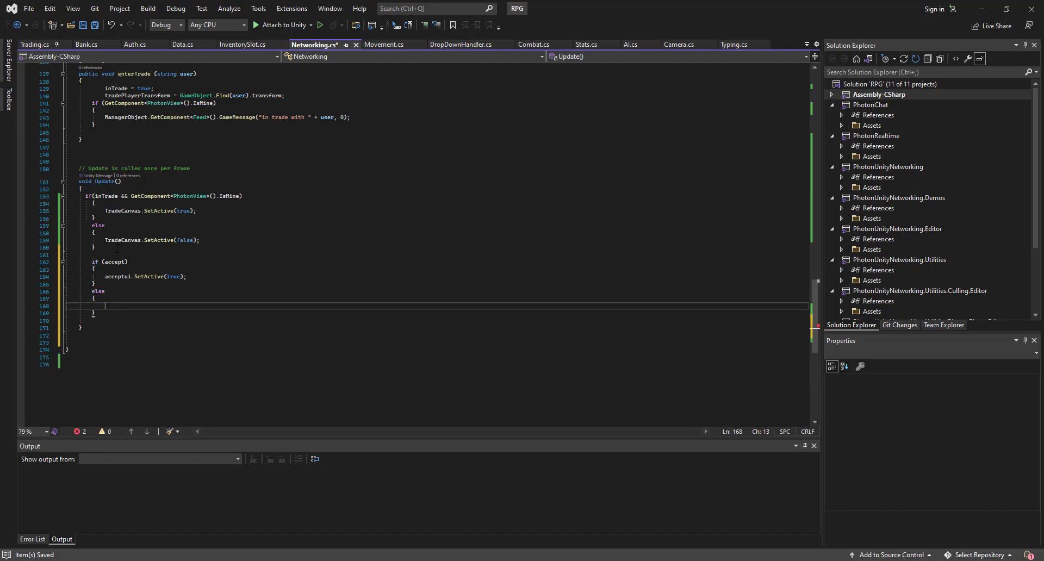
- Add the else acceptui.SetActive(false) branch and begin the matching if (otheraccept) block
type("ACE")
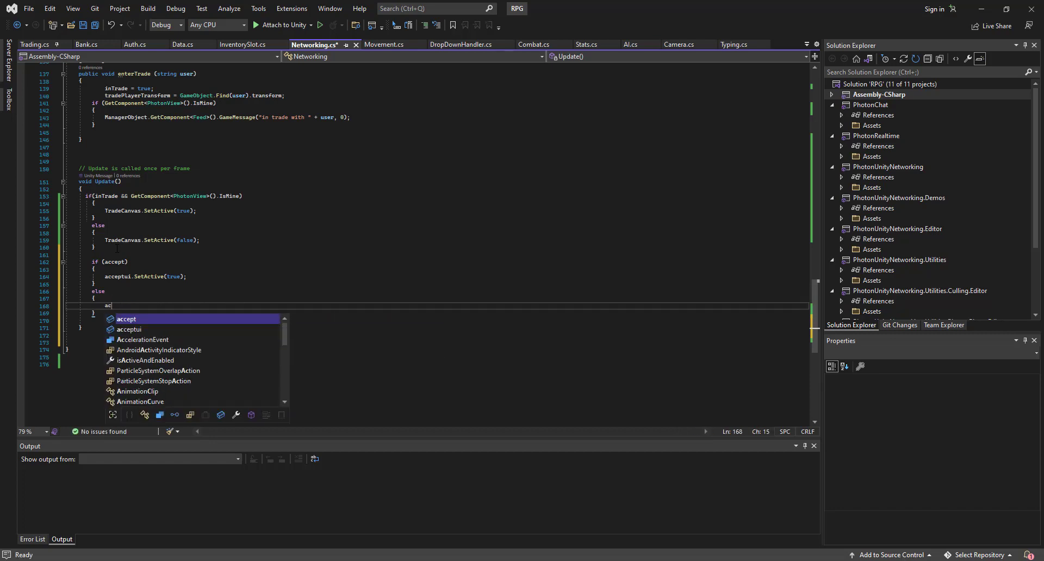
type("cceptui")
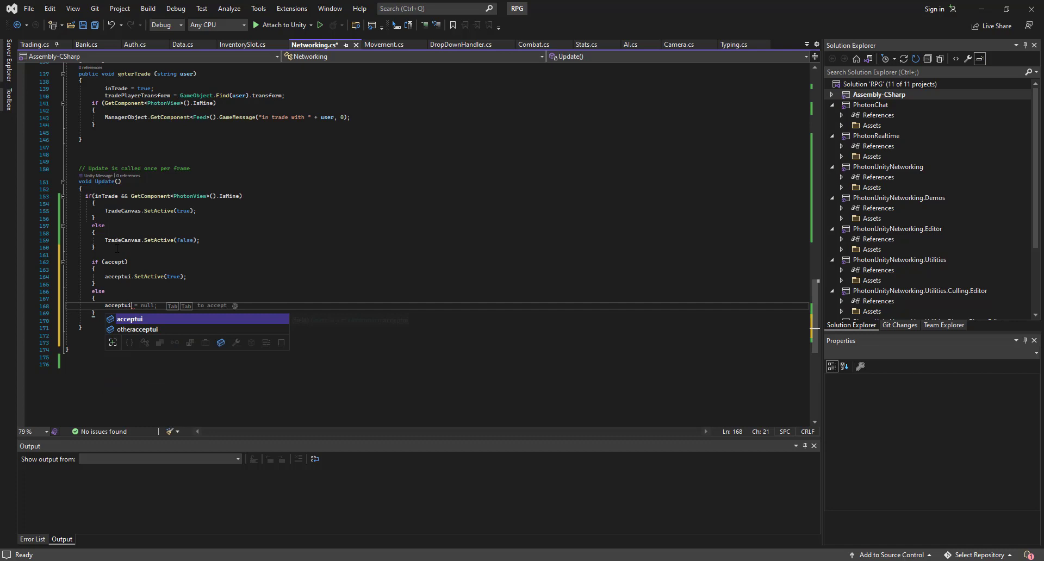
type(".SetActivew(")
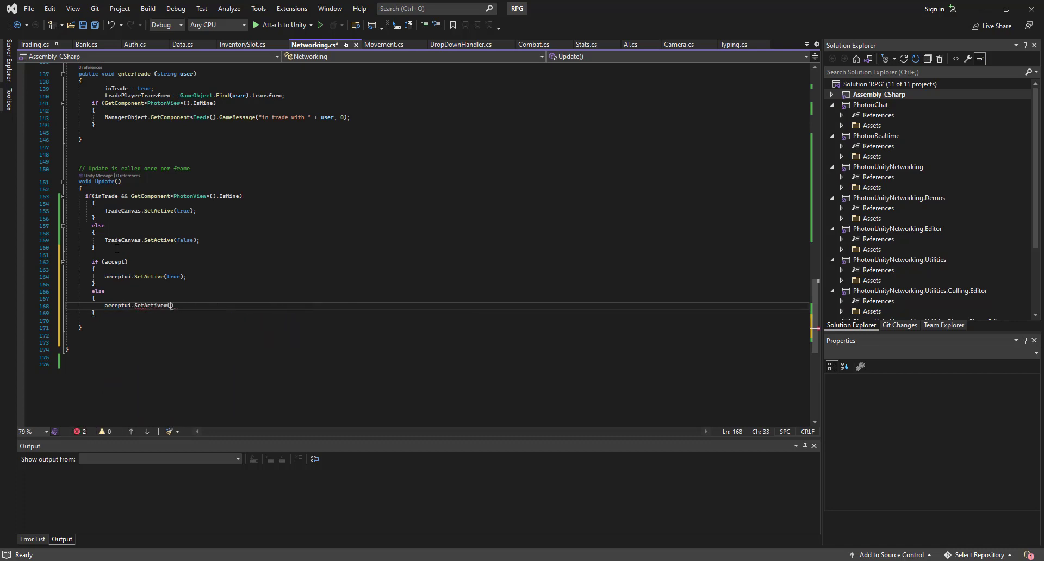
key("Backspace")
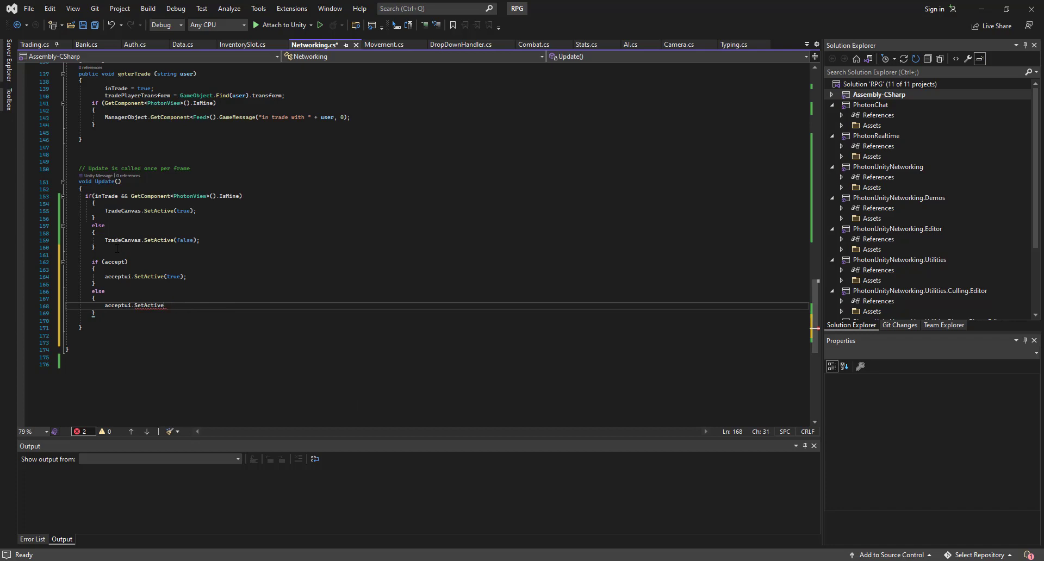
type("(false);")
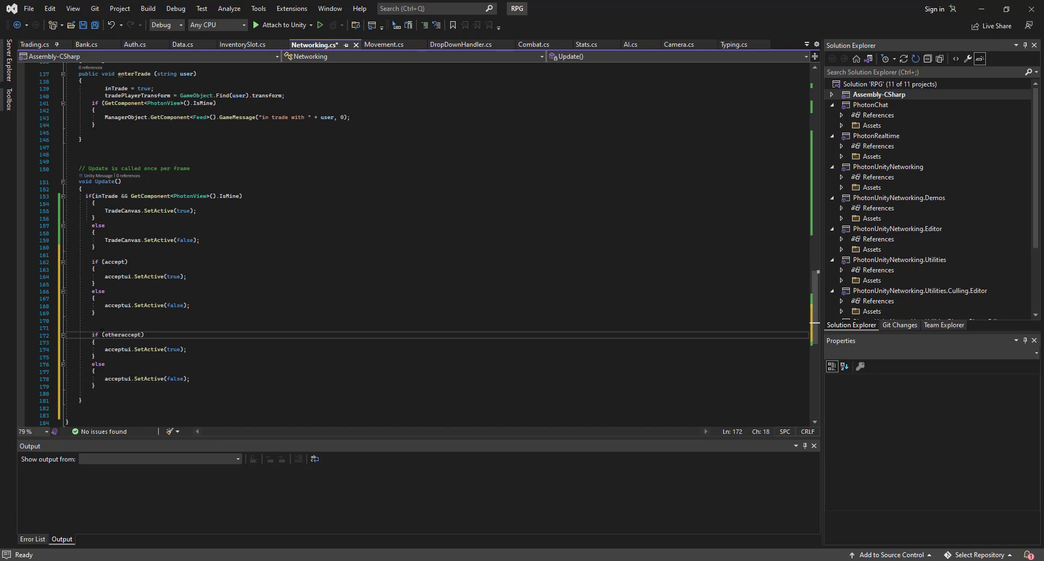
double_click(122, 334)
type("other")
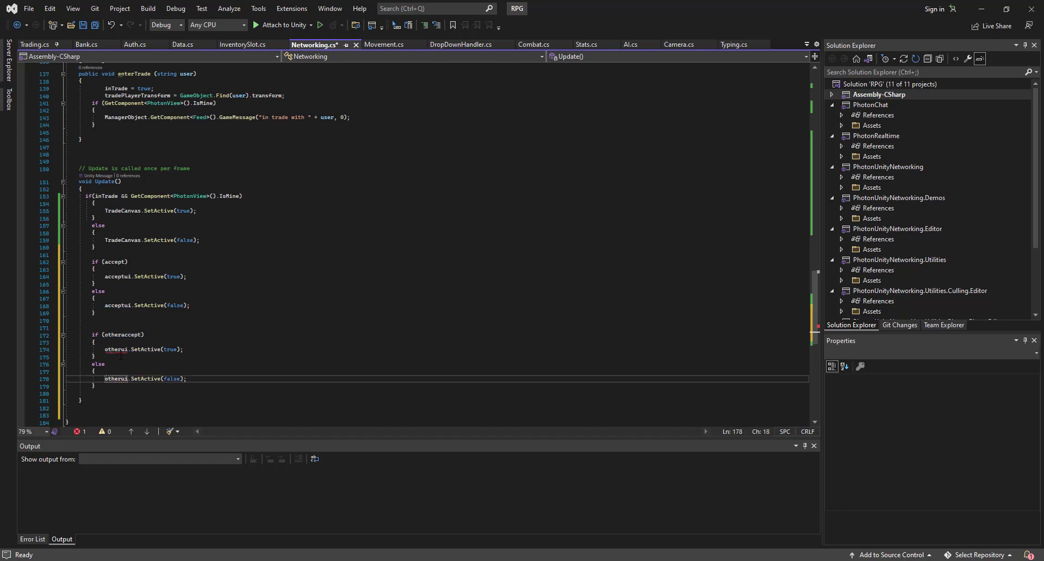
mouse_move(116, 350)
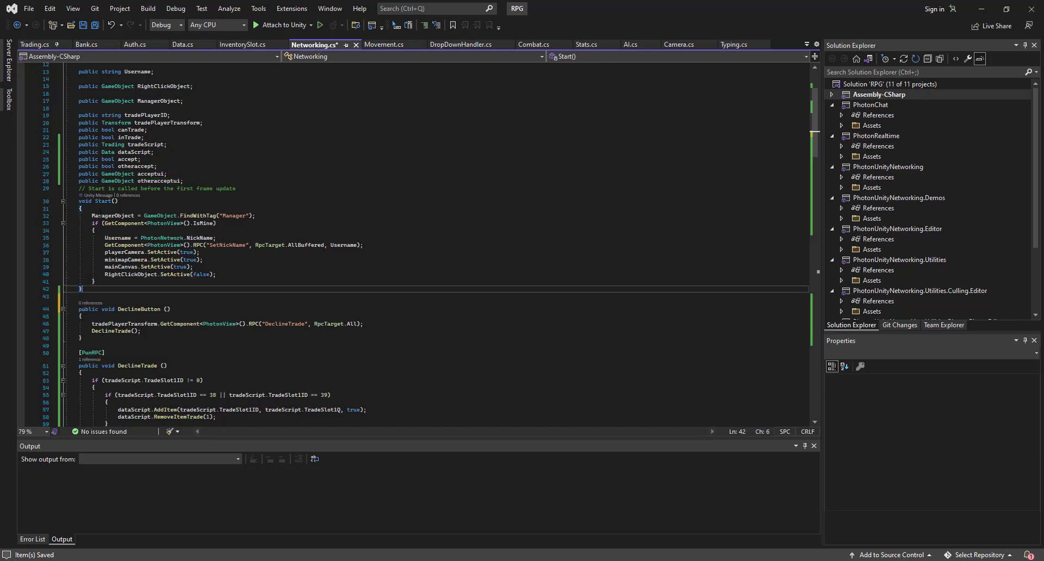
- Write public void AcceptButton() with an empty if (!otheraccept) block and a [PunRPC] attribute after it
type("public void")
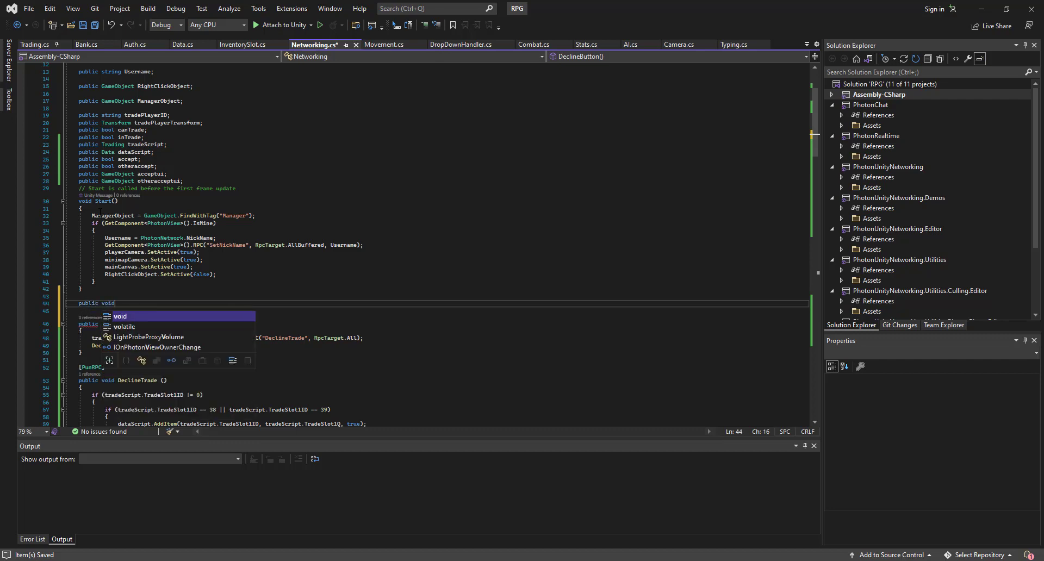
type("AcceptButton")
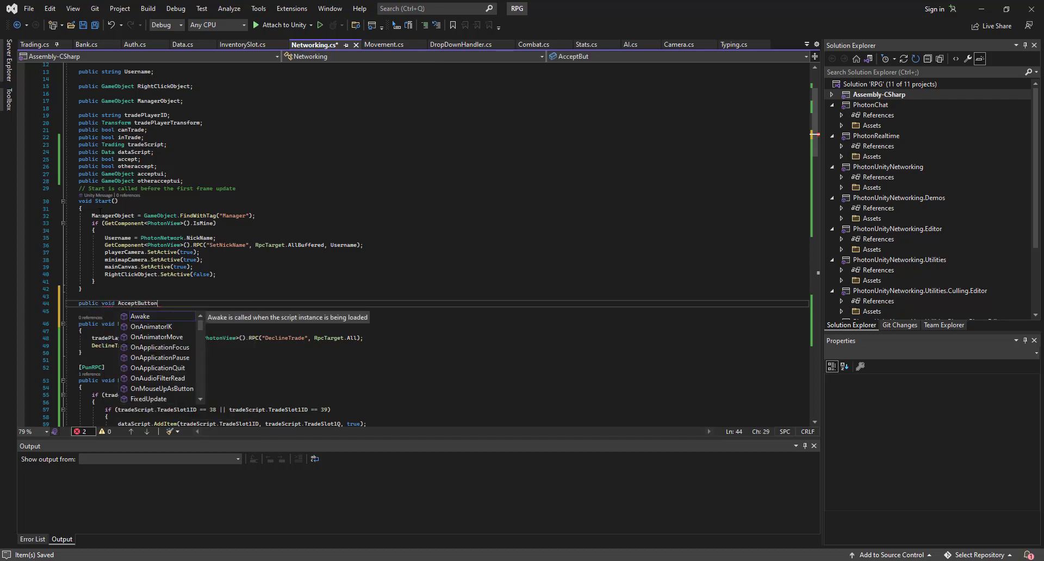
type("()")
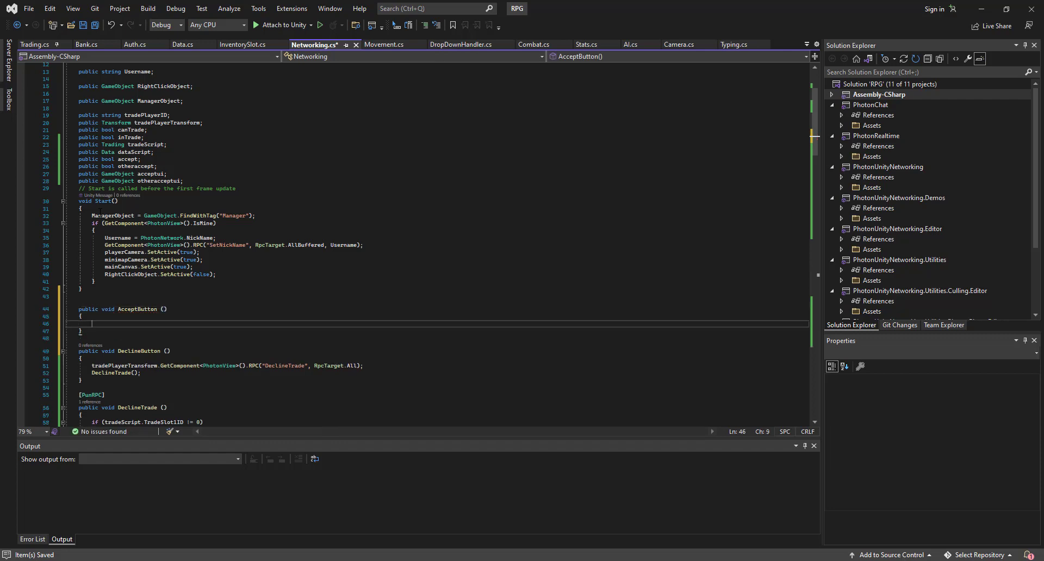
type("if(!othera")
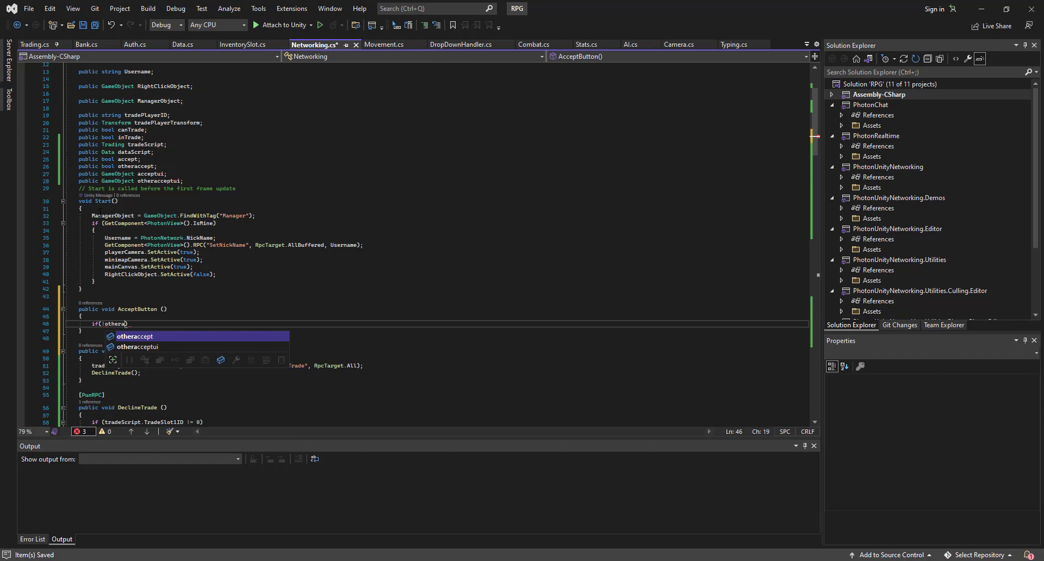
key("tab")
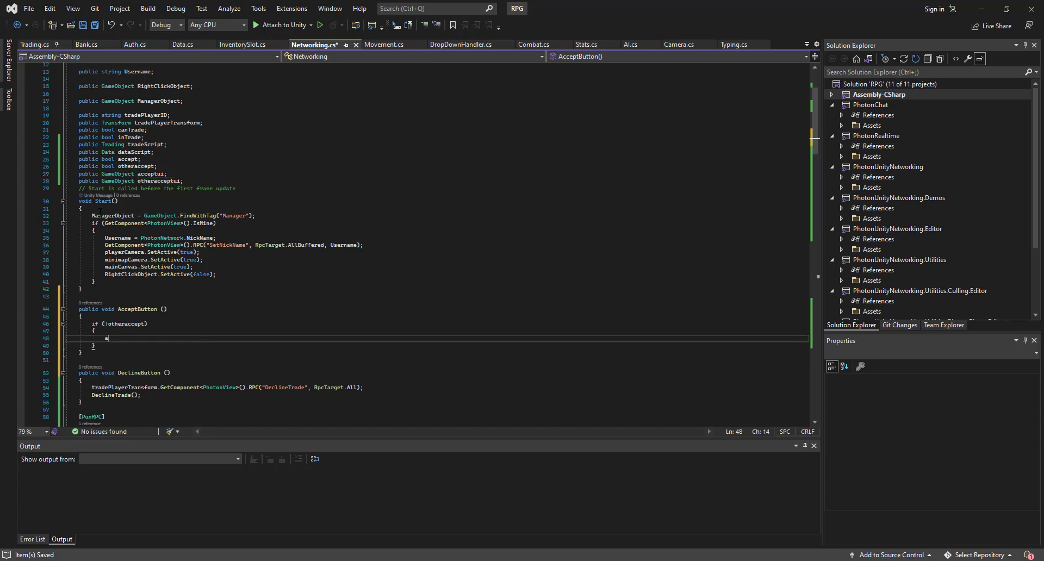
type("accept")
type("[PunRPC")
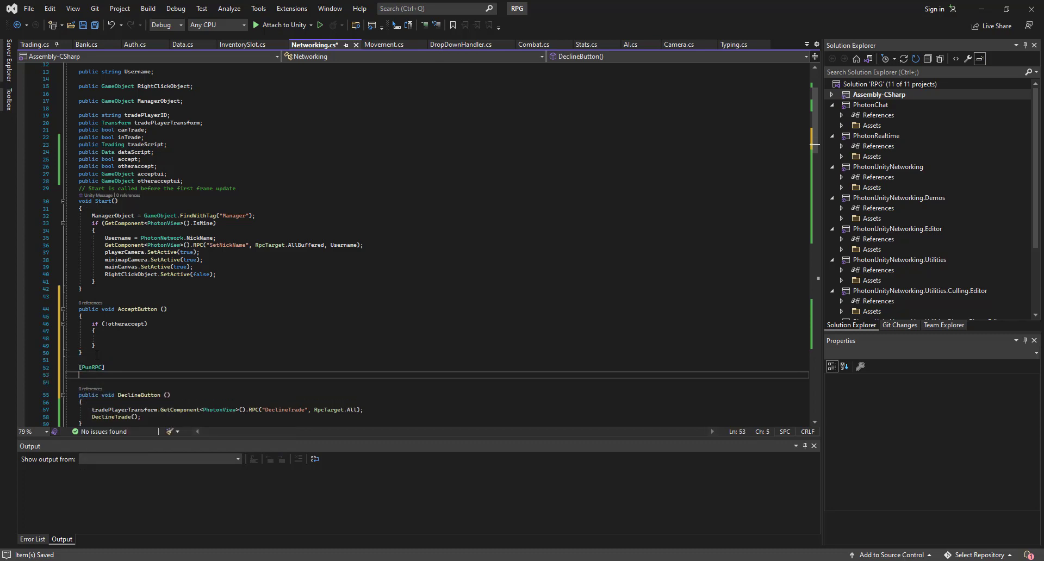
- Write the [PunRPC] ACCEPT() method setting accept = true and save Networking.cs
type("public void")
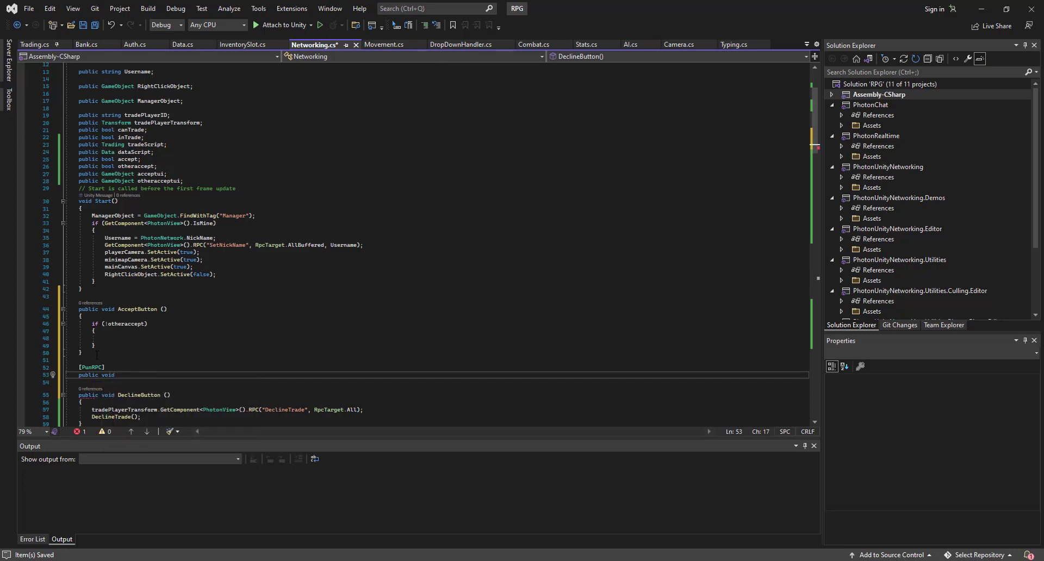
type("ACCEPT")
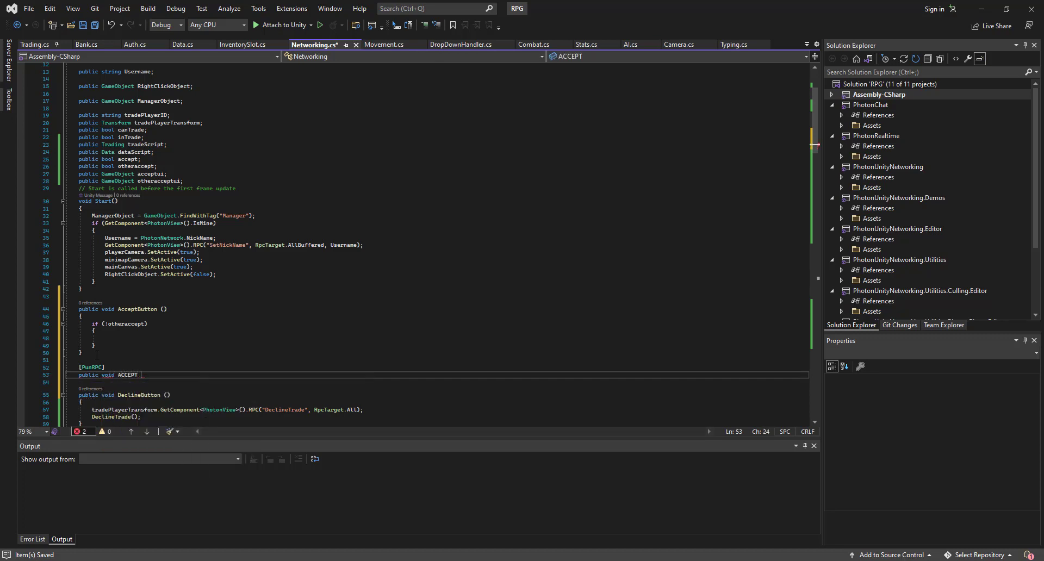
type("()")
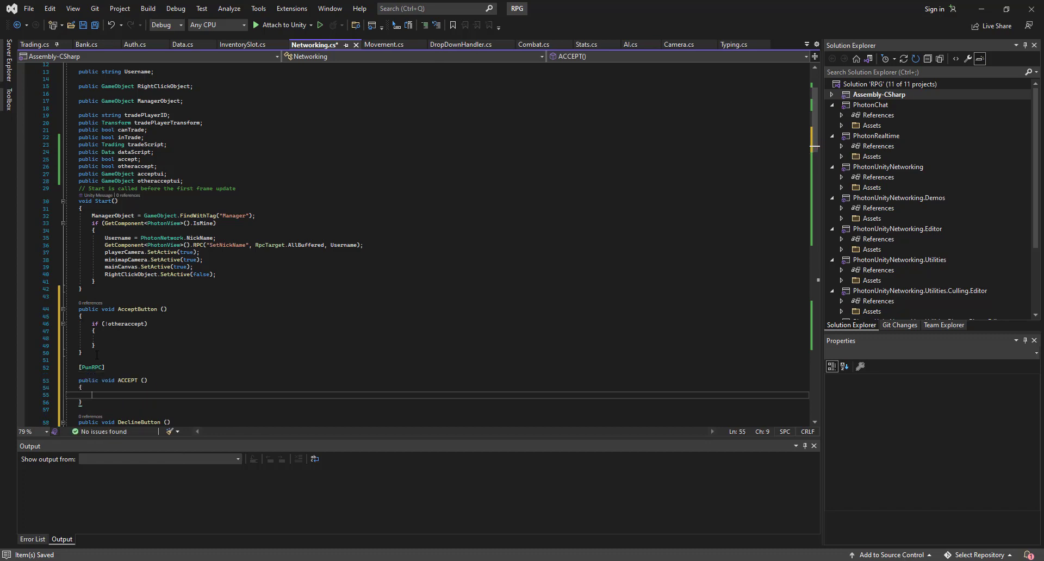
type("accept = true;")
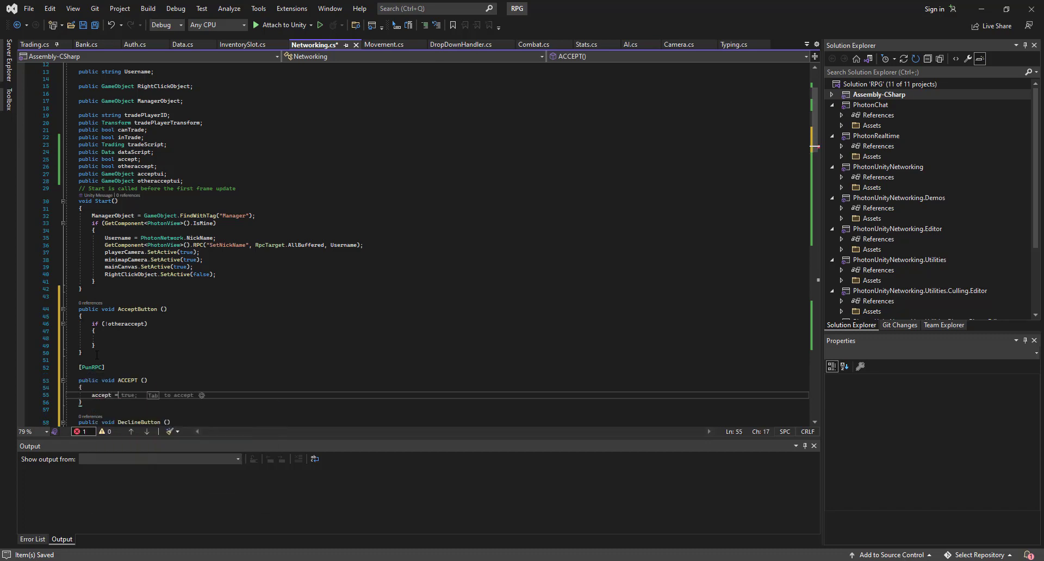
type("ParticleSystemTriggerEventType")
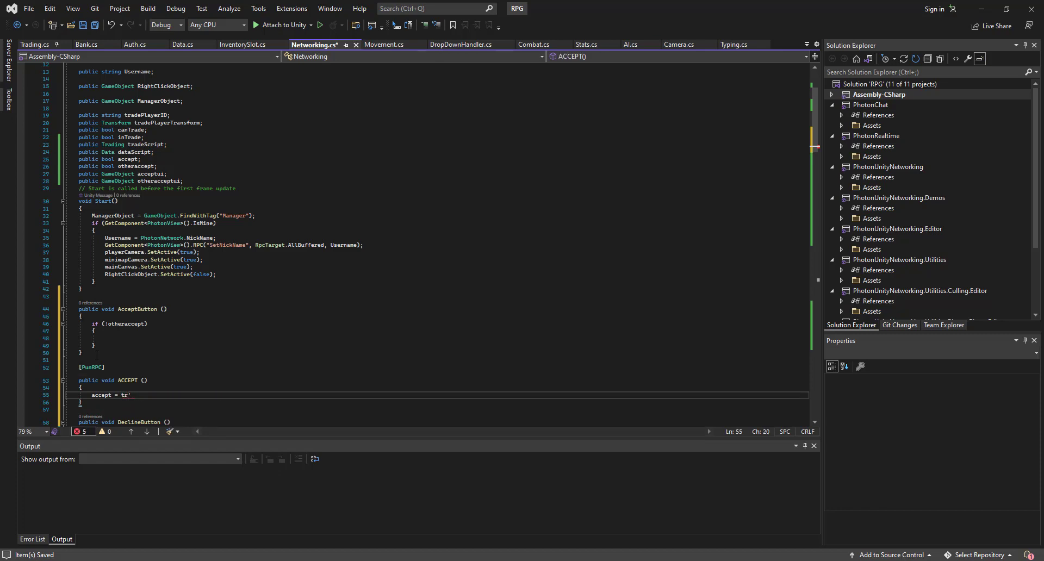
type("ue;")
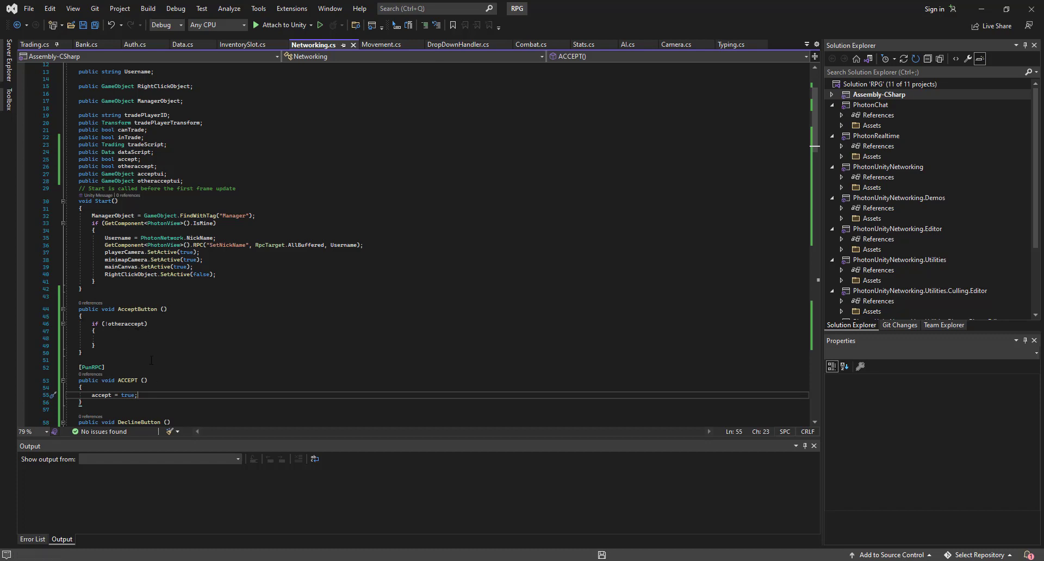
key("ctrl+s")
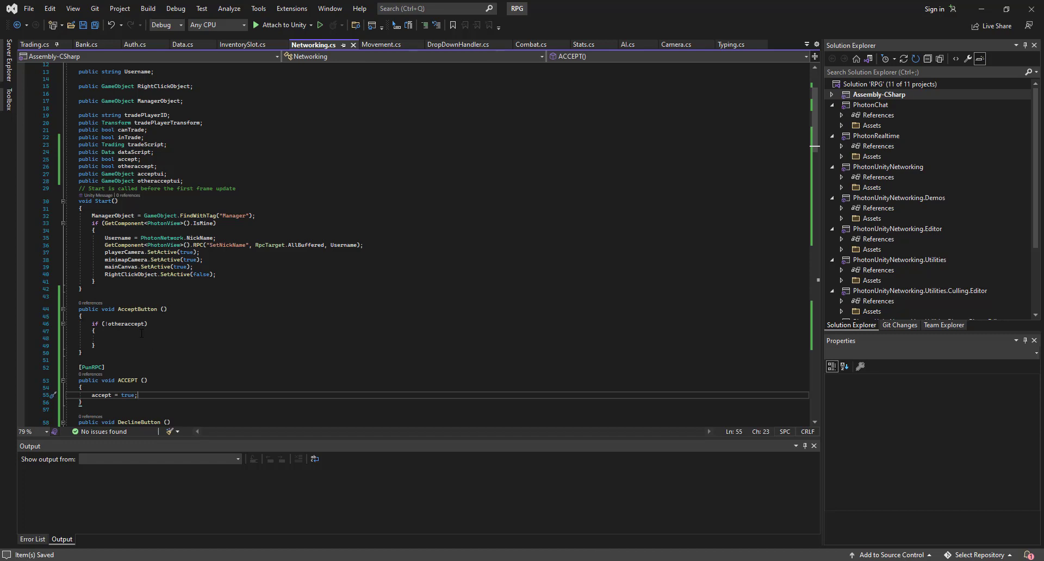
scroll("down", 3)
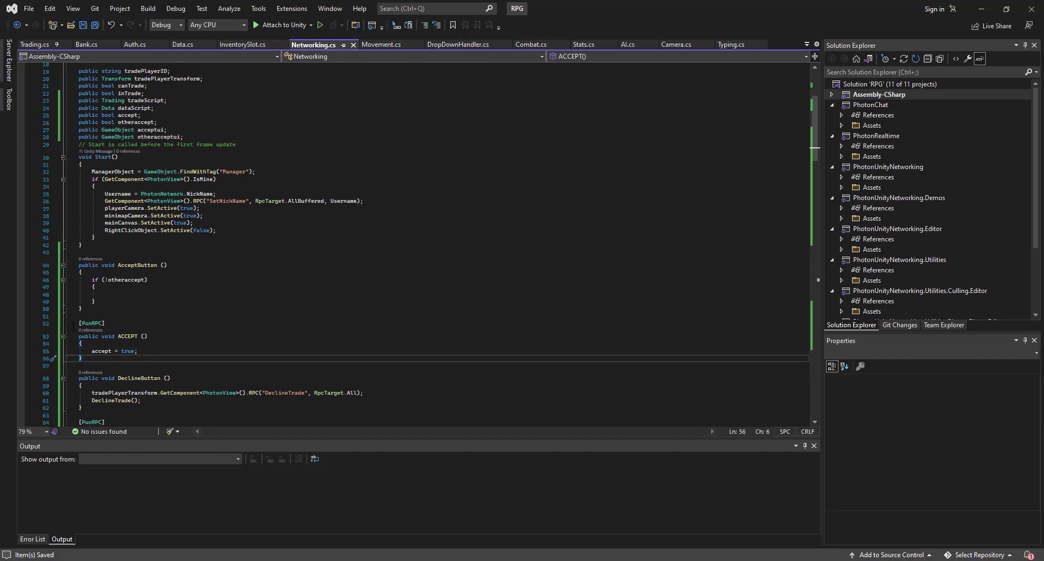
- Copy ACCEPT into a second [PunRPC] method otherACCEPT setting otheraccept = true, then save
left_click_drag(76, 323, 81, 358)
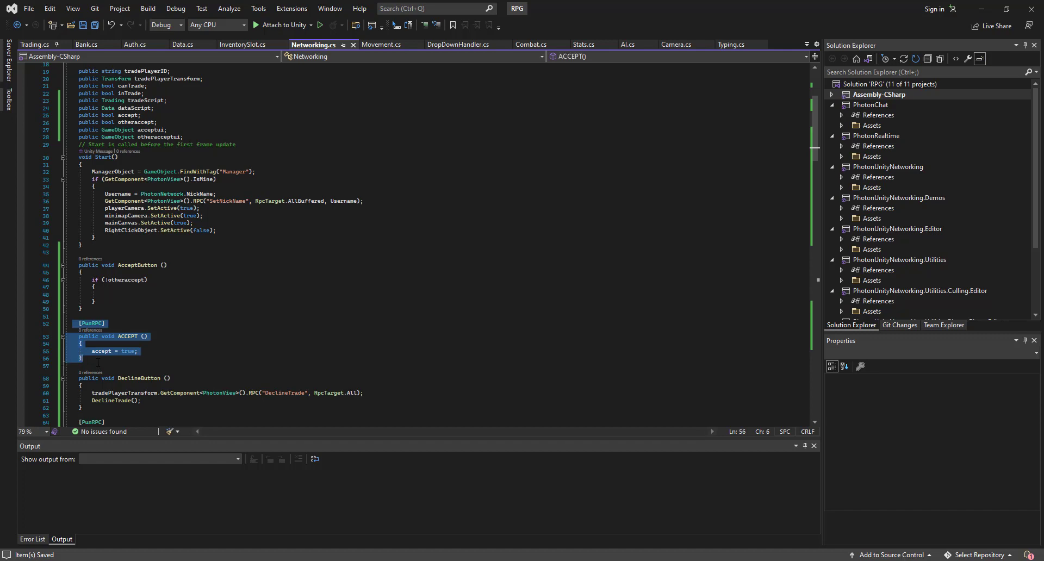
left_click(81, 358)
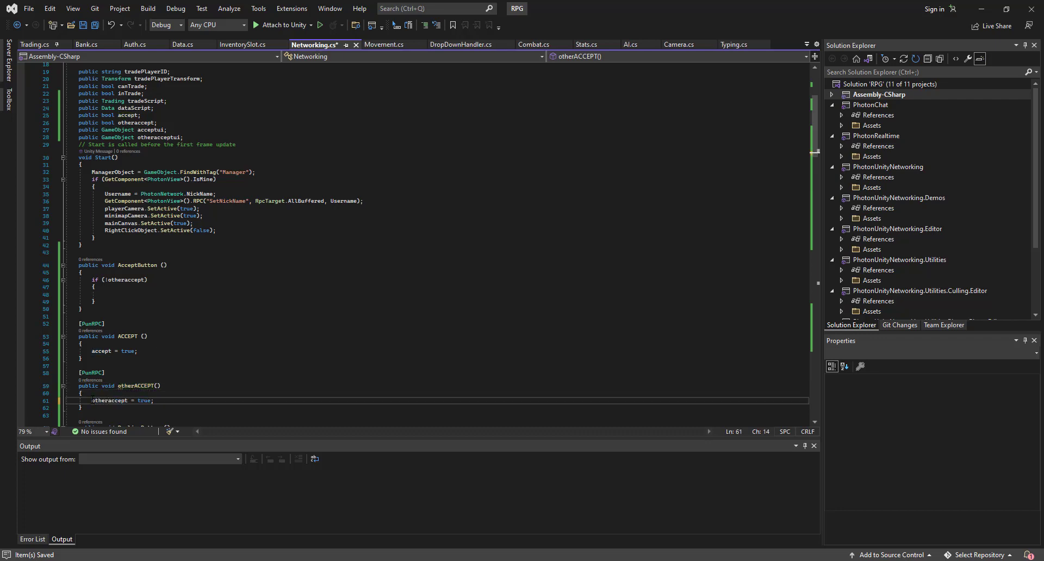
double_click(110, 400)
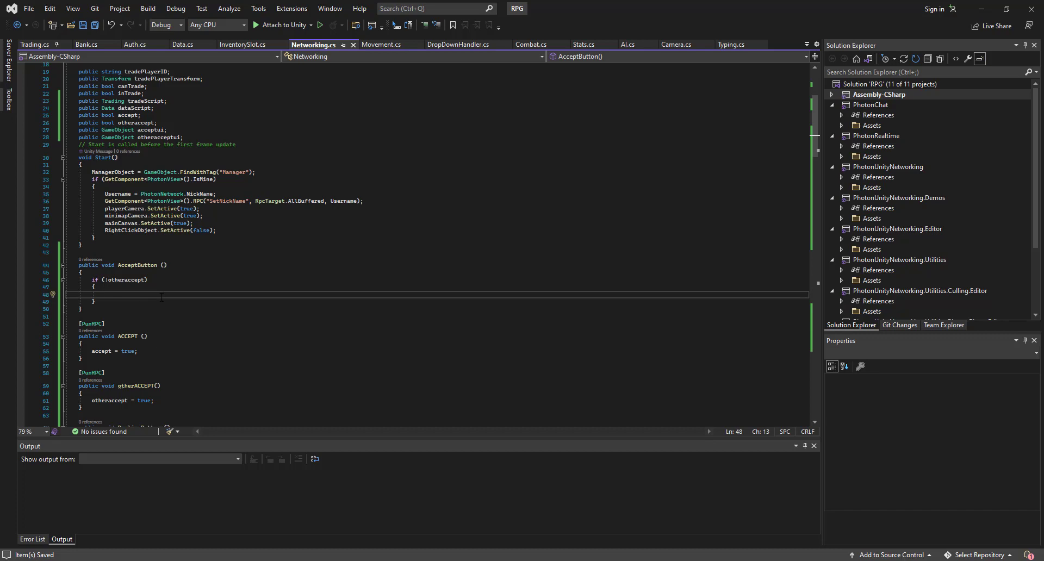
- Call GetComponent<PhotonView>().RPC("ACCEPT", RpcTarget.All) inside AcceptButton's if (!otheraccept) block
type("GetC")
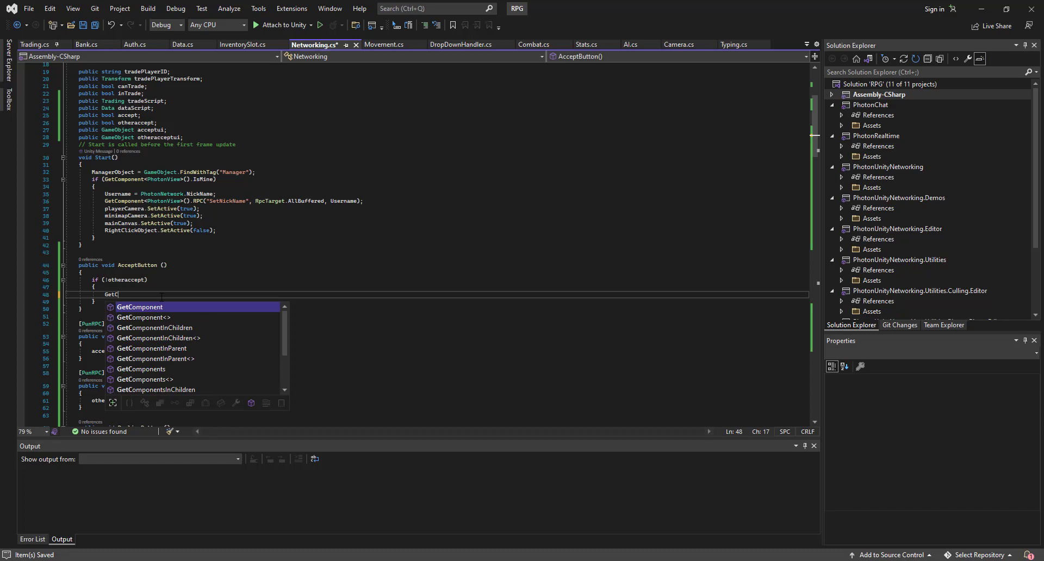
type("omponent<PhotonView>")
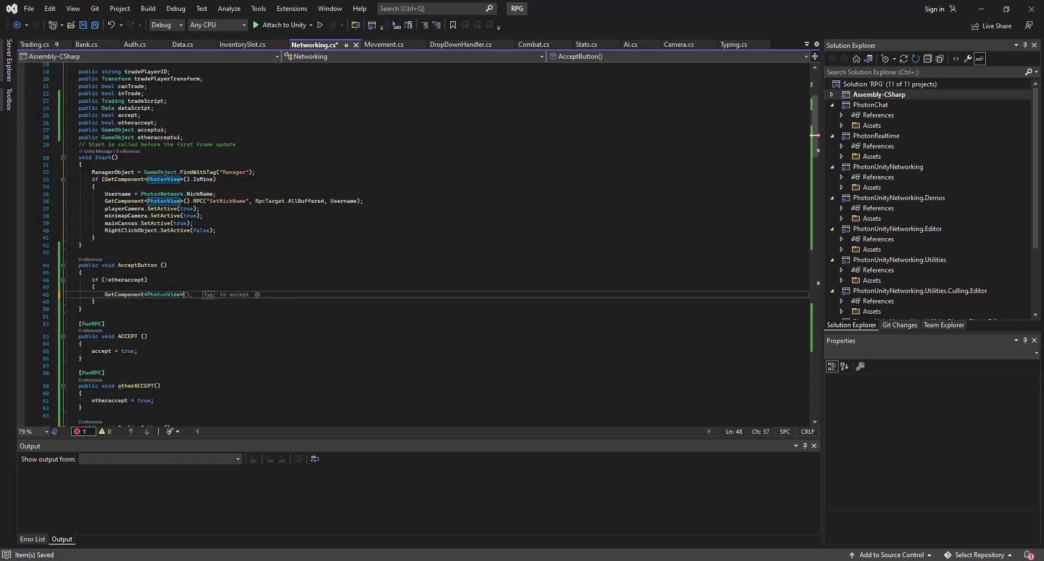
type(".RPC(")
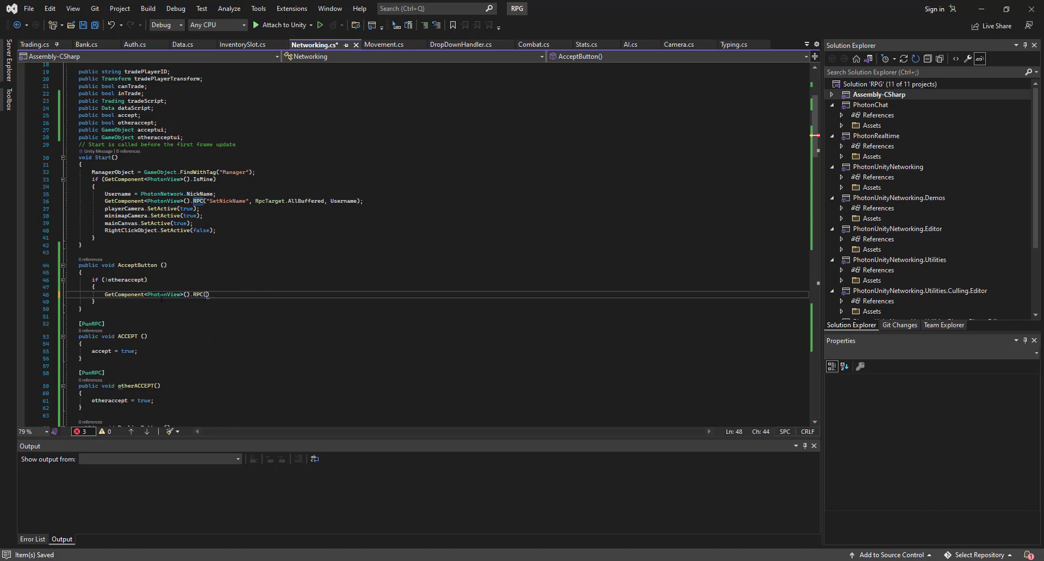
type("A\"")
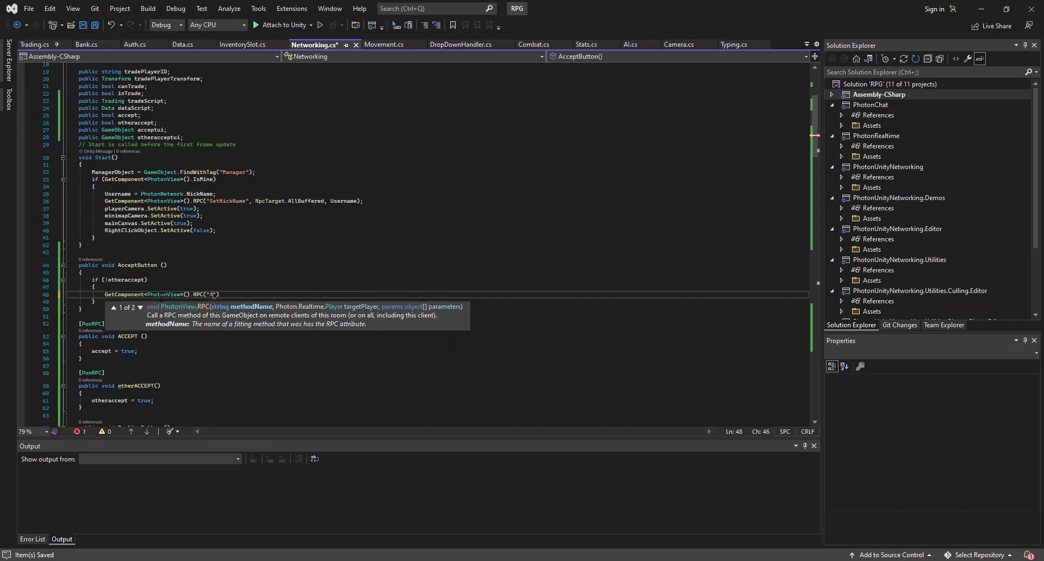
type("CCEPT")
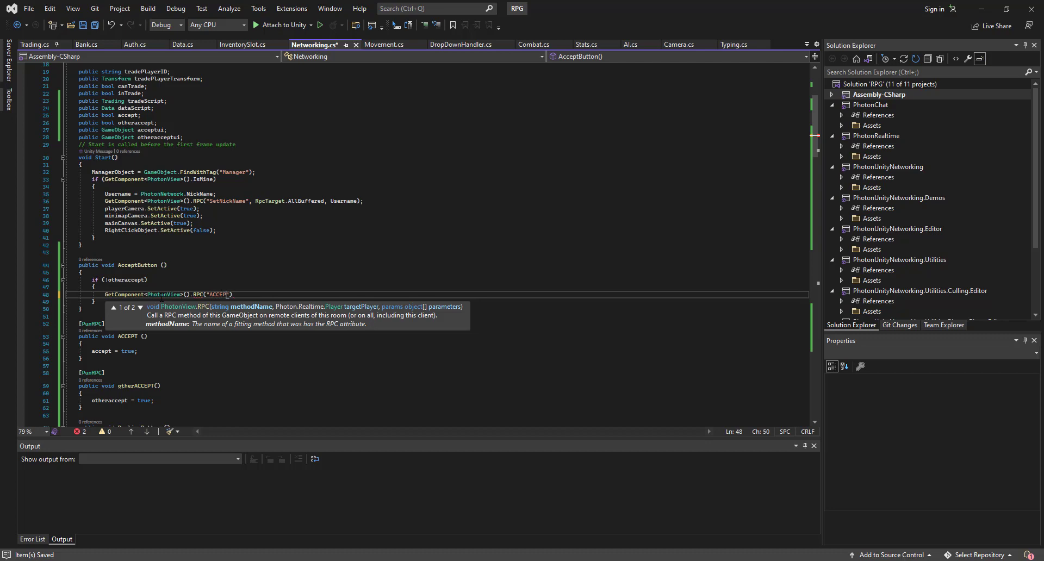
type(", RpcTarget")
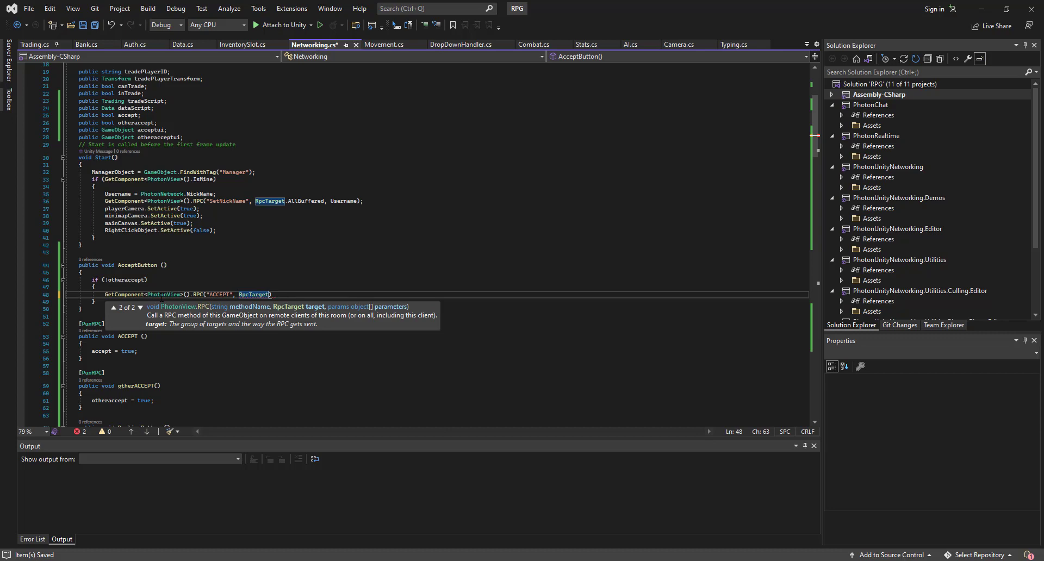
type(".All")
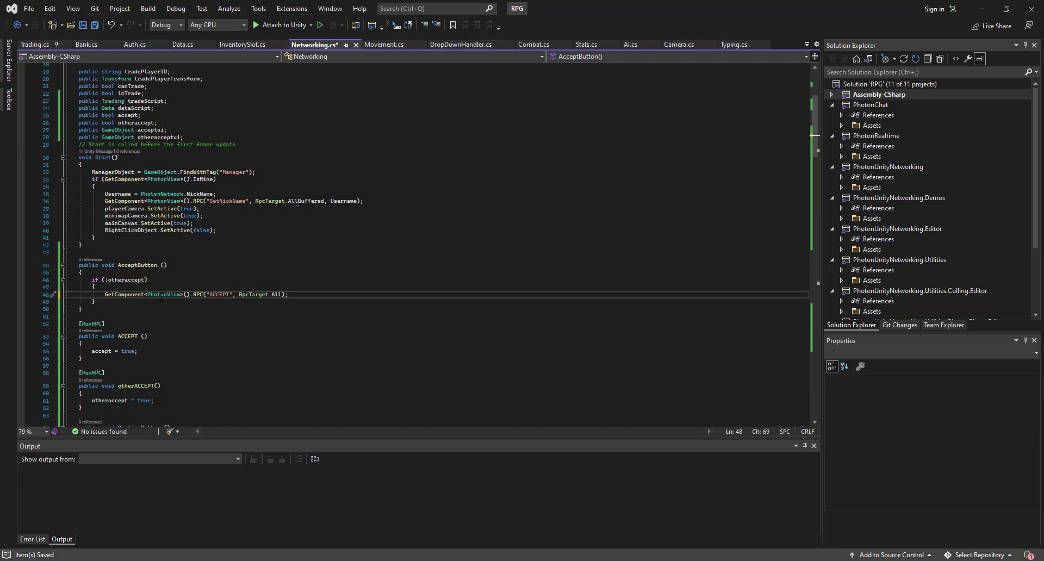
- Begin an else branch after AcceptButton's if block
left_click(96, 300)
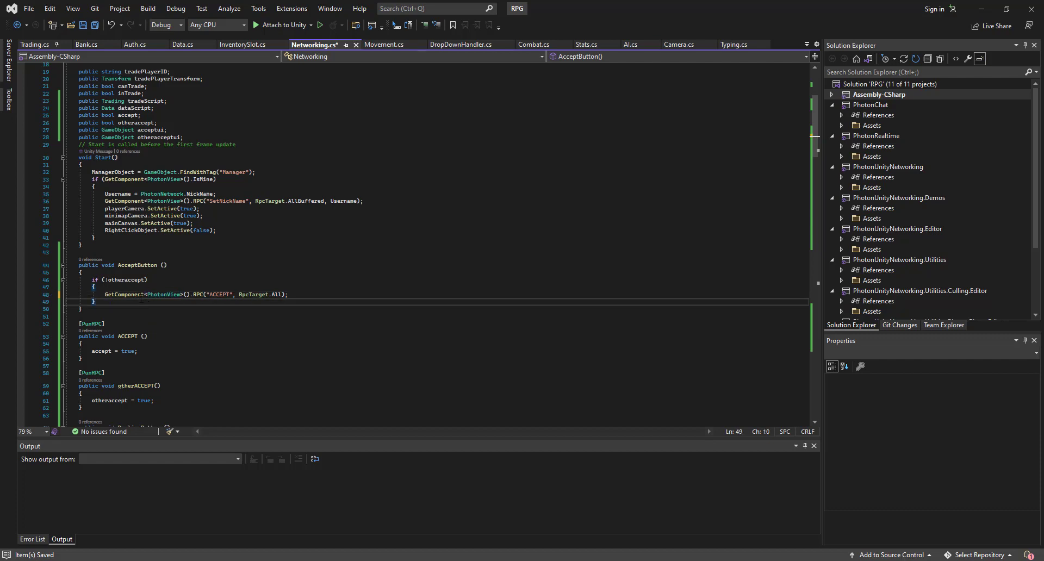
type("else")
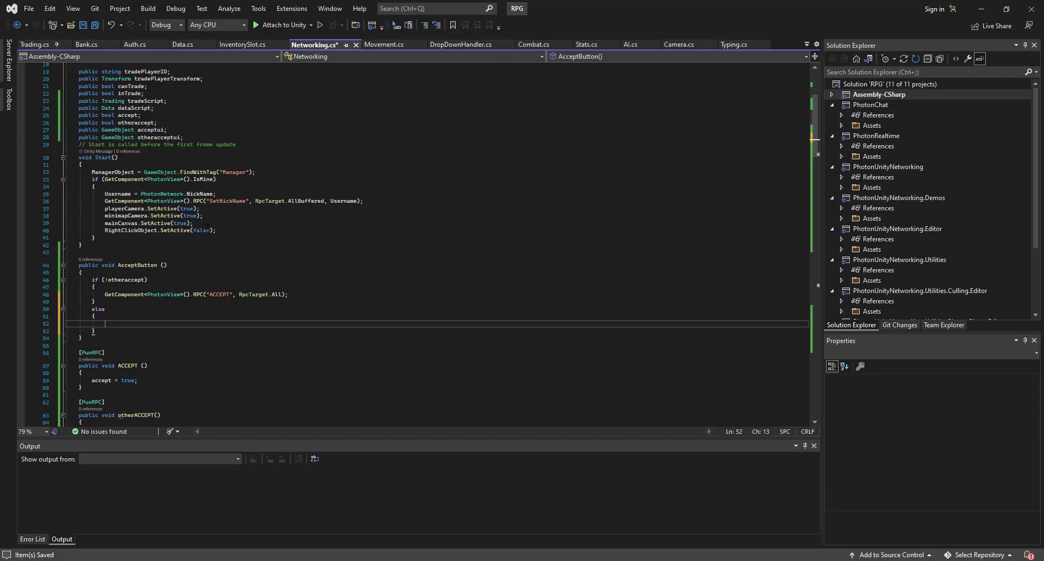
- Paste a copy of otherACCEPT as an empty [PunRPC] FinishTrade method
scroll("down", 3)
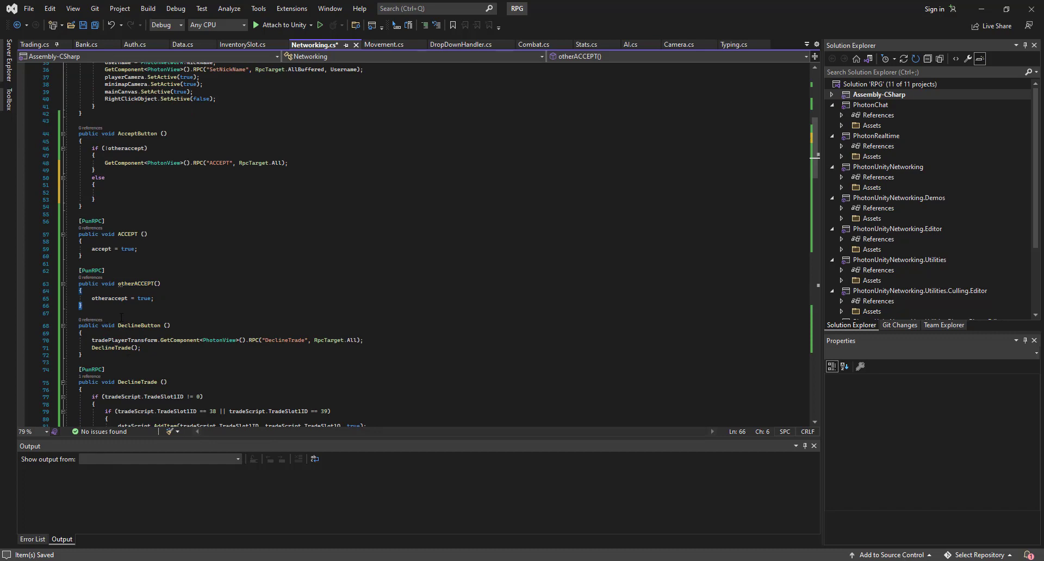
key("enter")
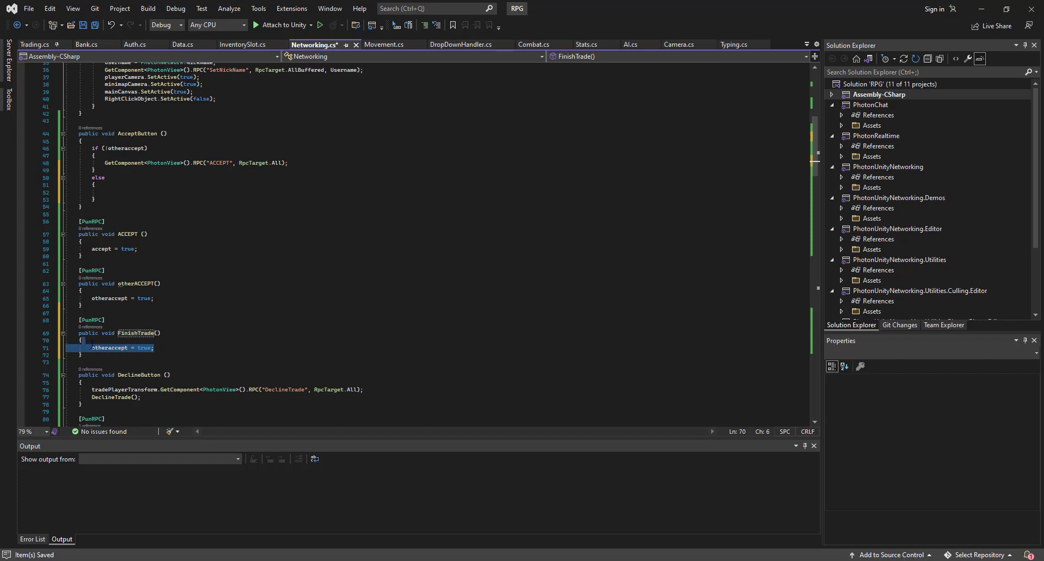
key("Delete")
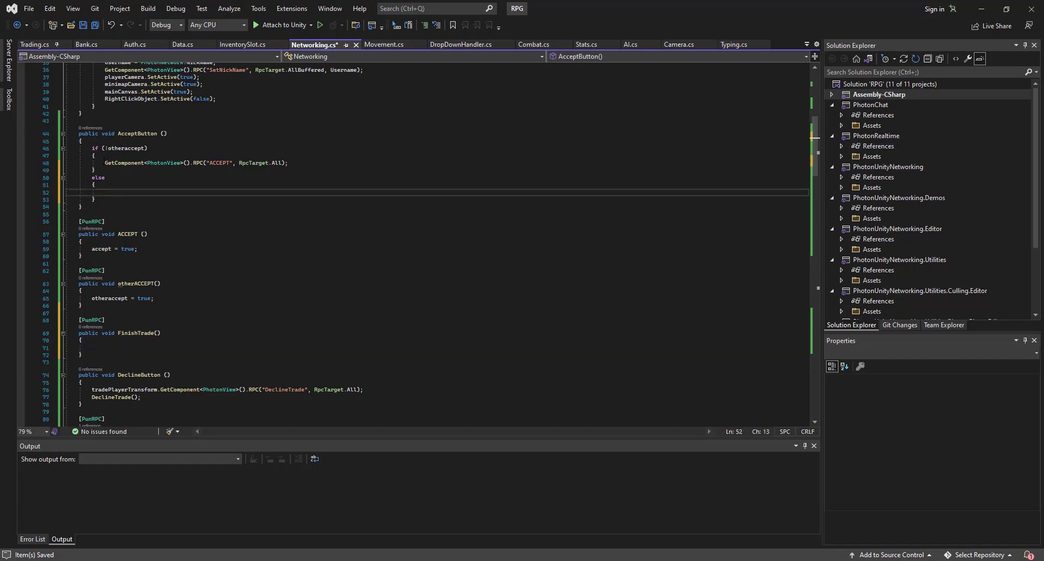
- Make AcceptButton's else branch call RPC("FinishTrade", RpcTarget.All)
type("GetComponent<PhotonView>().RPC(\"ACCEPT\", RpcTarget.All);")
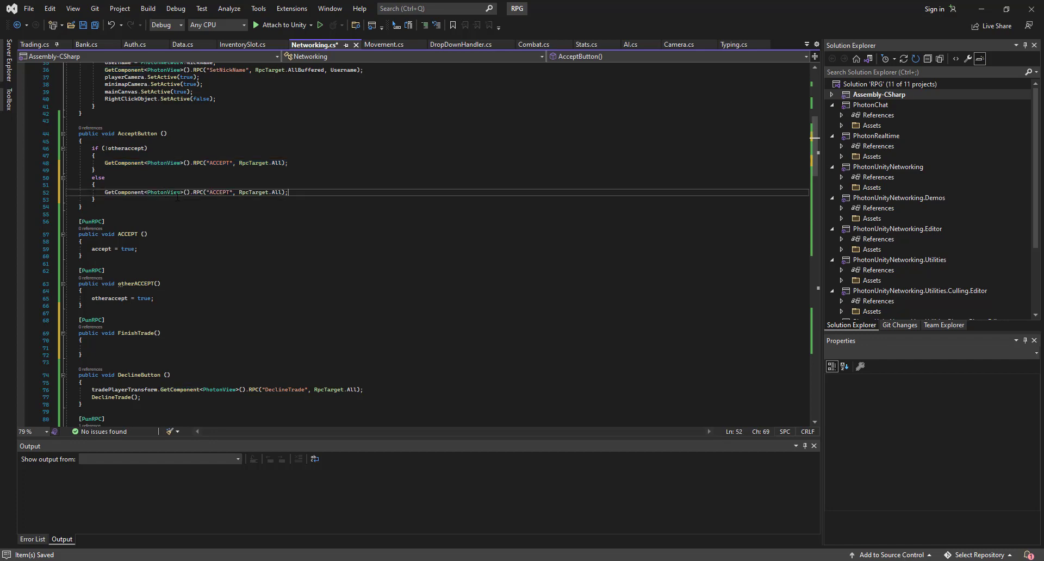
double_click(217, 193)
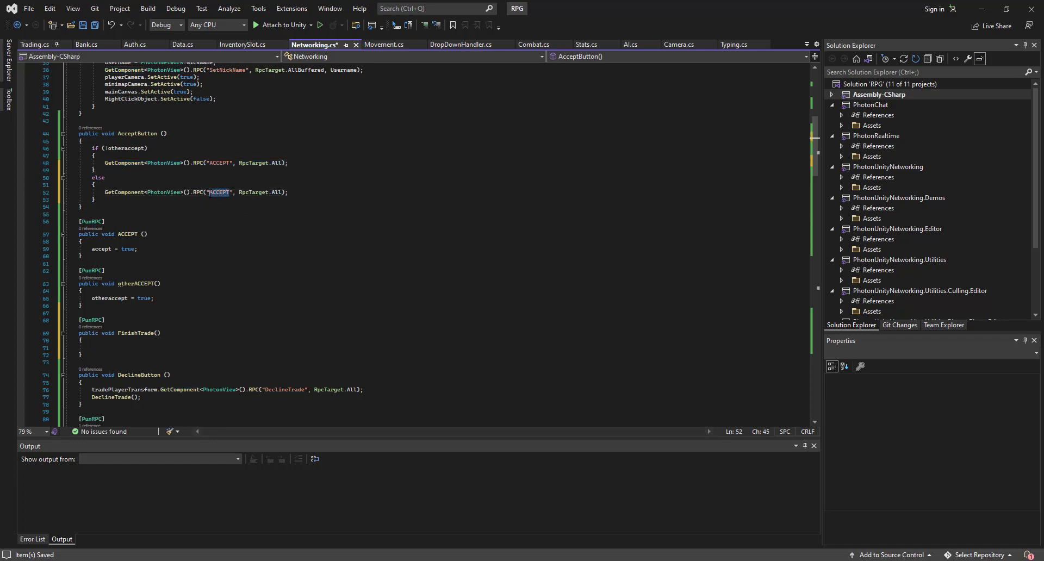
type("FinishTrade")
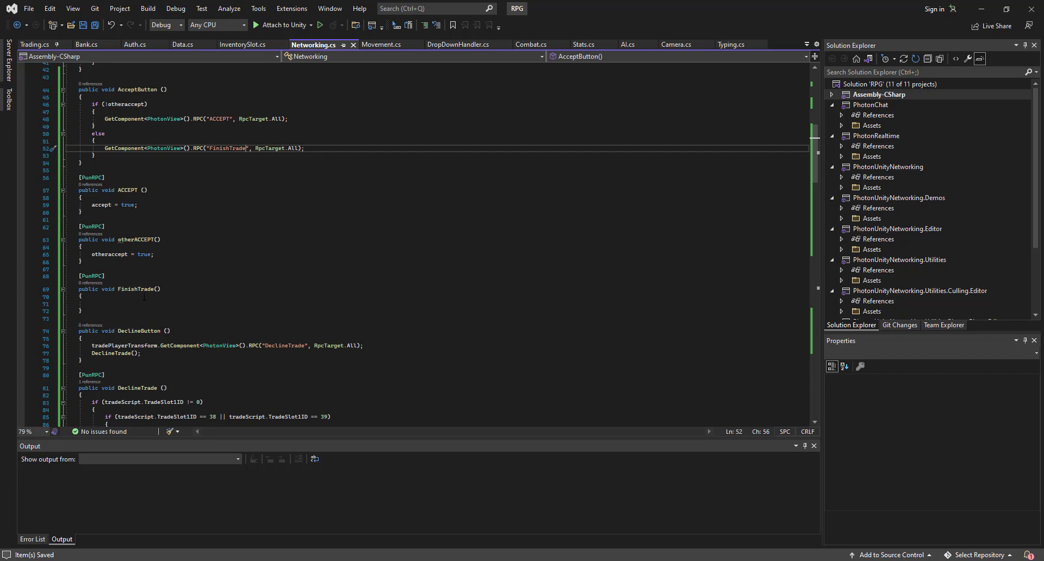
- Add accept = false; and otheraccept = false; at the end of DeclineTrade above canTrade = false
scroll("down", 3)
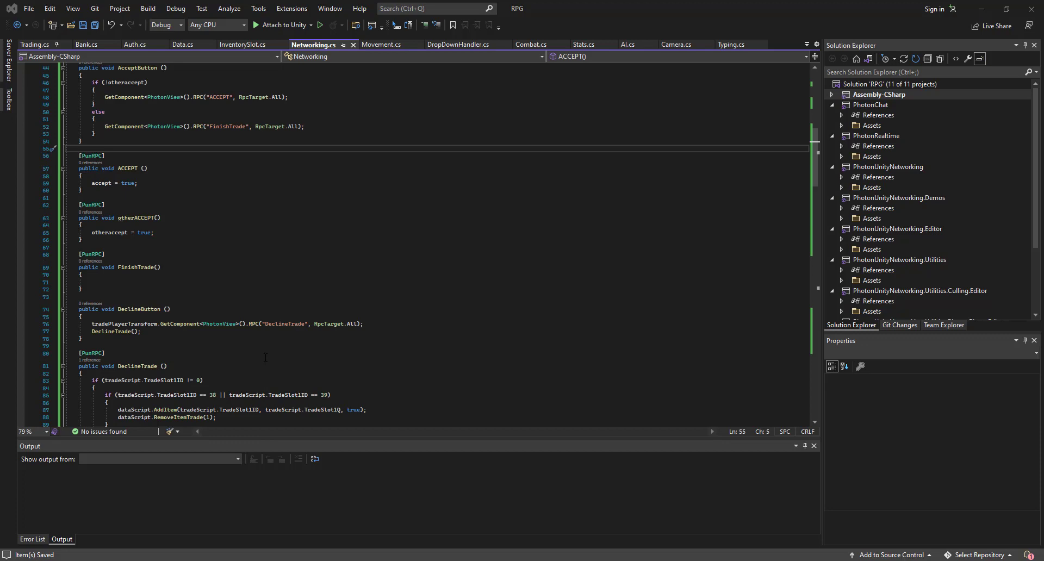
scroll("down", 3)
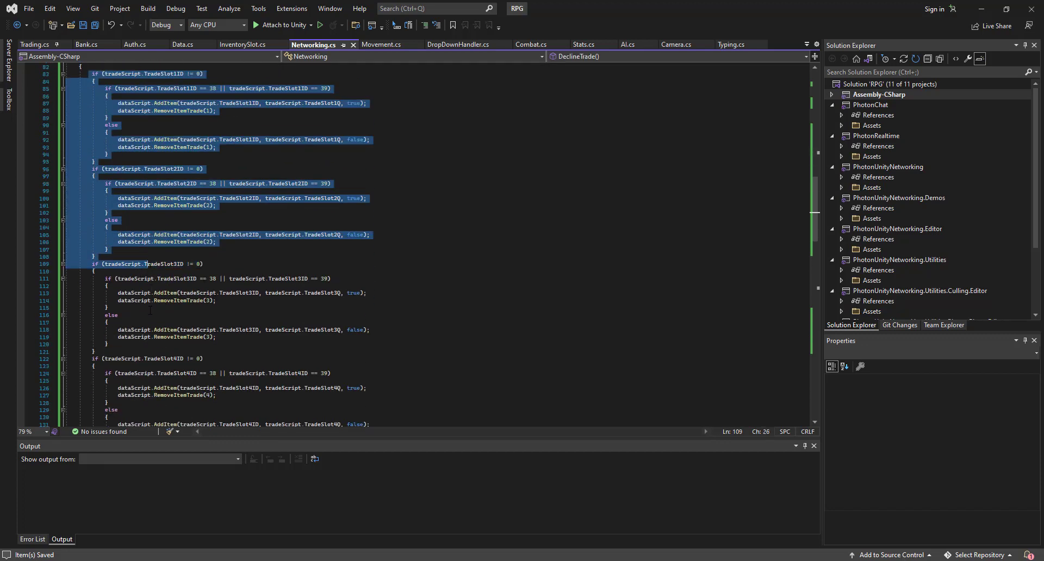
scroll("down", 3)
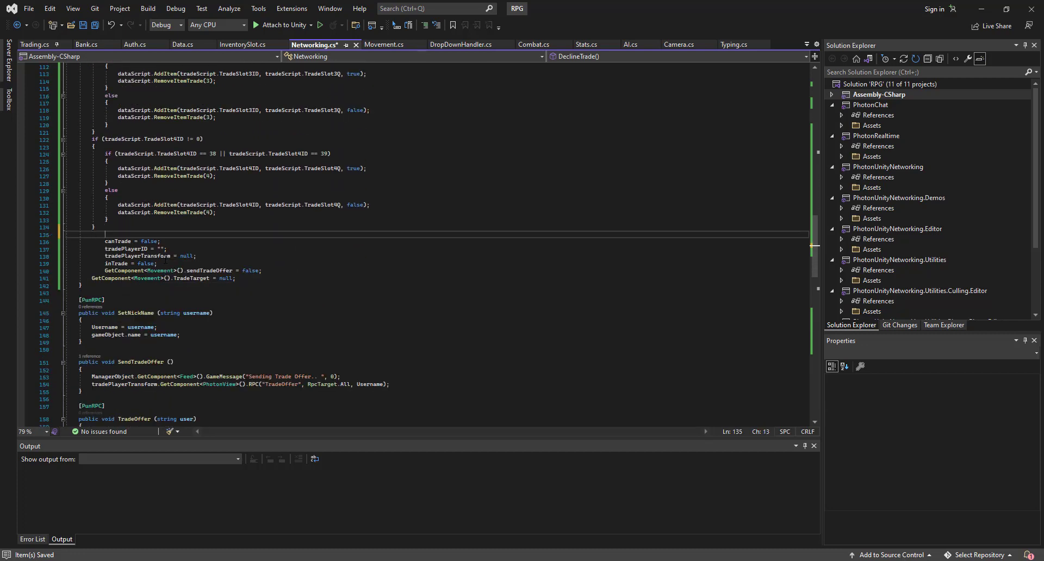
type("accept = f")
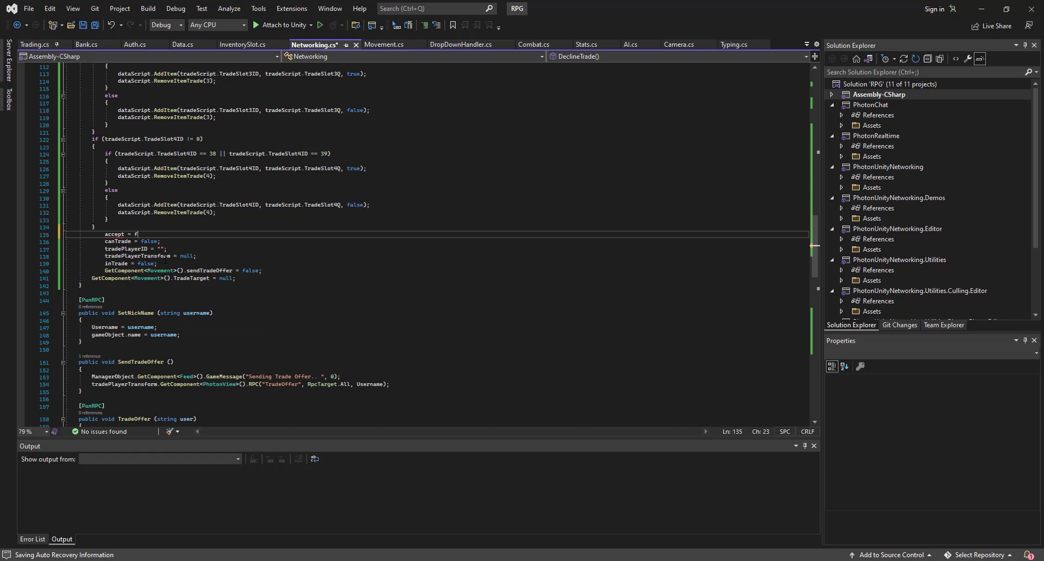
type("alse;")
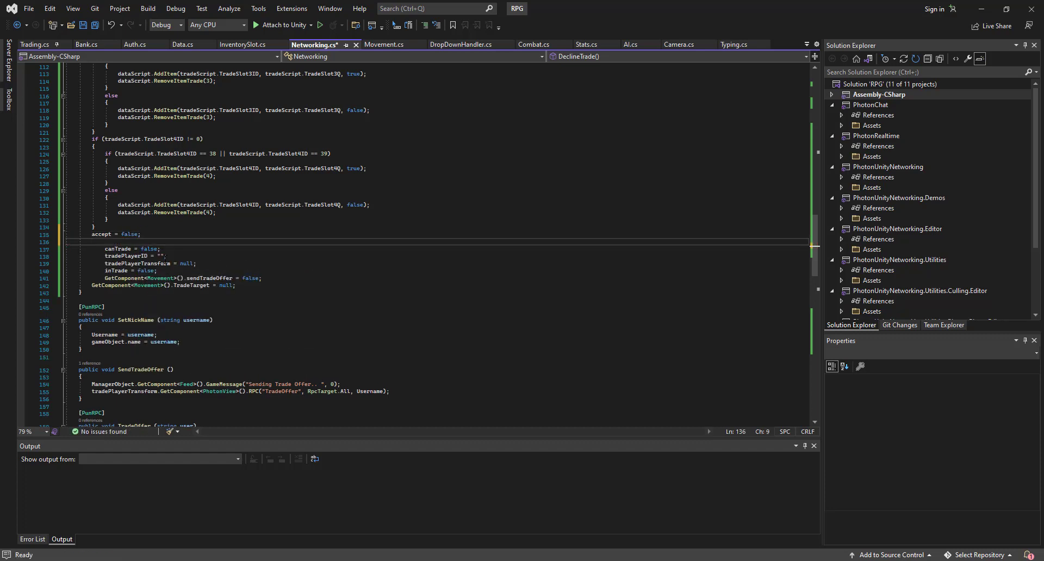
type("otheraccept =")
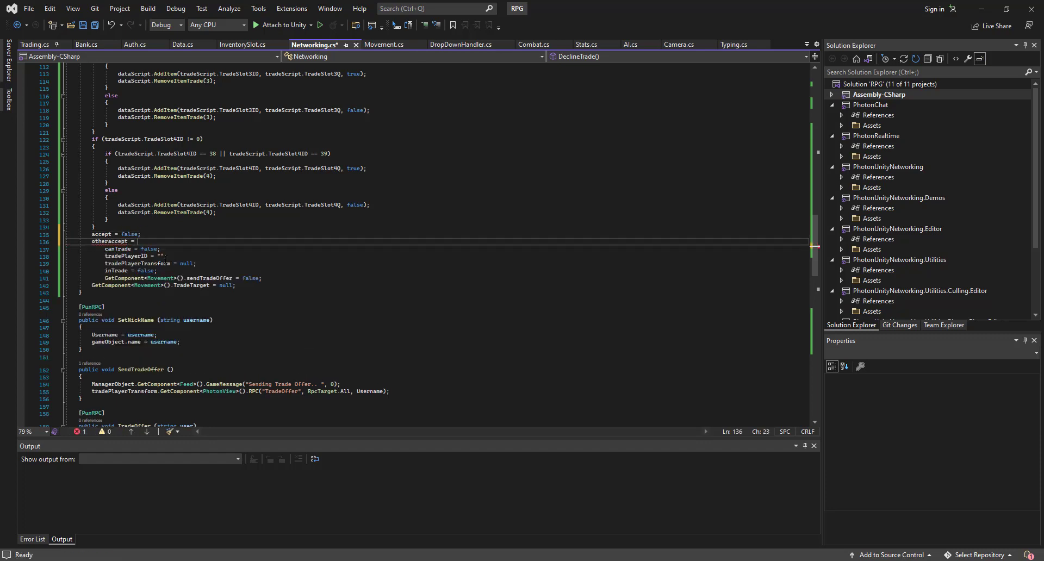
type("false;")
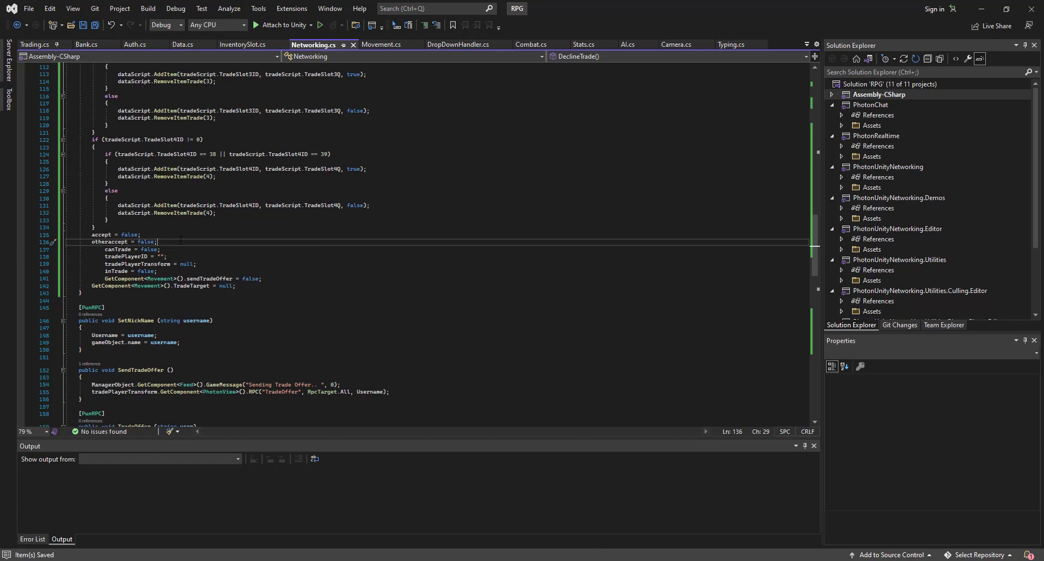
mouse_move(148, 249)
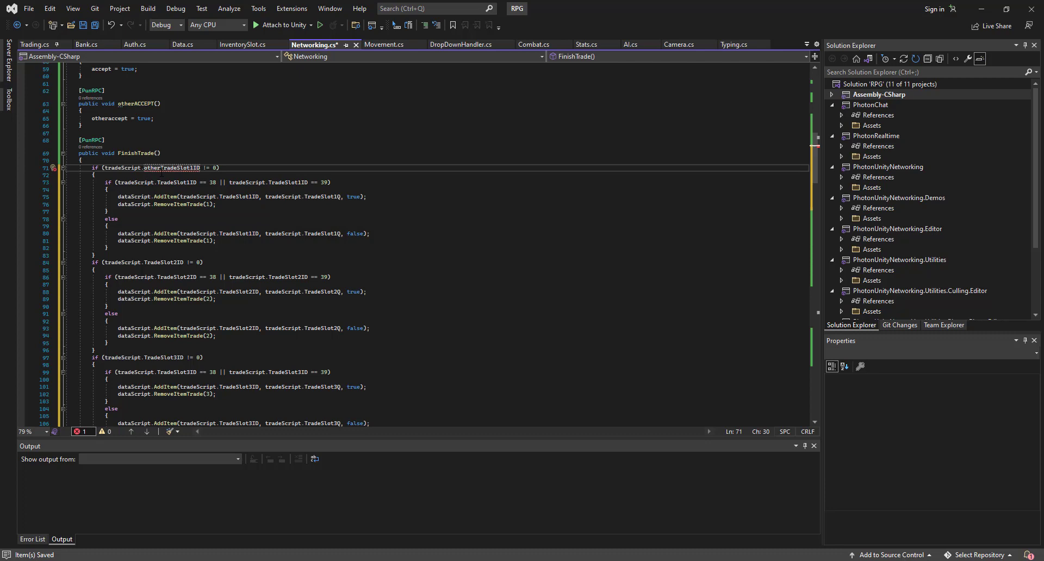
- Rename FinishTrade's slot IDs and quantities to OtherTradeSlotNID/NQ in all four AddItem blocks
left_click(33, 44)
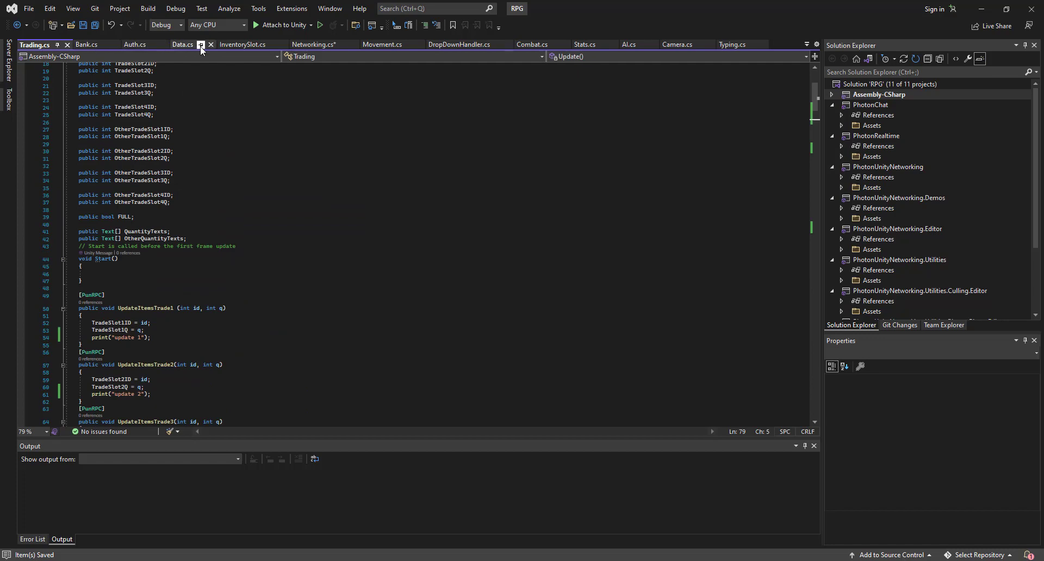
left_click(314, 45)
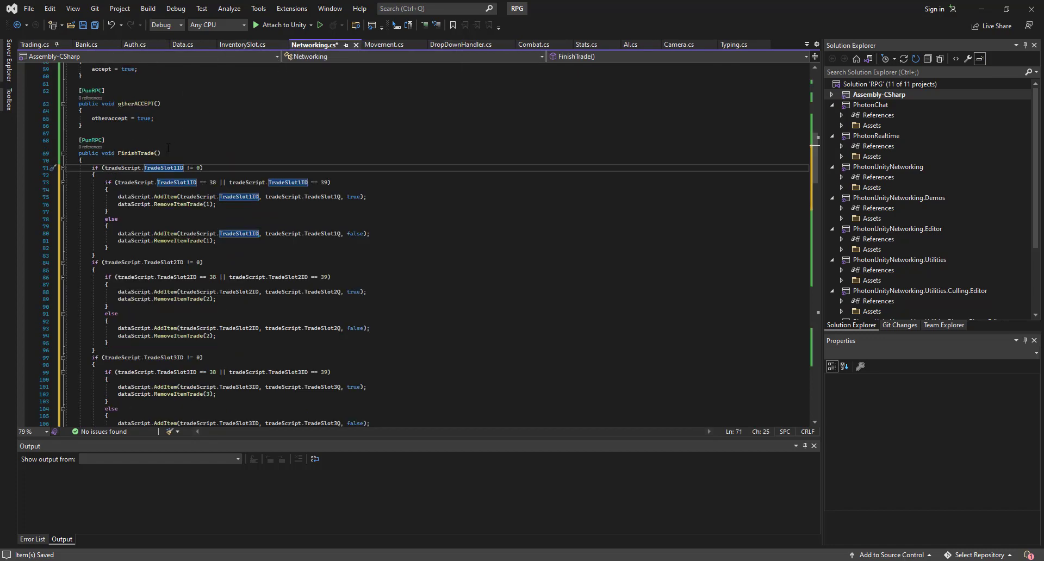
type("Other")
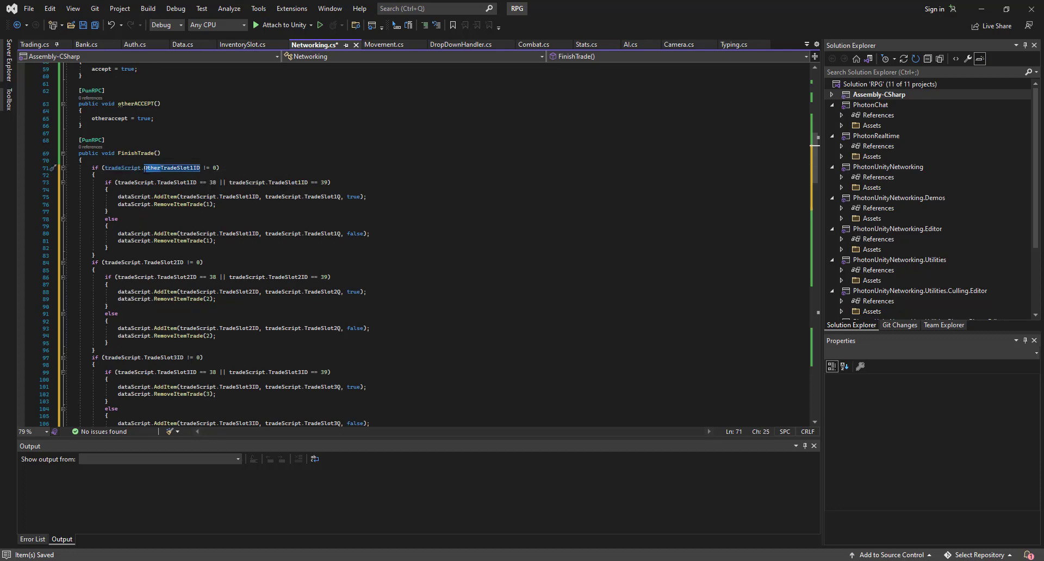
double_click(176, 181)
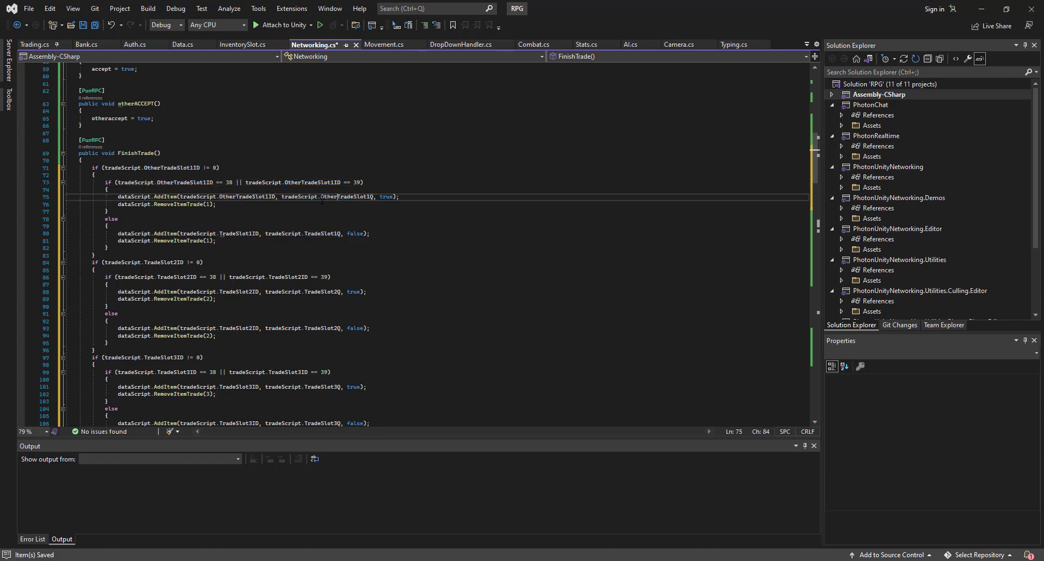
double_click(346, 196)
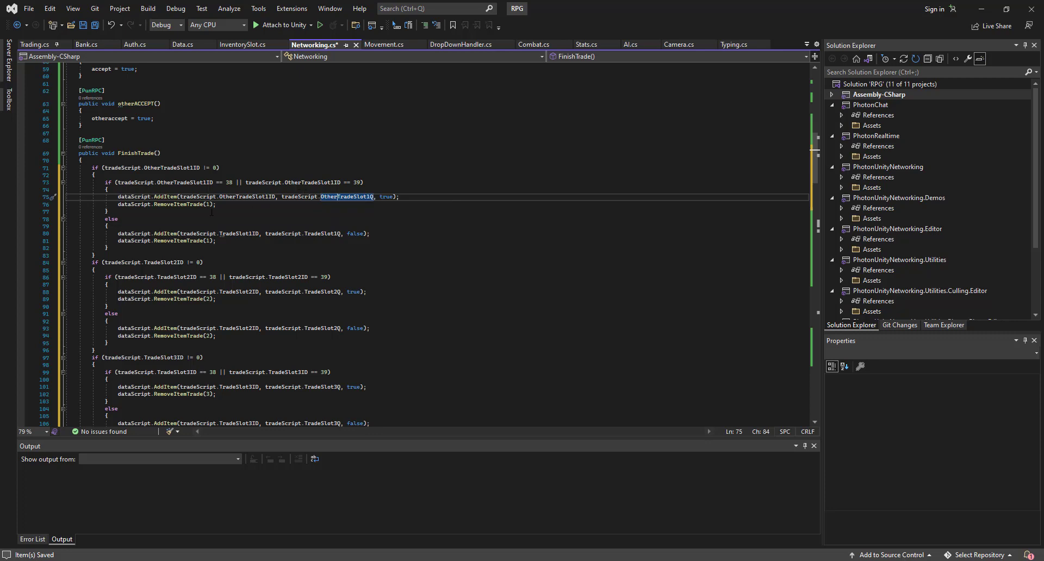
mouse_move(215, 204)
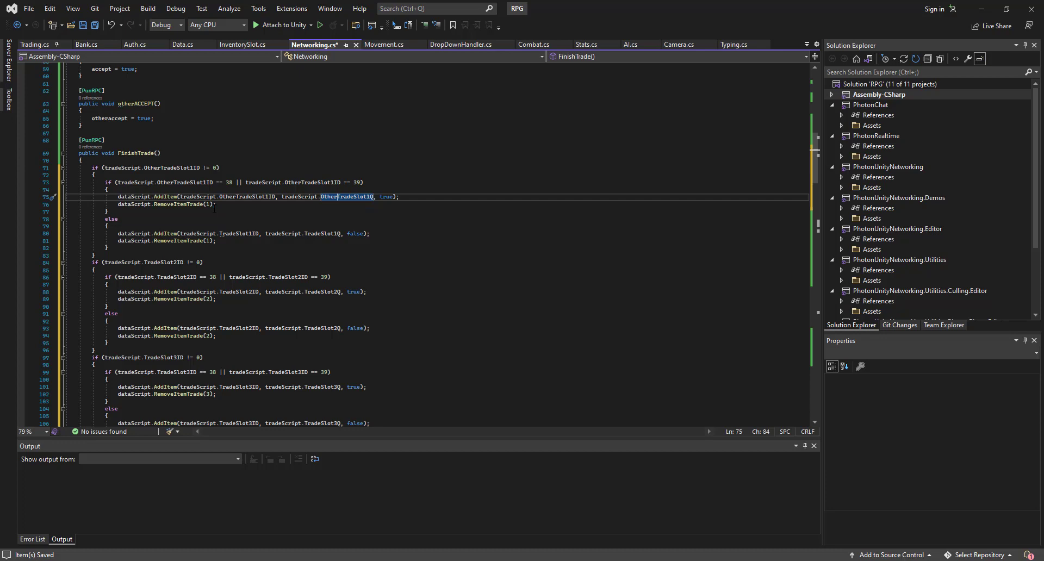
left_click(220, 205)
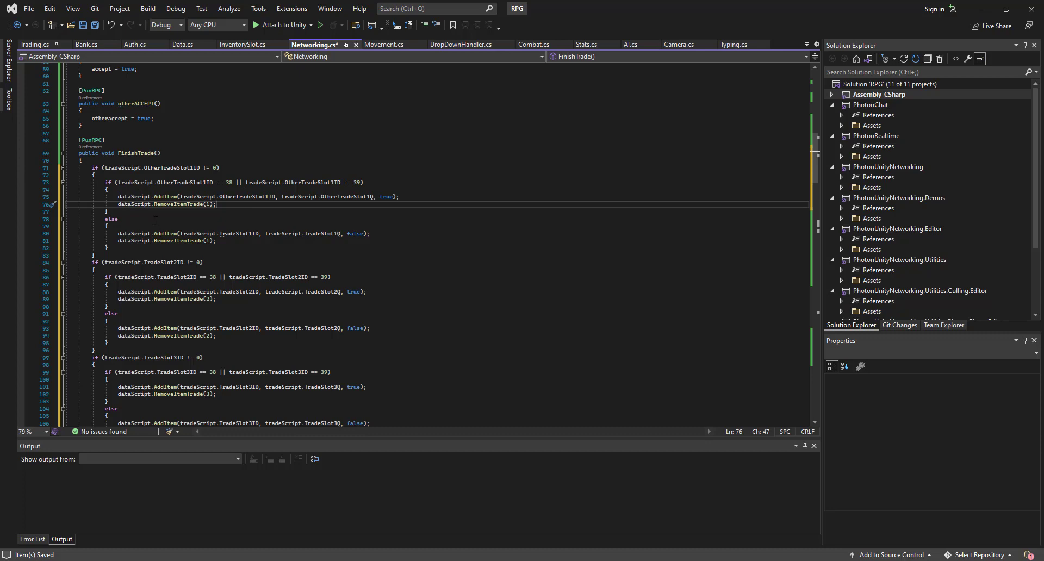
mouse_move(189, 205)
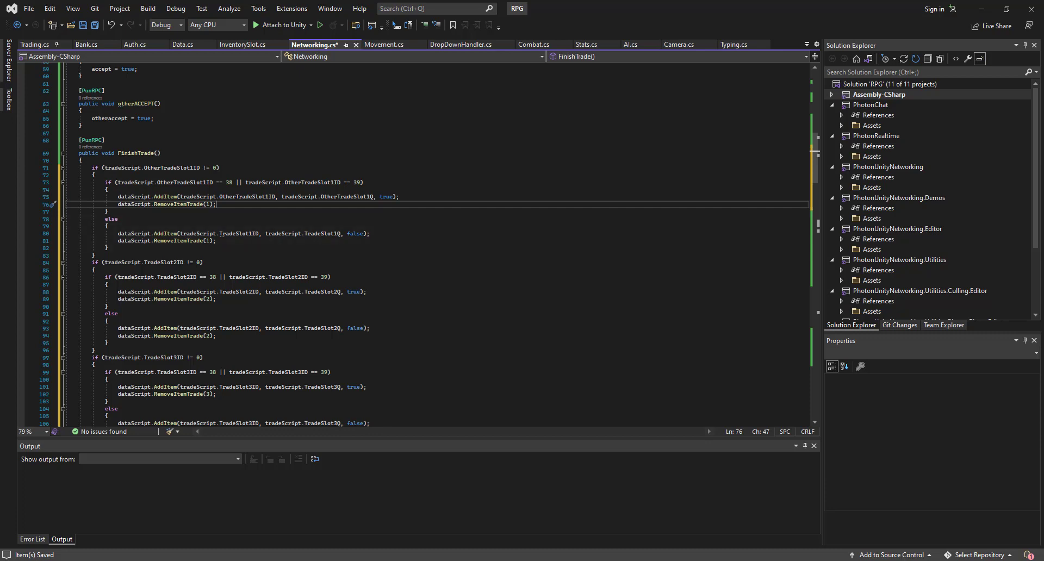
scroll("down", 3)
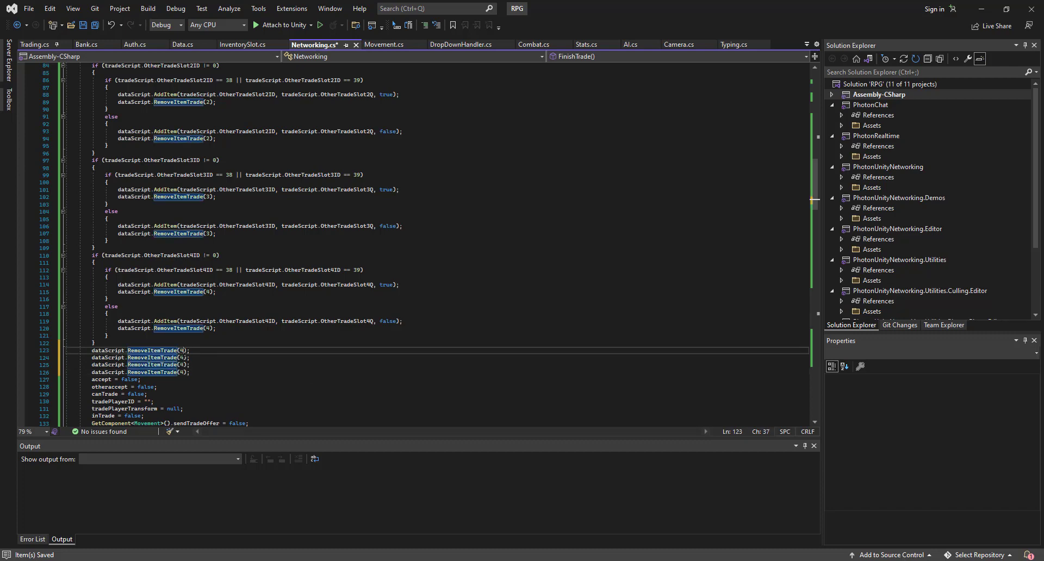
- Fix the trailing RemoveItemTrade calls so they clear slots 1, 2, 3 and 4
left_click(180, 351)
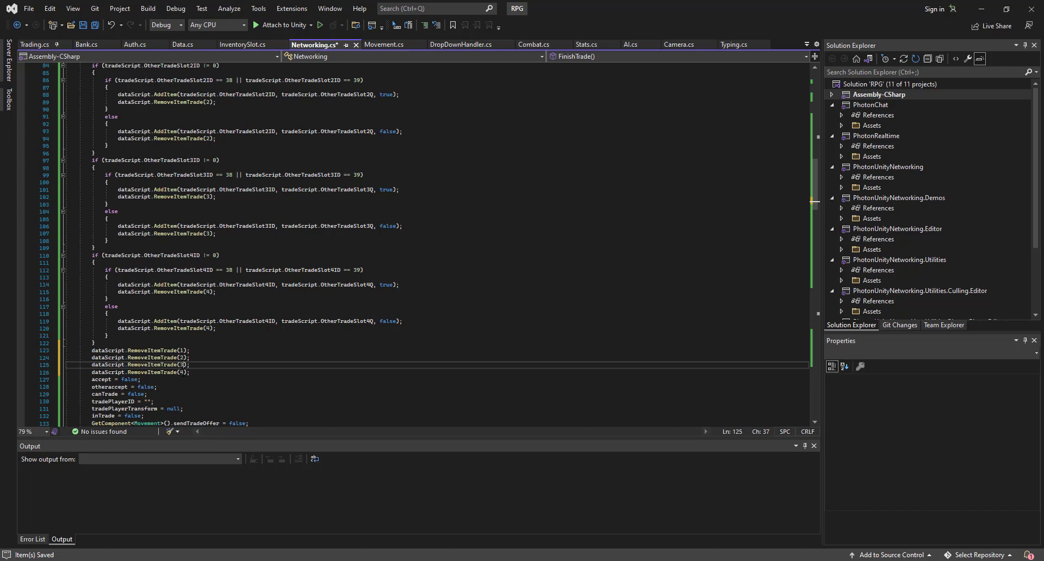
left_click_drag(104, 313, 216, 329)
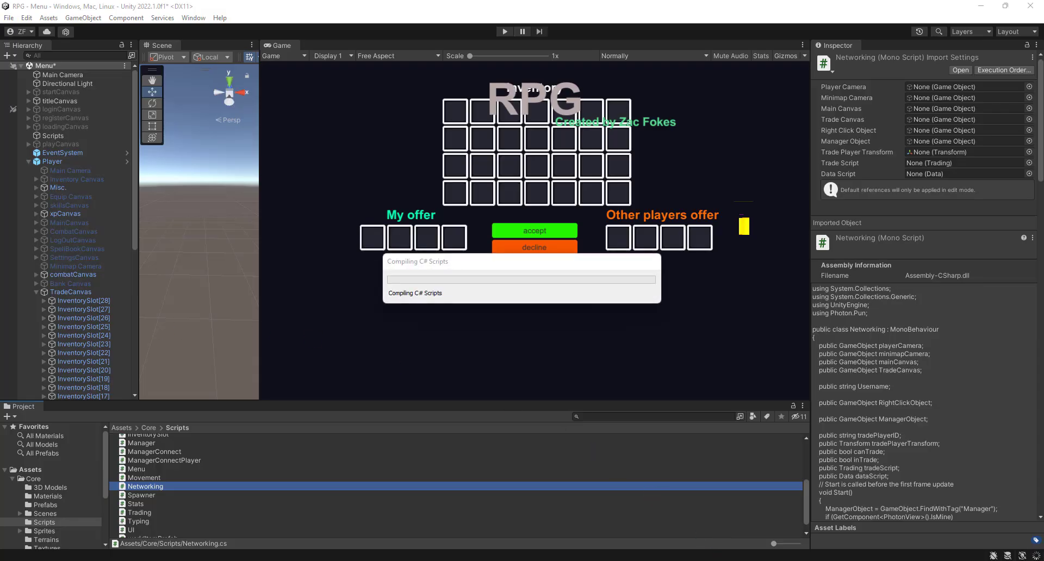
- Hide the TradeCanvas and reselect Player to review its Trading component's trade images
left_click(52, 161)
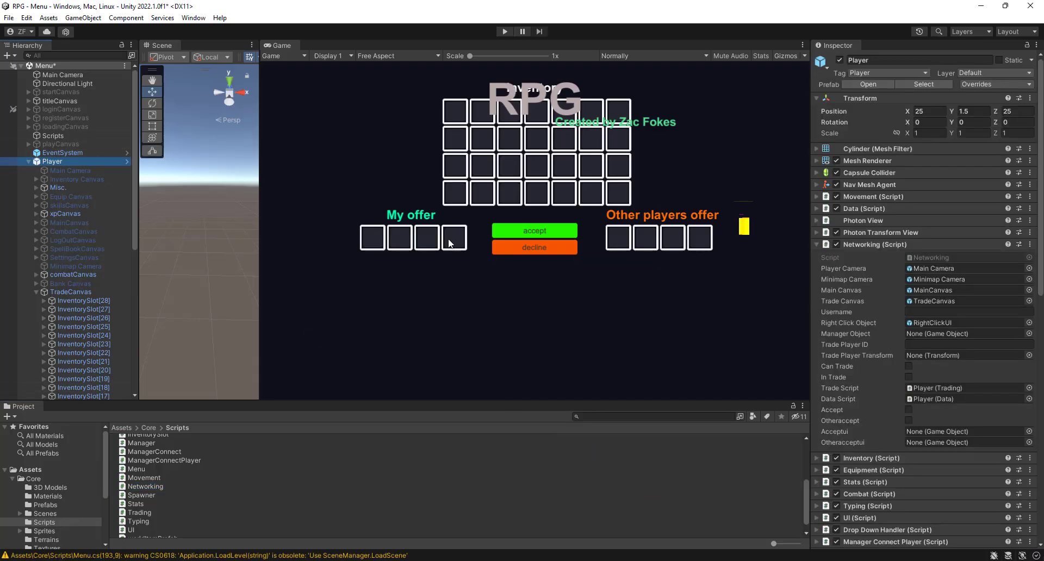
scroll("down", 3)
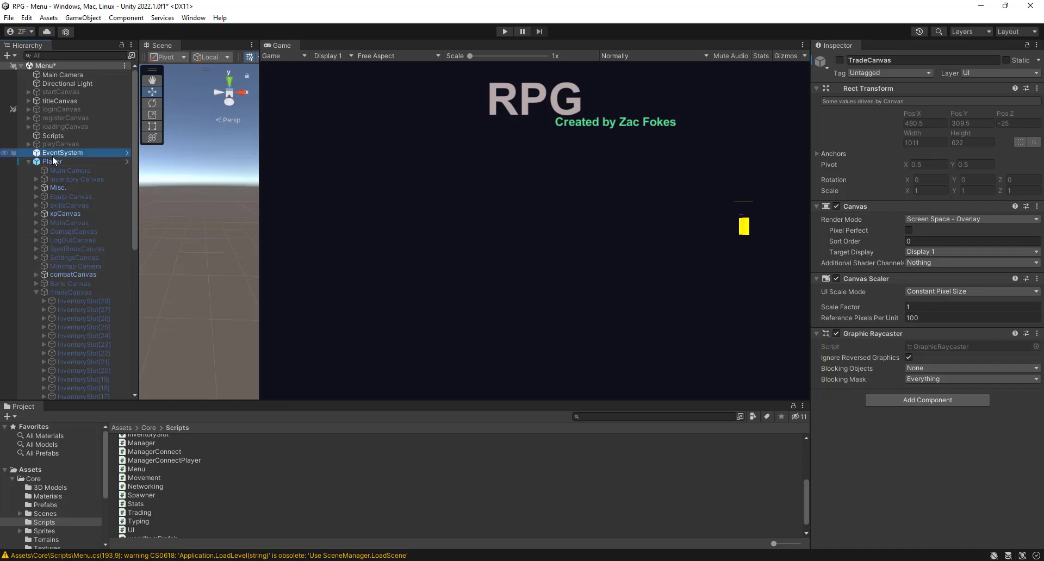
left_click(53, 161)
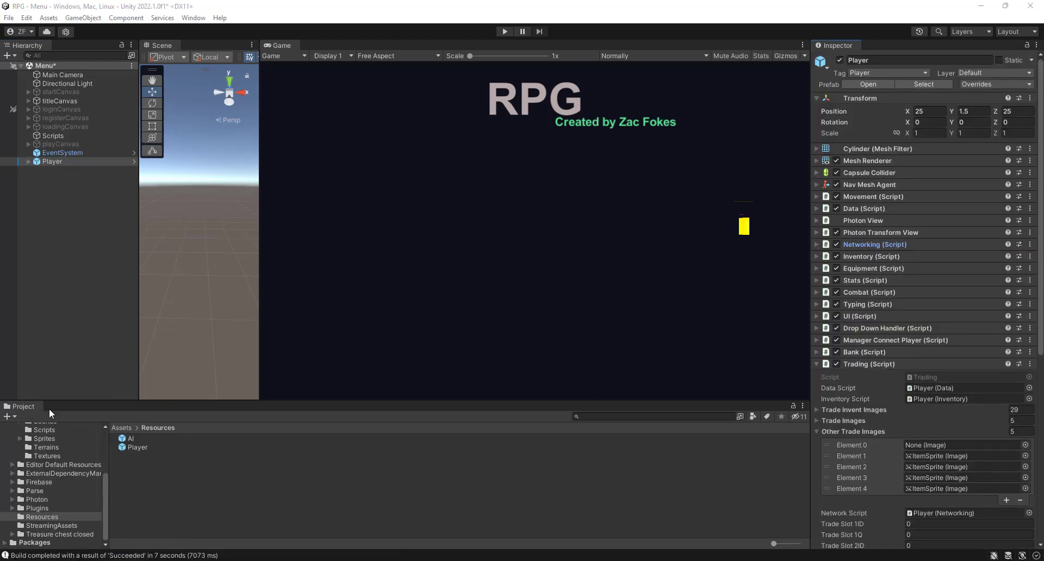
- Set the Accept Button's On Click to call Networking.AcceptButton on the Player
left_click(29, 161)
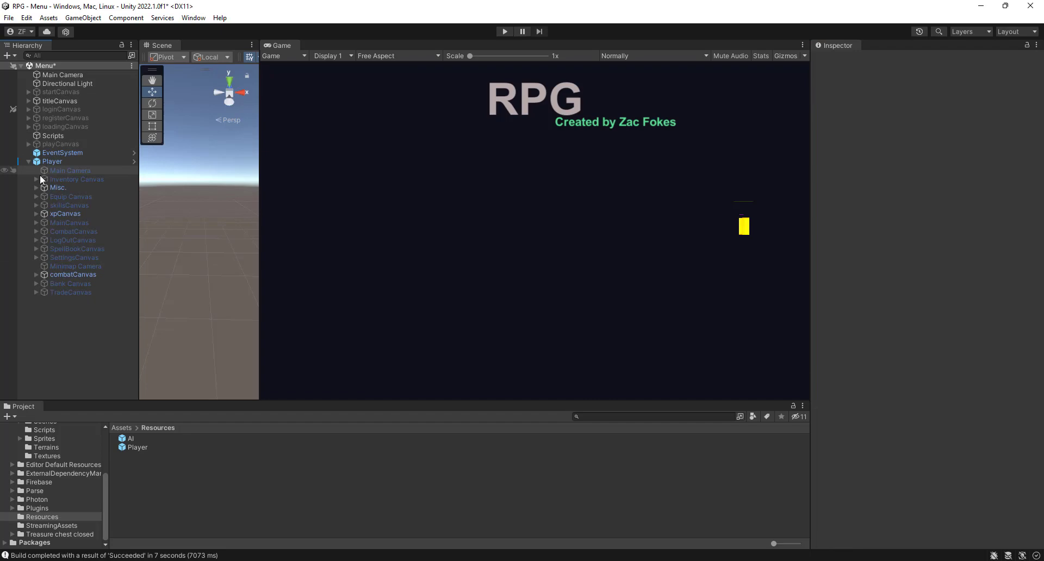
left_click(70, 292)
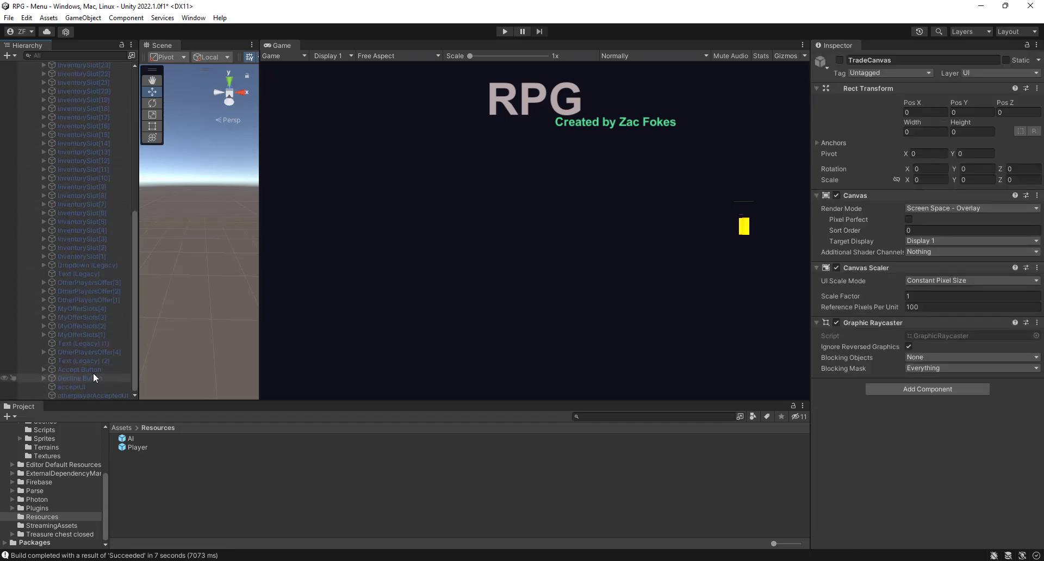
left_click(79, 369)
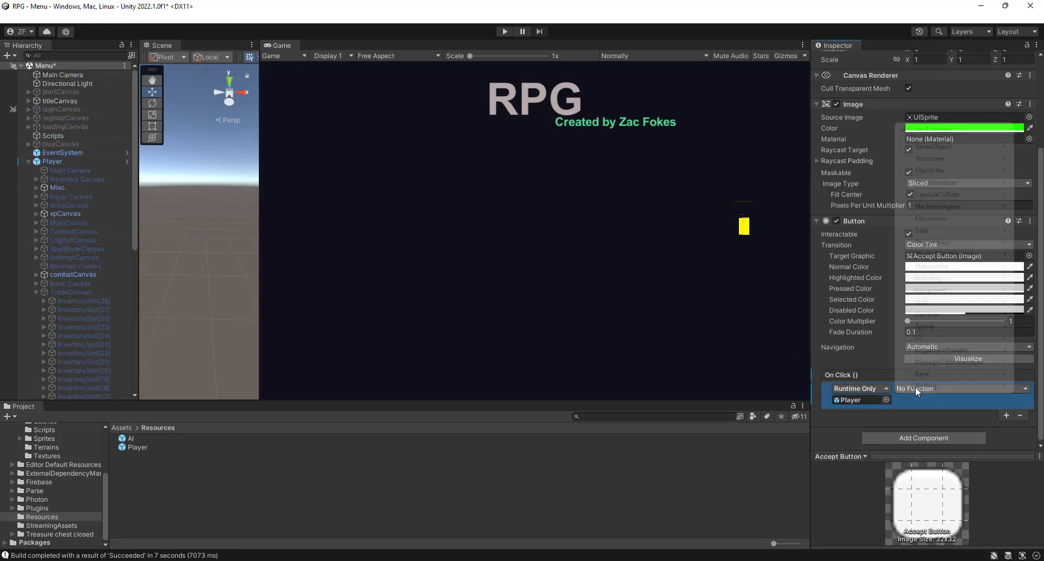
left_click(915, 388)
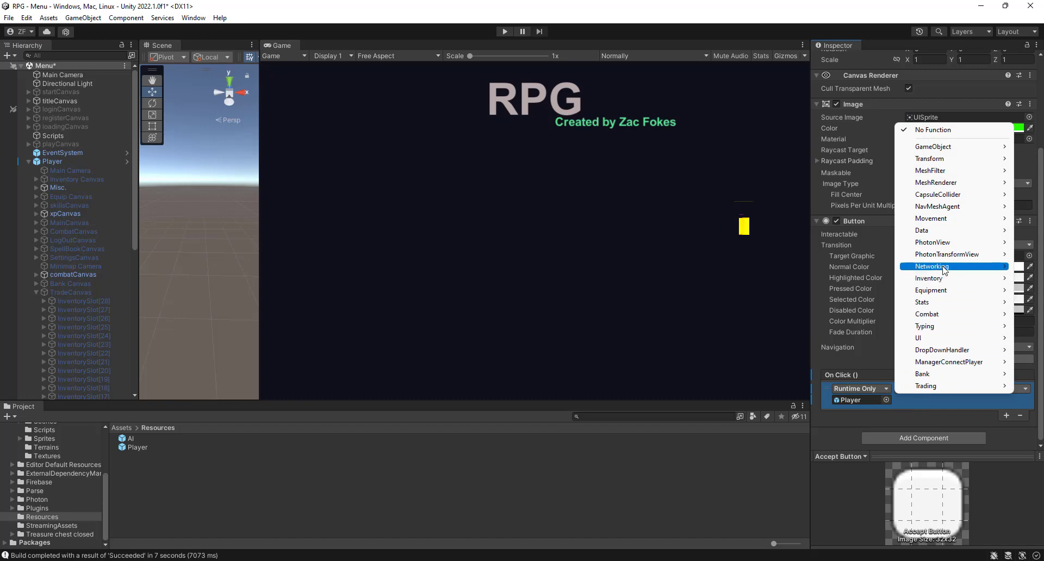
mouse_move(931, 267)
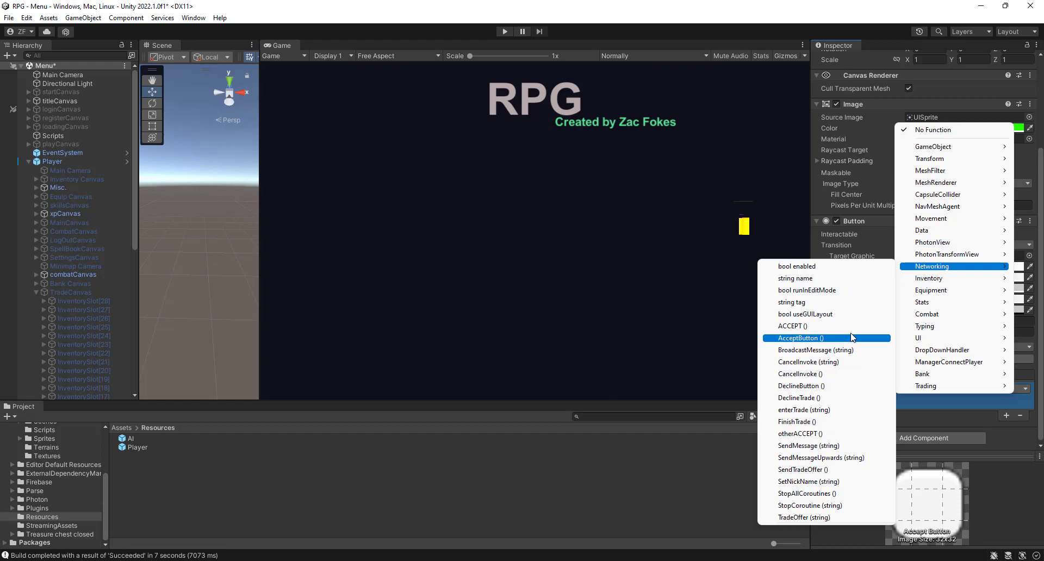
left_click(801, 338)
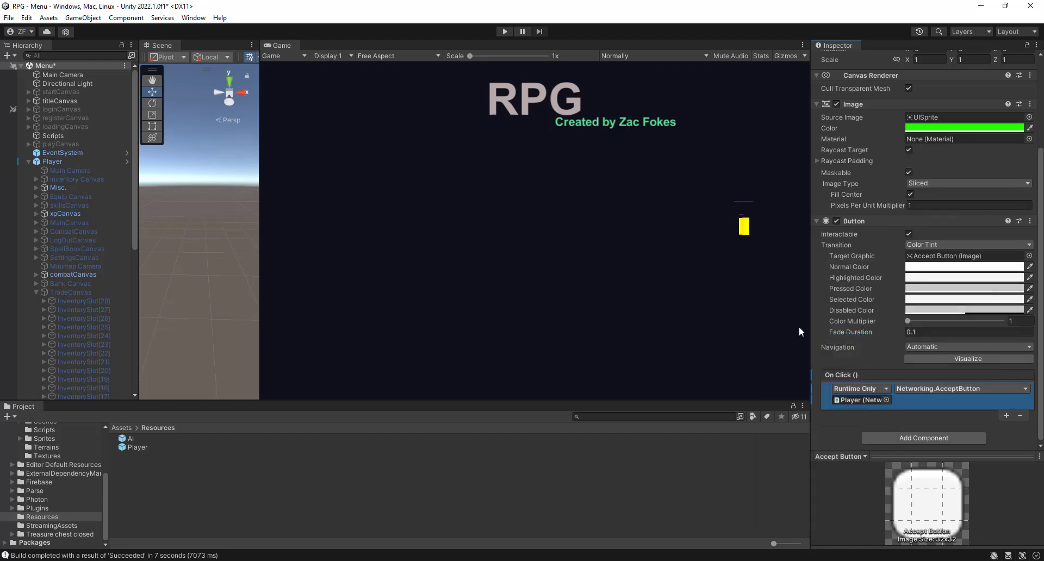
- Apply all overrides so the button change is saved to the Player prefab
left_click(52, 161)
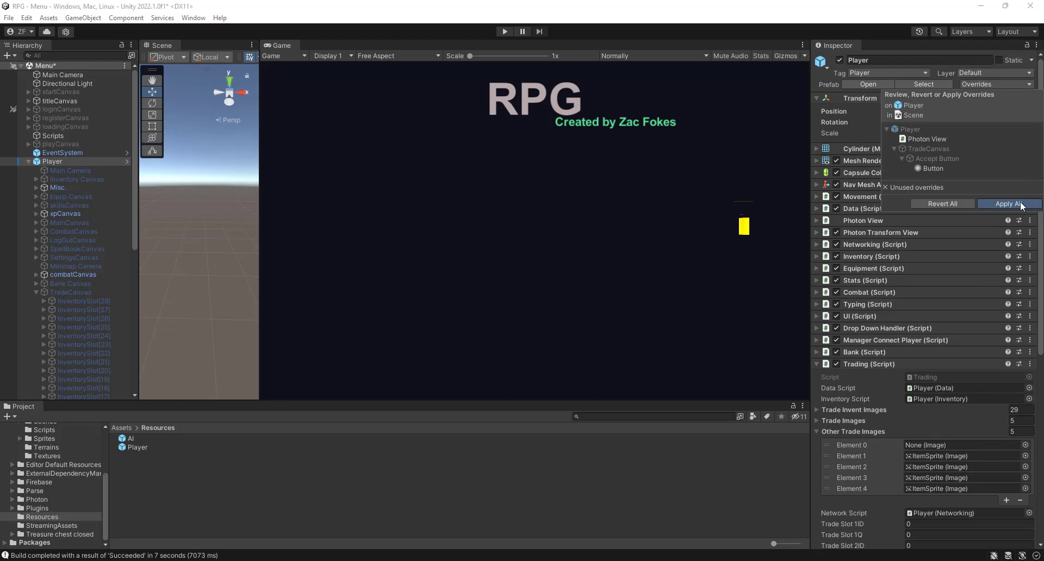
left_click(1009, 204)
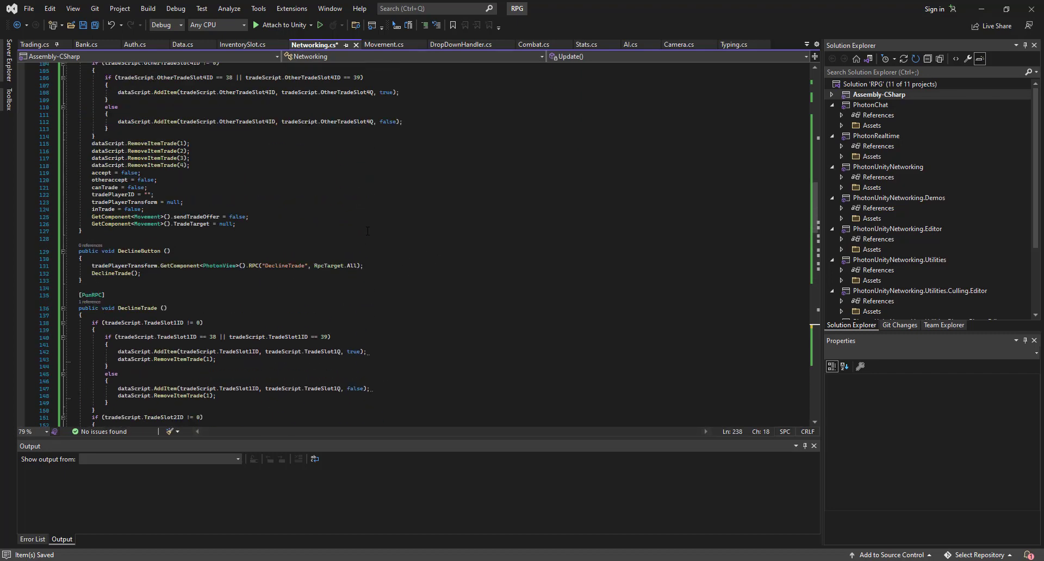
- Declare 'public bool once;' and begin an 'if (!once && …)' condition at the top of Update
scroll("up", 3)
type("public bool once;")
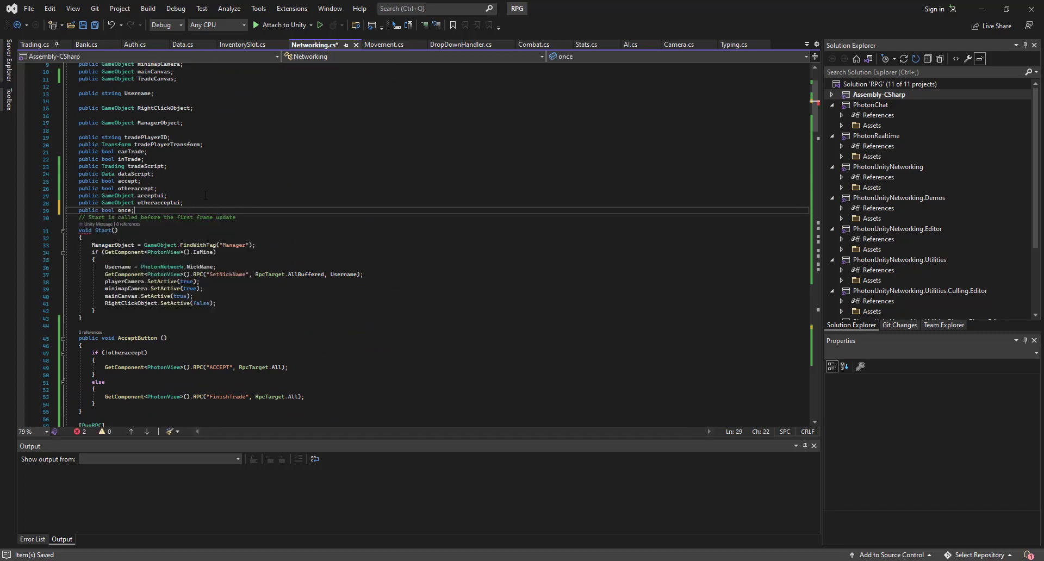
scroll("down", 3)
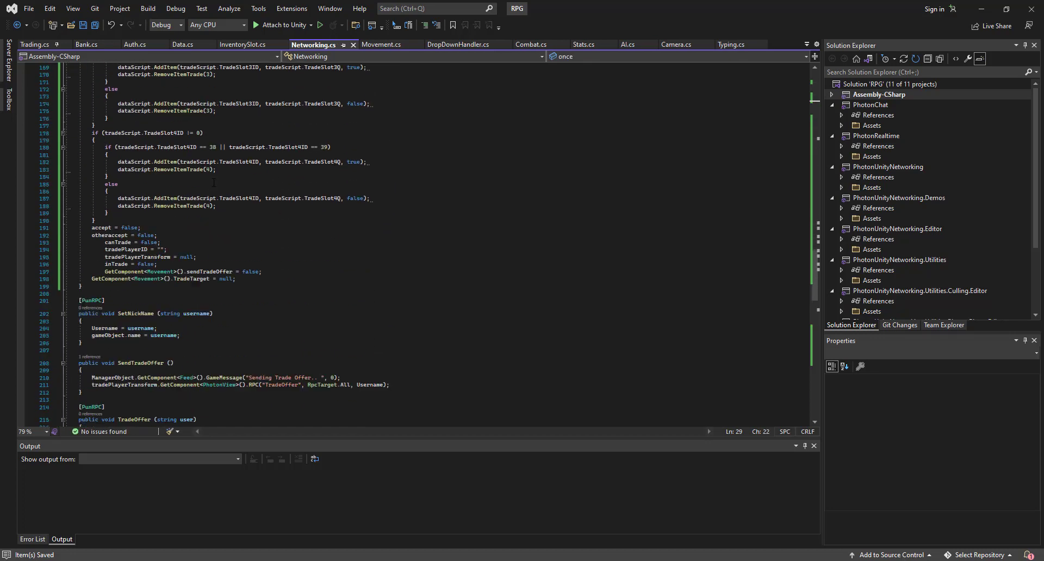
scroll("down", 3)
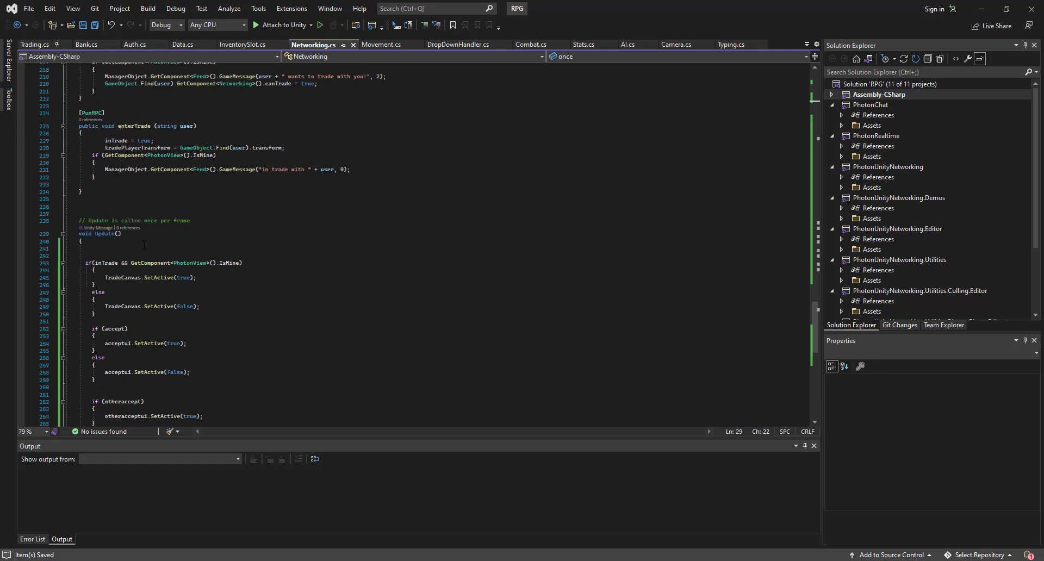
type("if()")
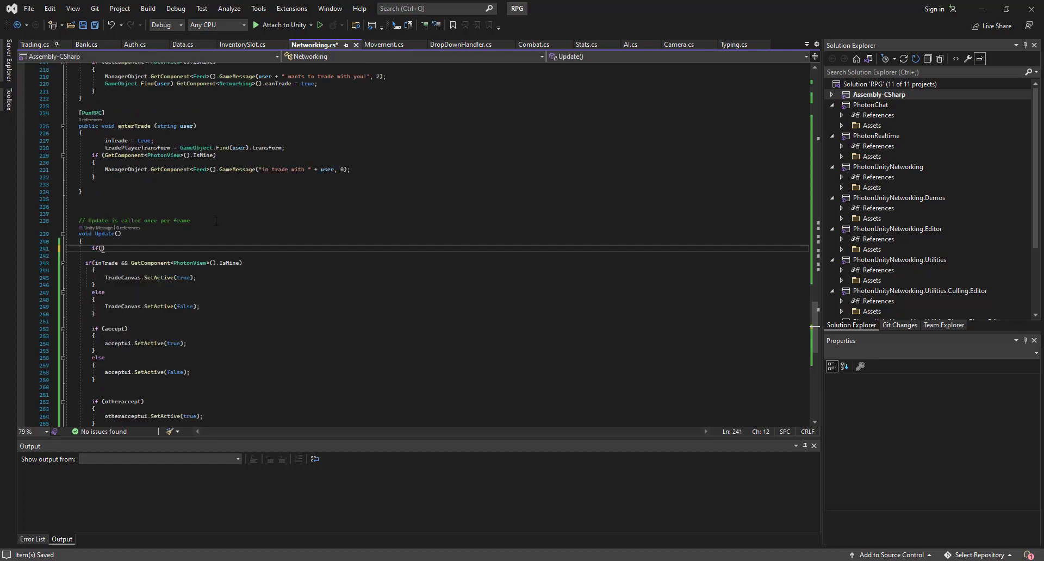
type("once")
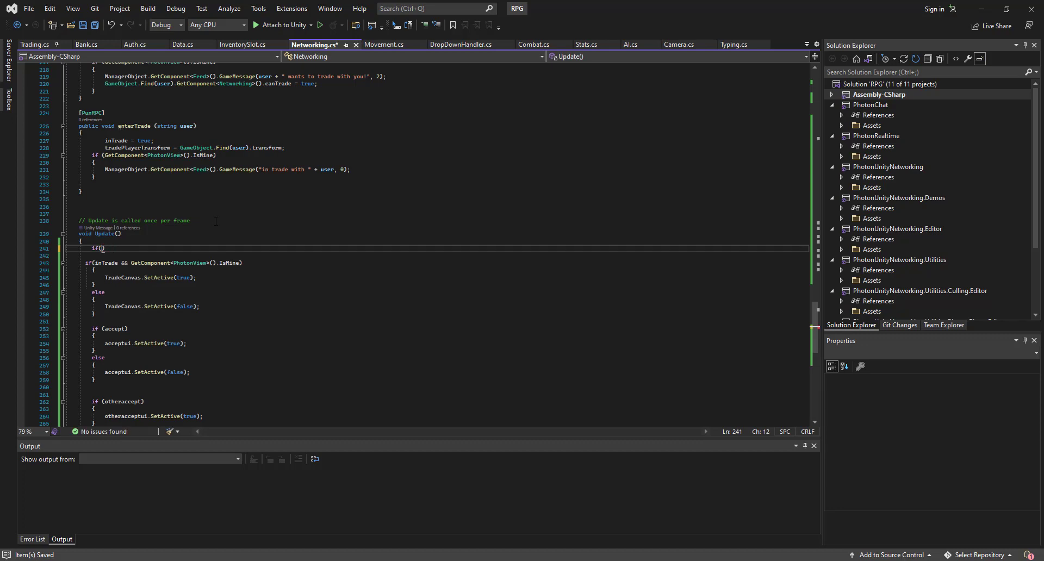
type("once && tradePlayerTransform.")
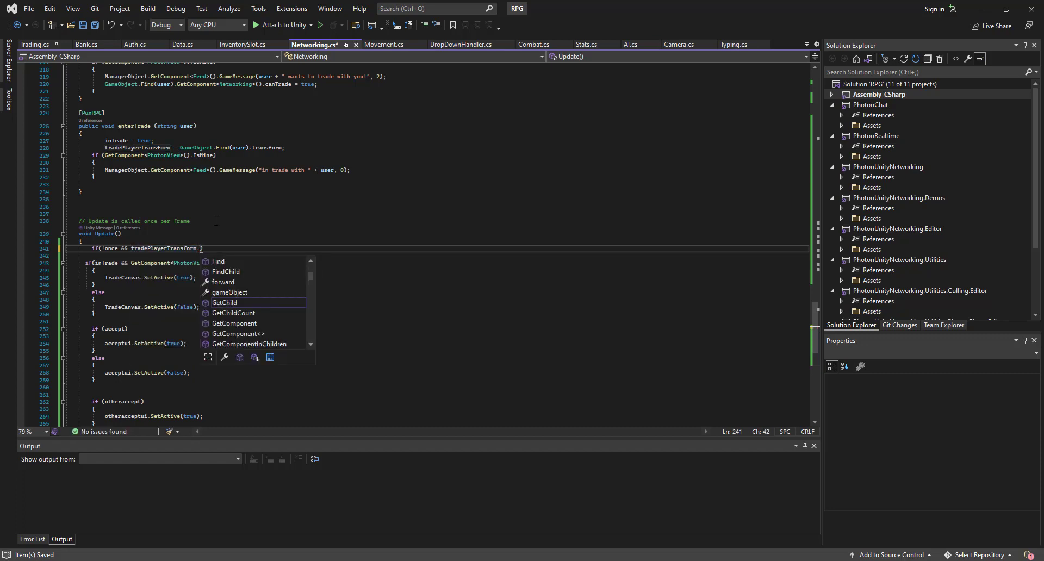
- Draft a GetComponent<PhotonView> call in the condition, then remove the misplaced RPC part
type("GetComponent<p>")
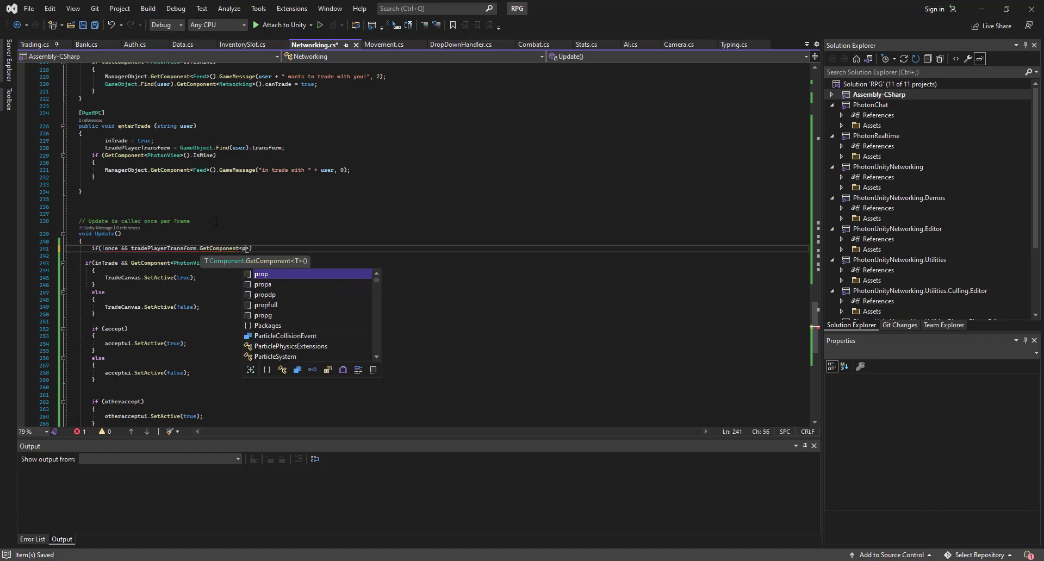
type("PhotonVoe")
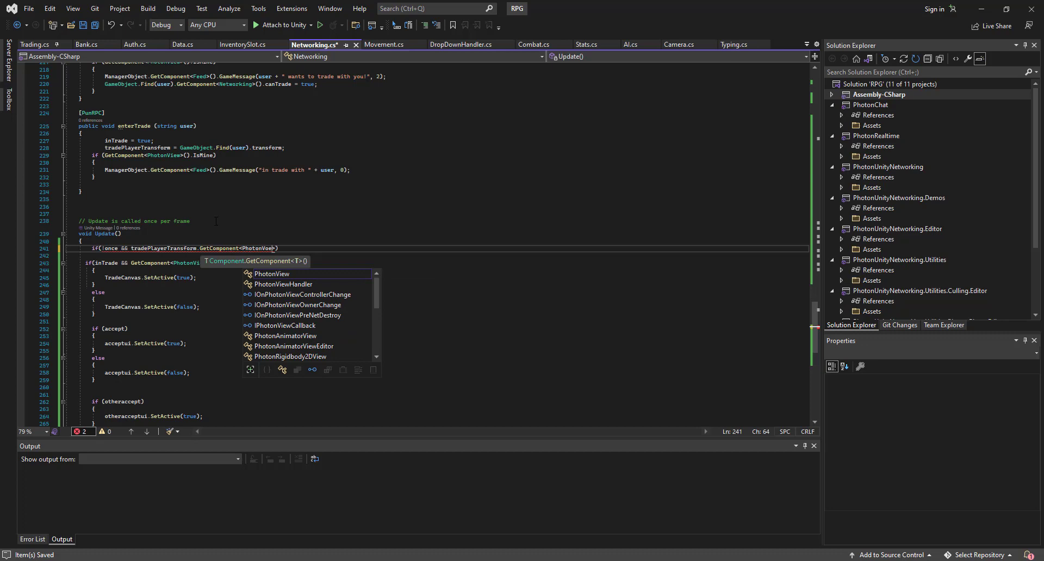
key("Tab")
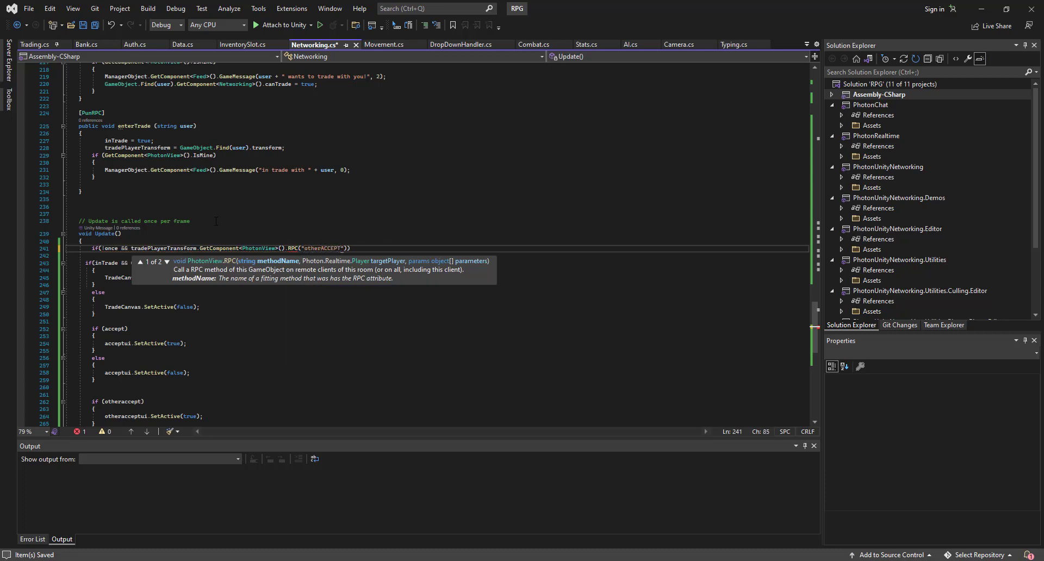
type(", RpcTarget.All")
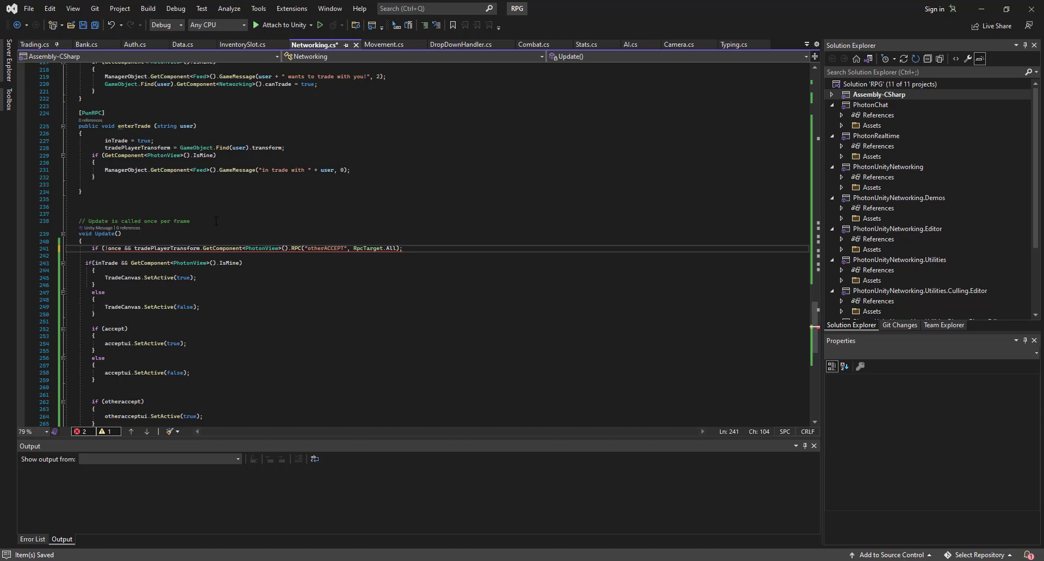
left_click(53, 248)
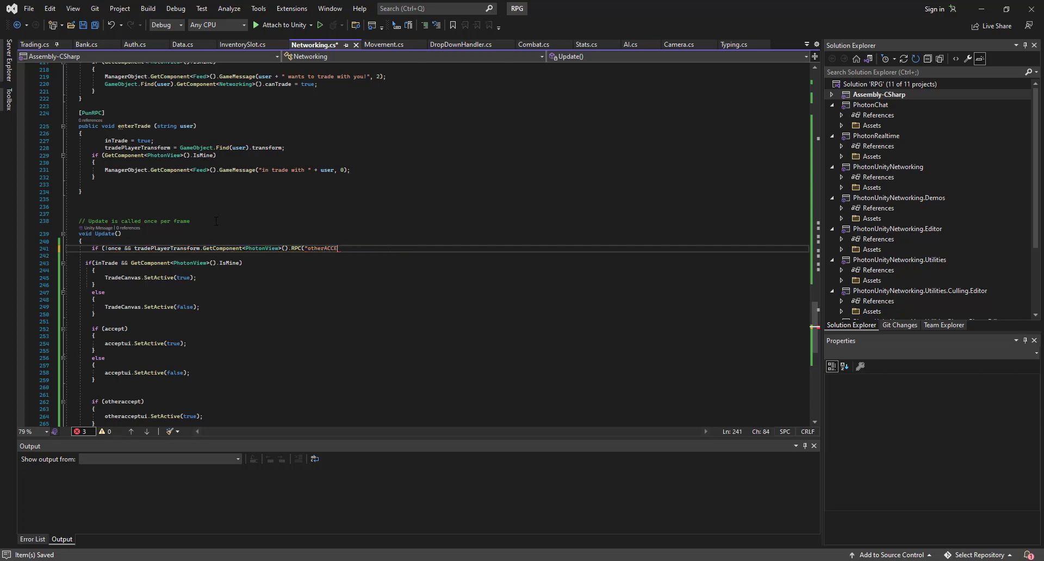
key("Backspace")
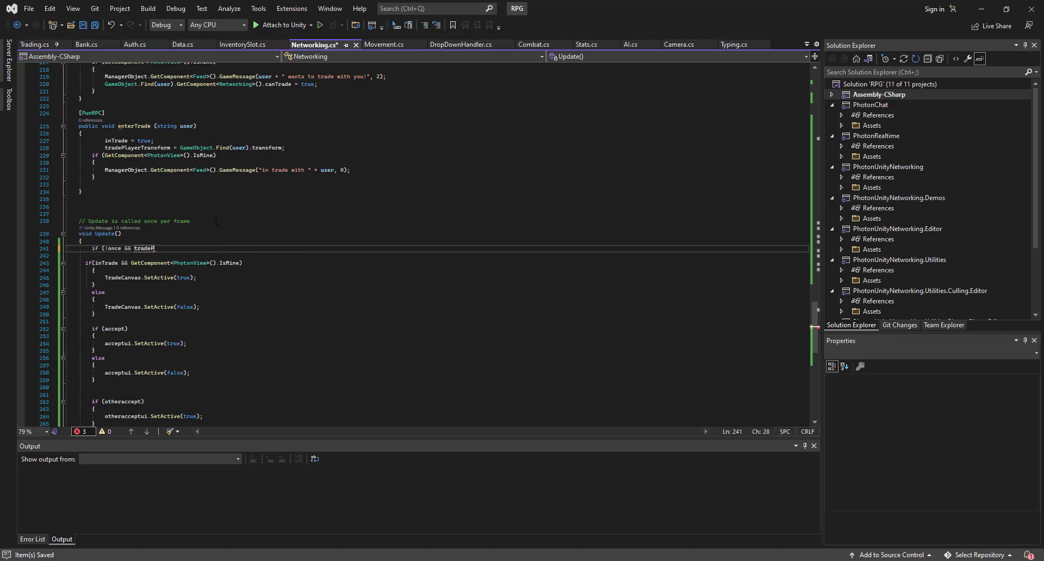
- Complete the once-guarded accept check, setting once = true inside the block
type("accept)")
left_click(436, 255)
type("{")
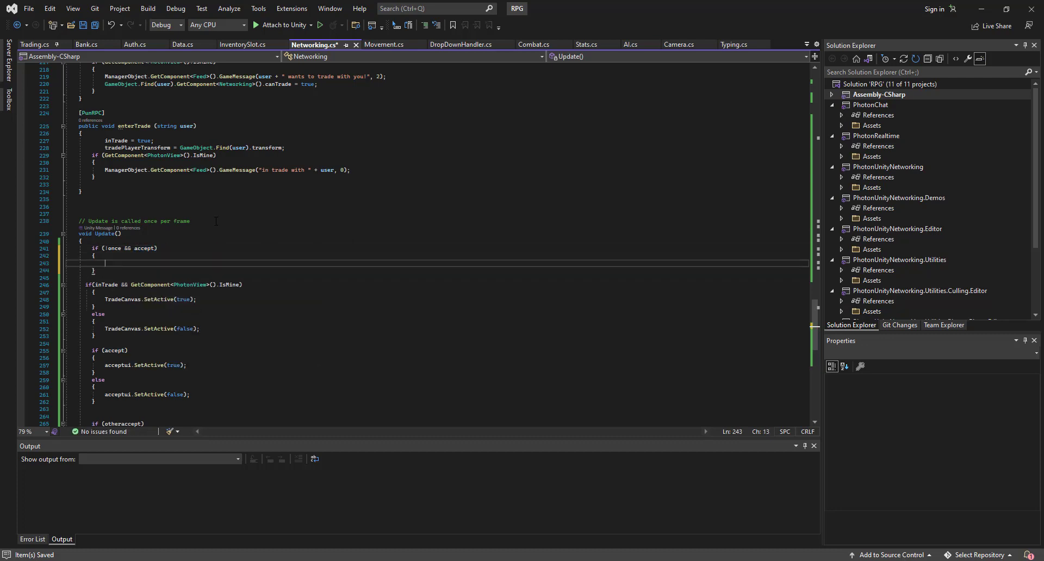
type("once = true;")
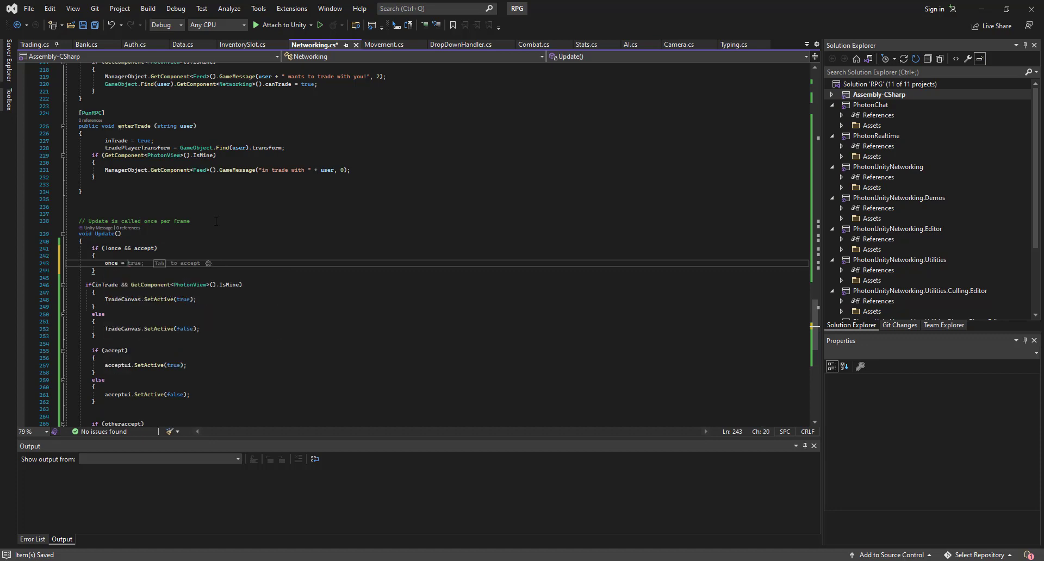
type("CustomRend")
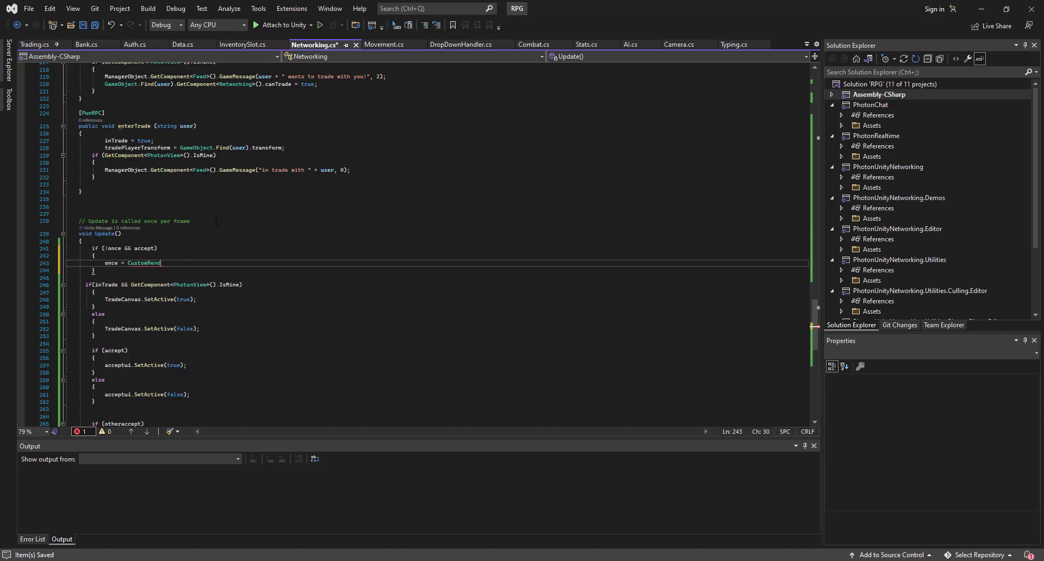
type("true;")
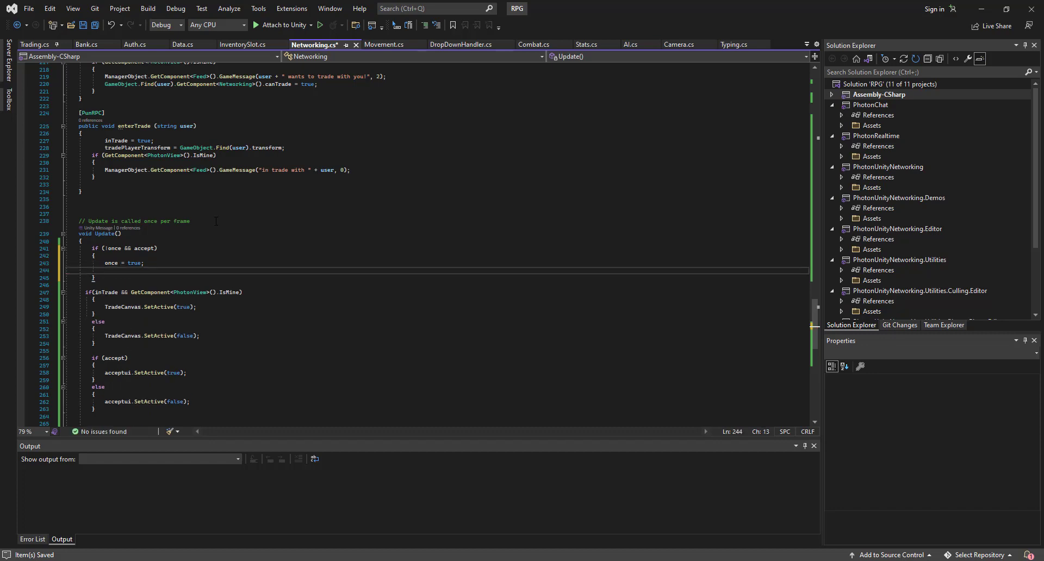
- Send RPC("otherACCEPT", RpcTarget.All) via tradePlayerTransform's PhotonView and save Networking.cs
type("tradePlayerTransform.")
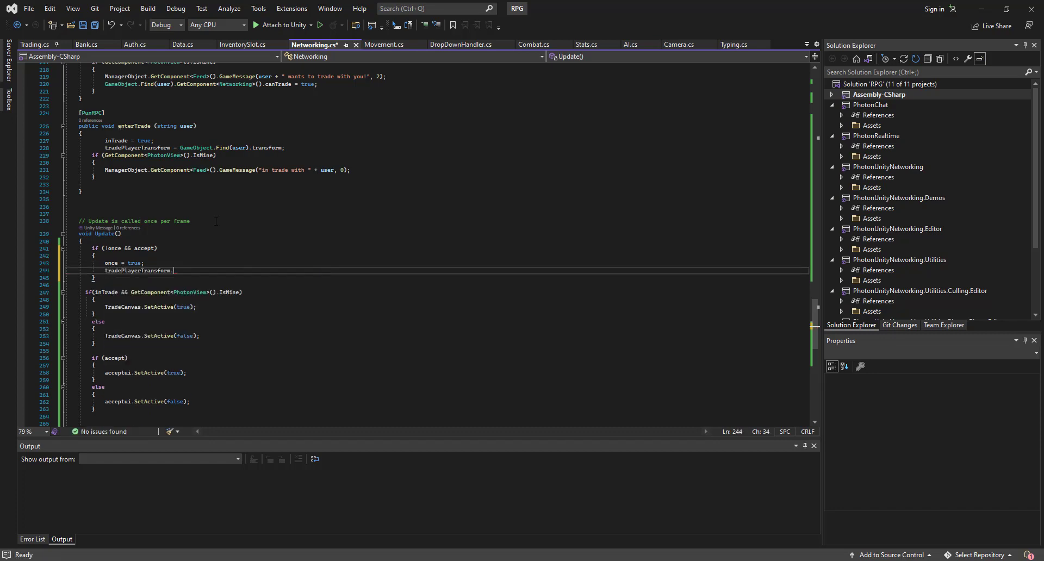
type("GetrC")
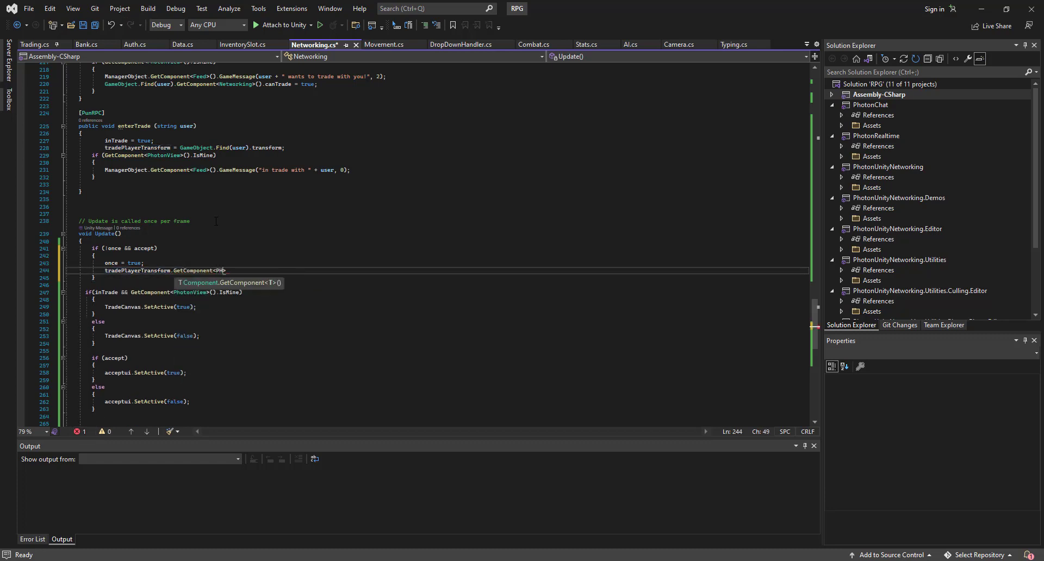
type("PhotonView0>")
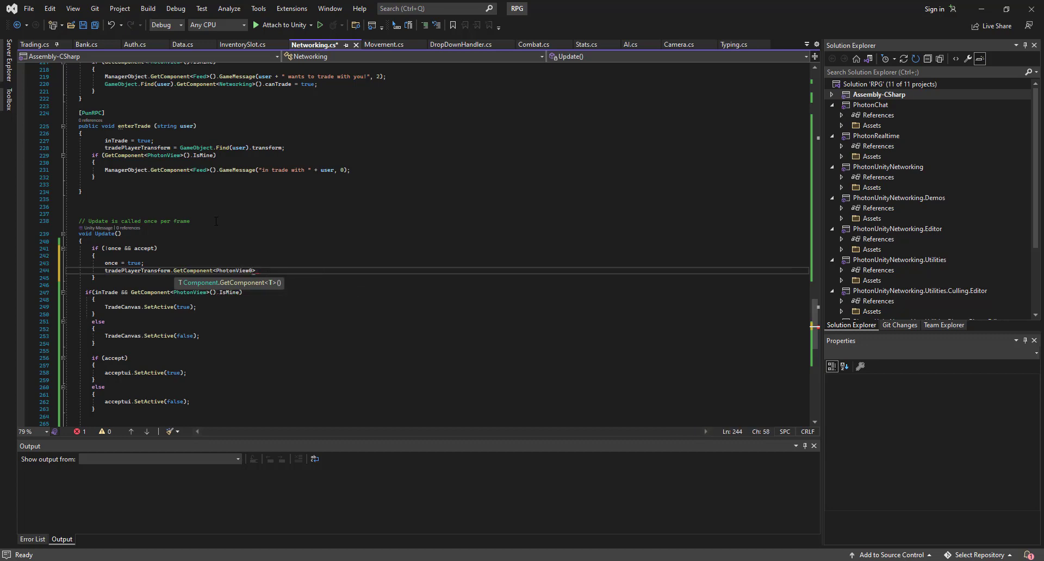
type("()")
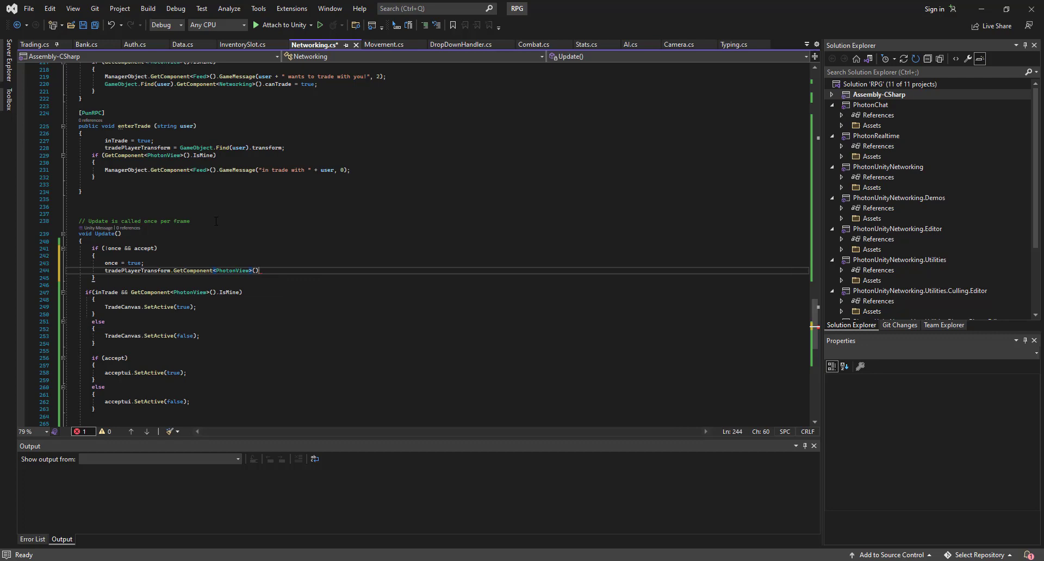
type("RPC")
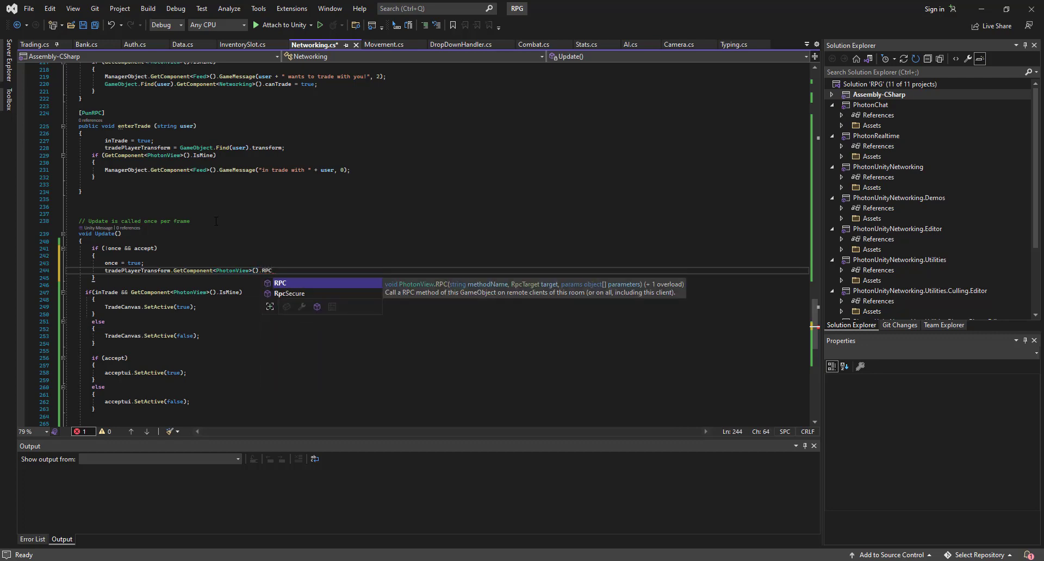
type("(")
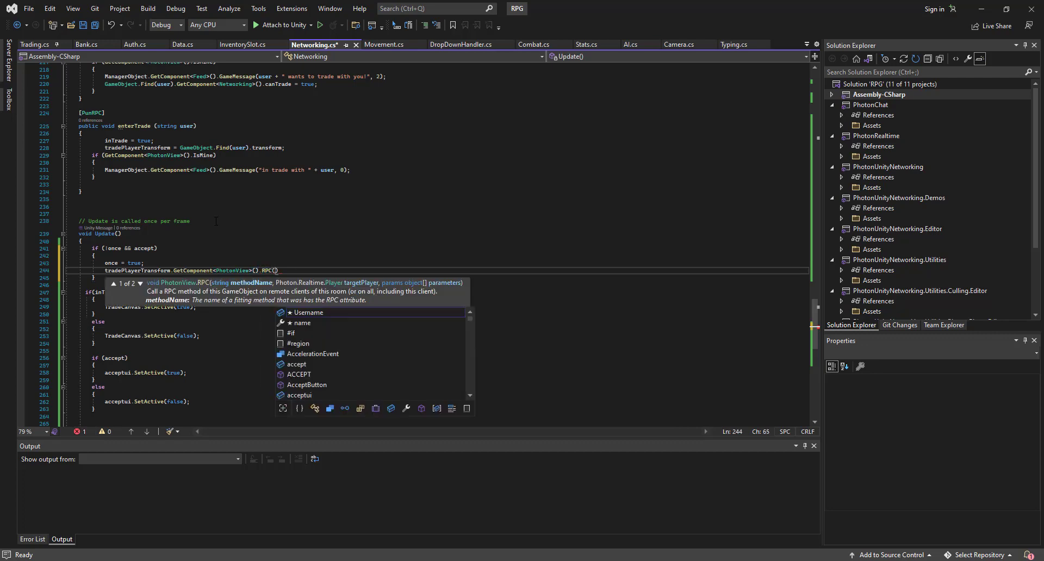
type("\"otherACC")
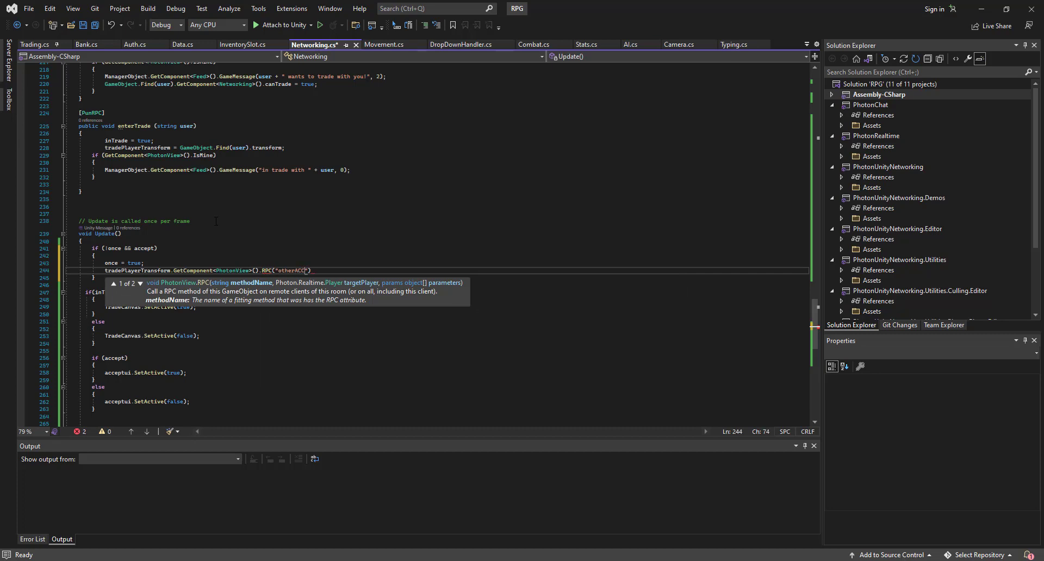
type("EPT")
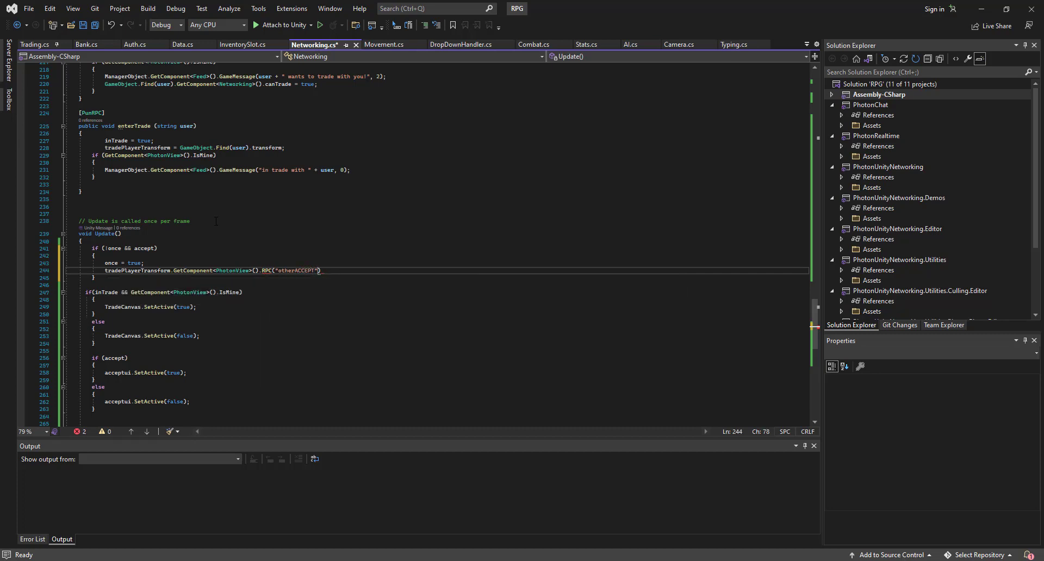
type(", RpcTarget.All")
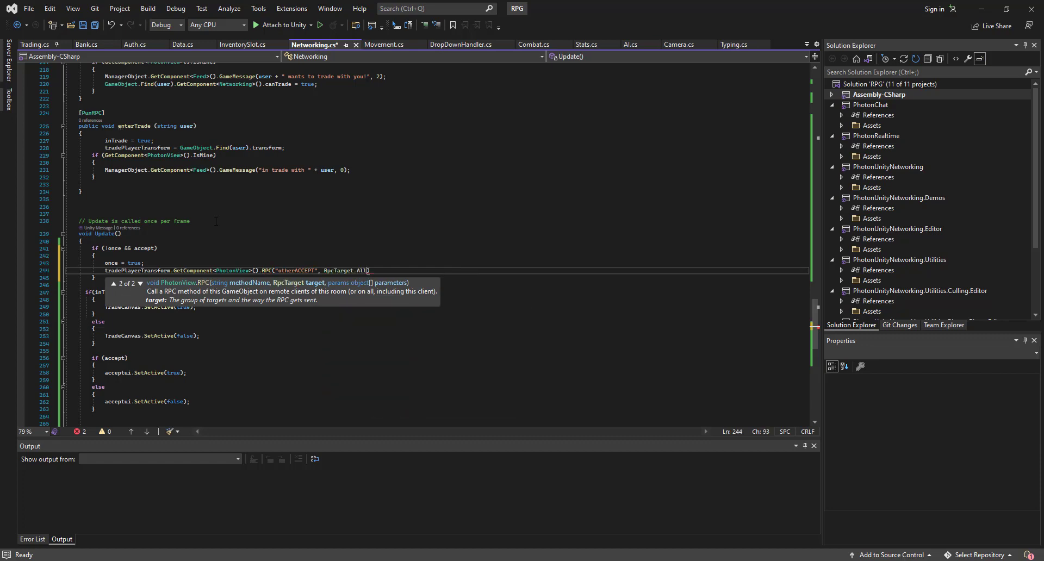
type(";")
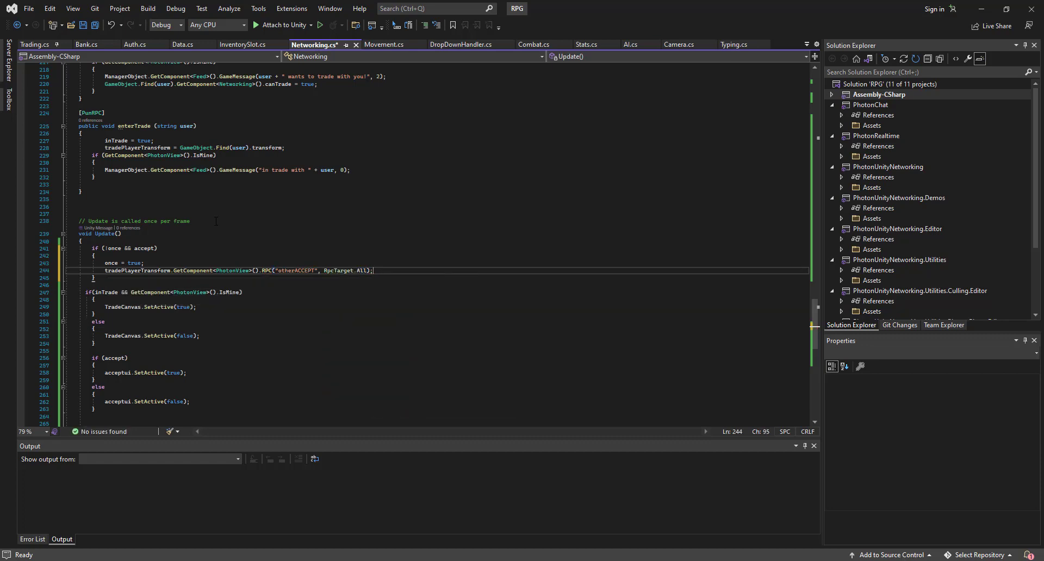
key("ctrl+s")
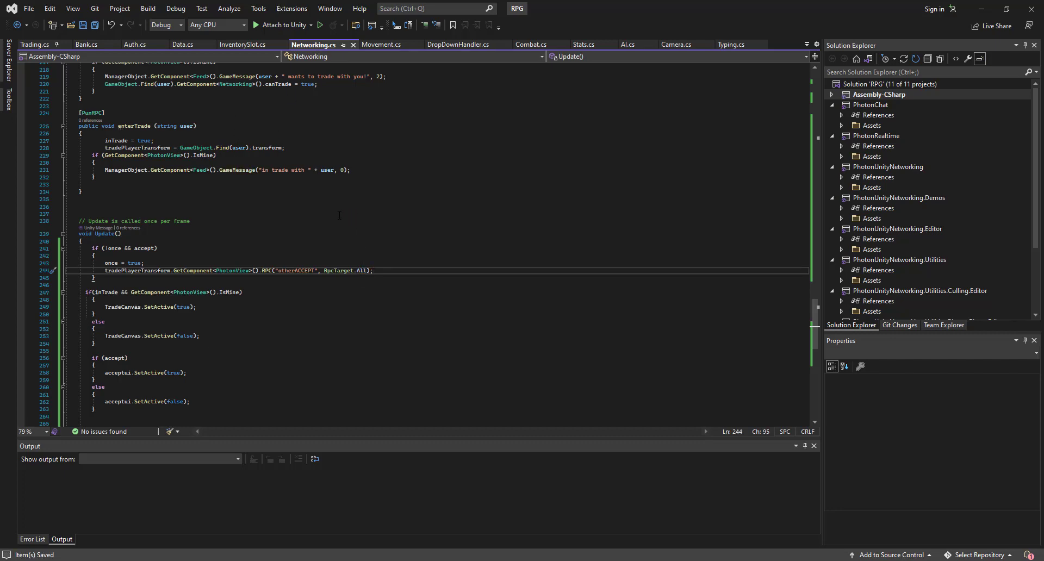
scroll("up", 3)
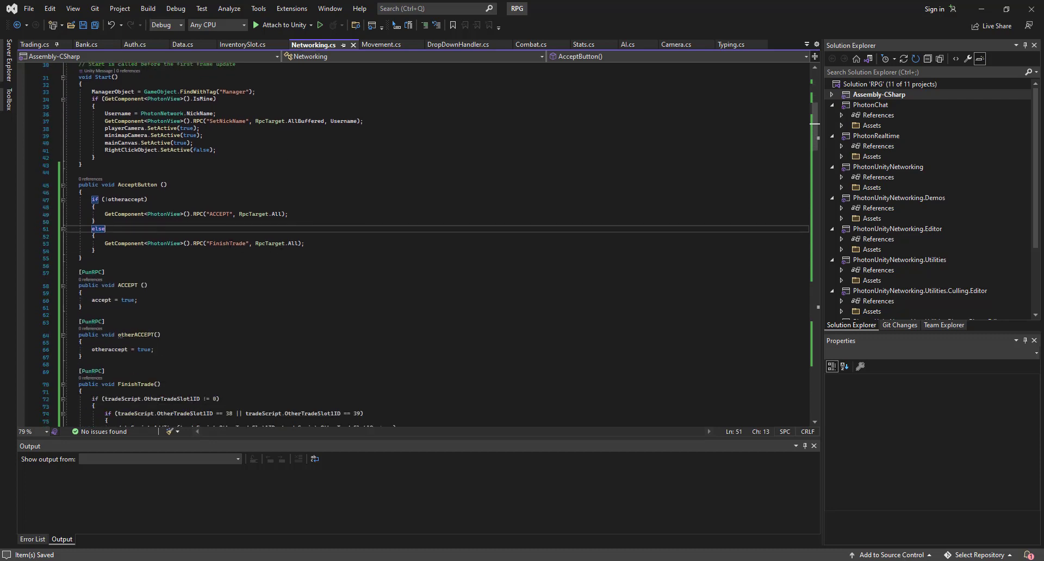
- Route AcceptButton's else-branch FinishTrade RPC through tradePlayerTransform.GetComponent<PhotonView>()
type("Tr")
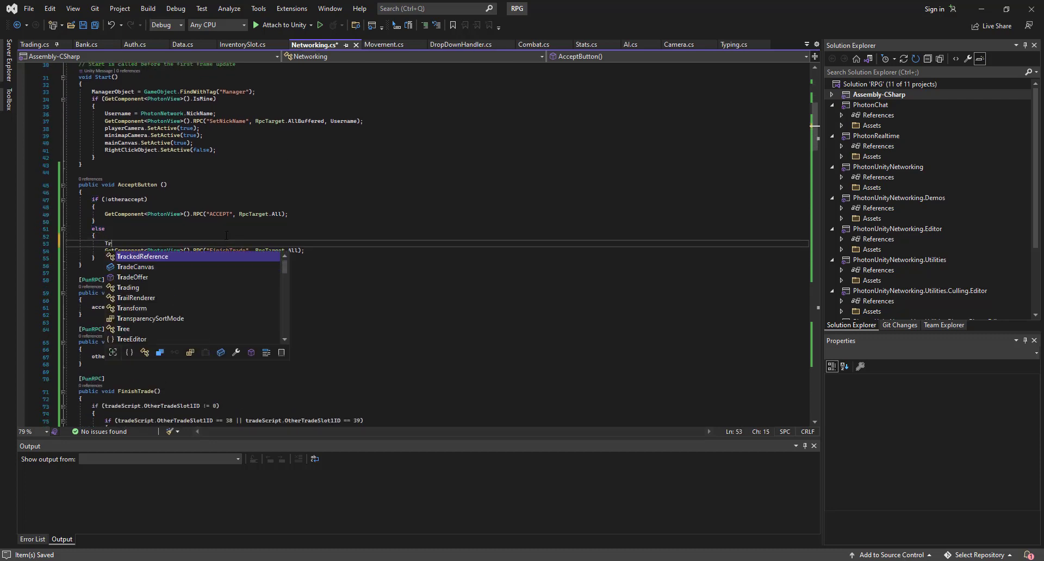
type("adePlayerTransform.")
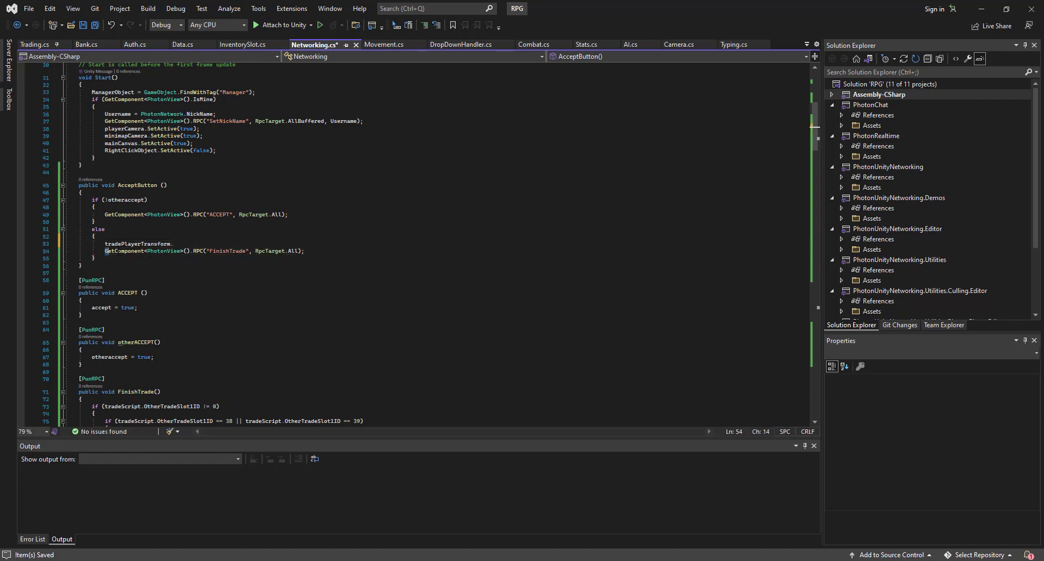
type("GetComponent<PhotonView>().RPC(\"FinishTrade\", RpcTarget.All);")
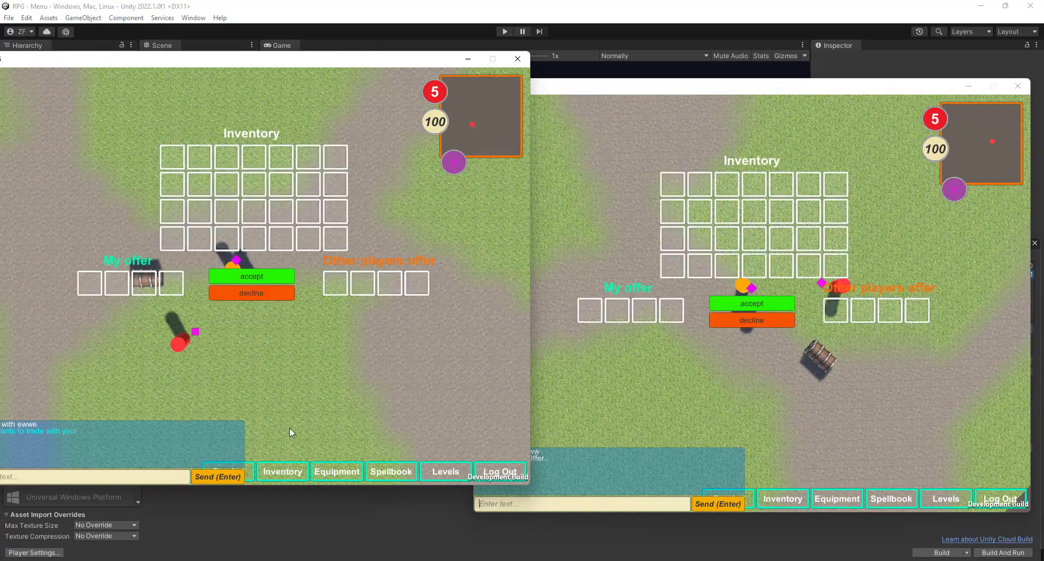
- Offer the log from the first player and accept in both clients, completing the log-for-rock swap
left_click(282, 471)
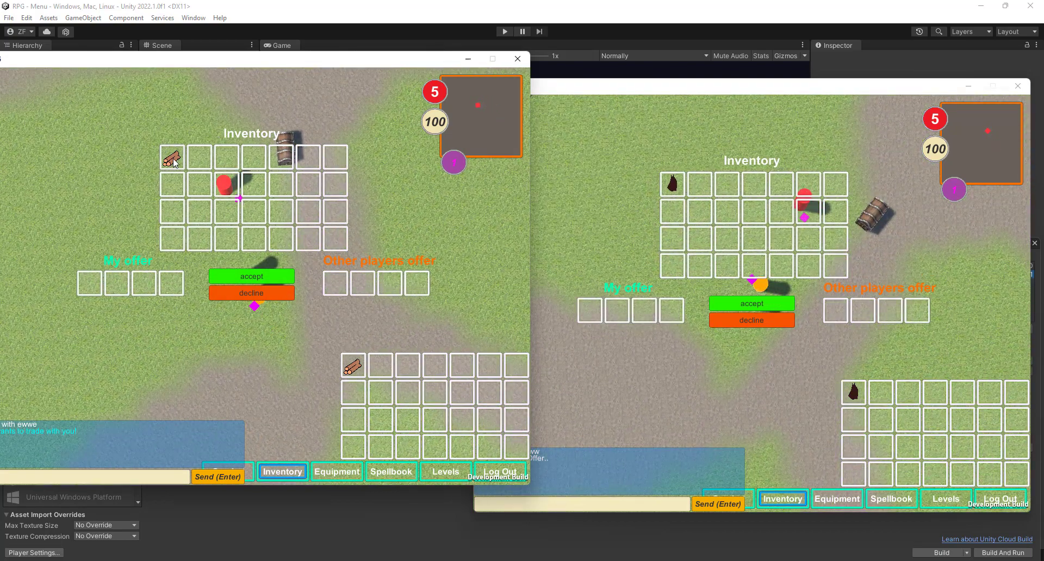
left_click_drag(171, 158, 88, 282)
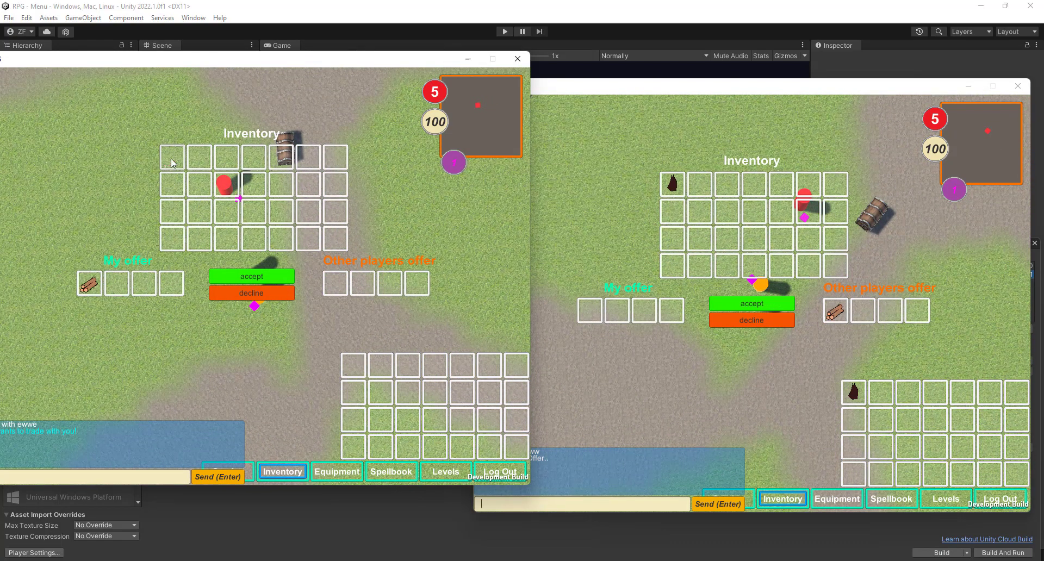
mouse_move(701, 203)
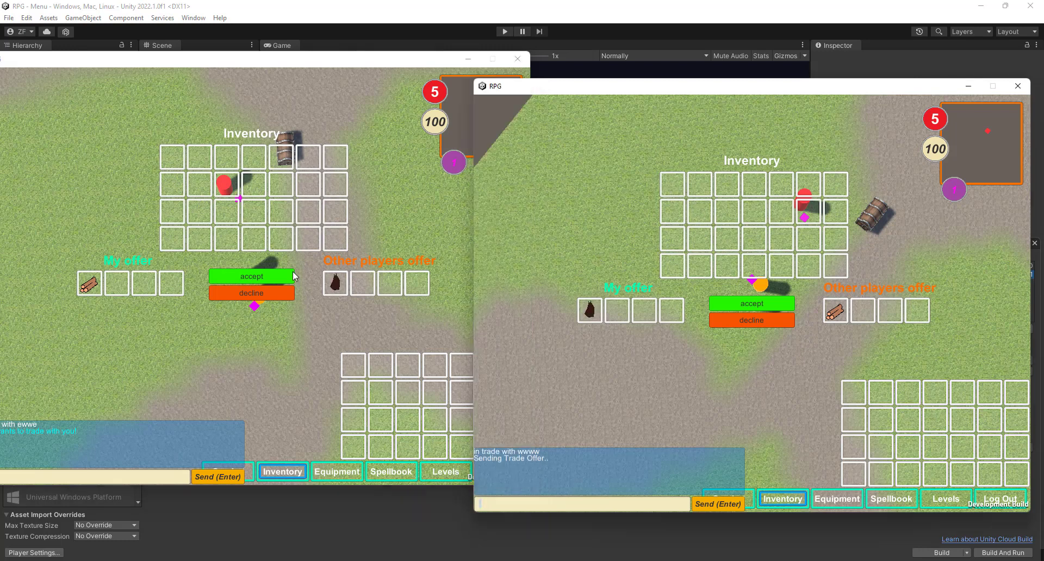
left_click(251, 276)
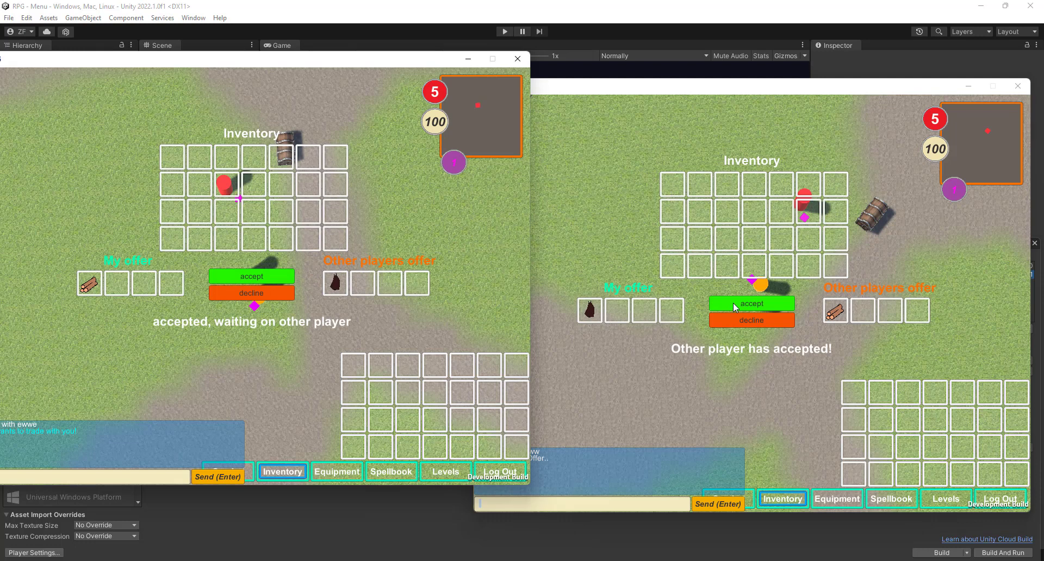
left_click(751, 303)
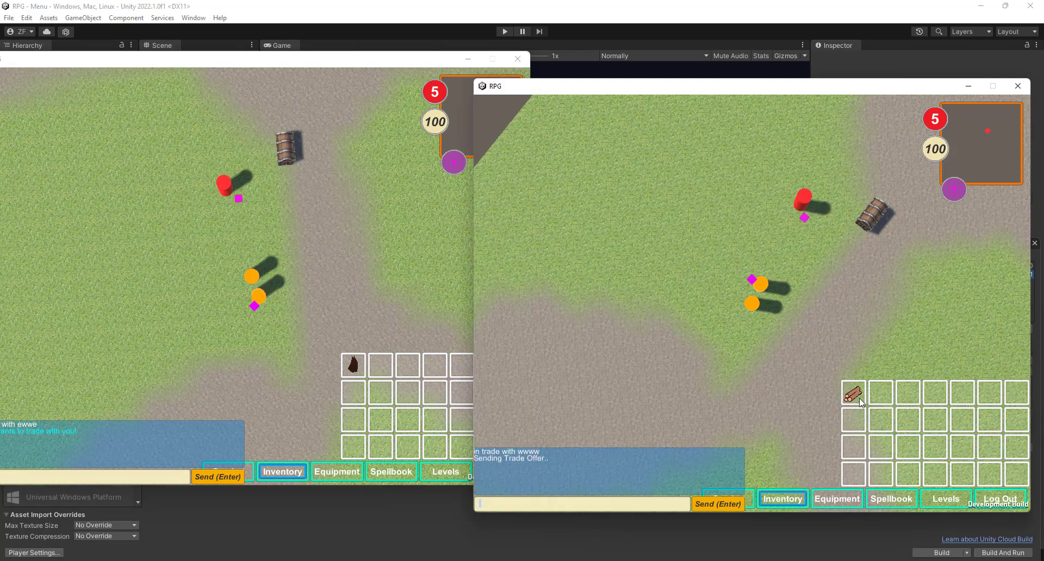
mouse_move(717, 313)
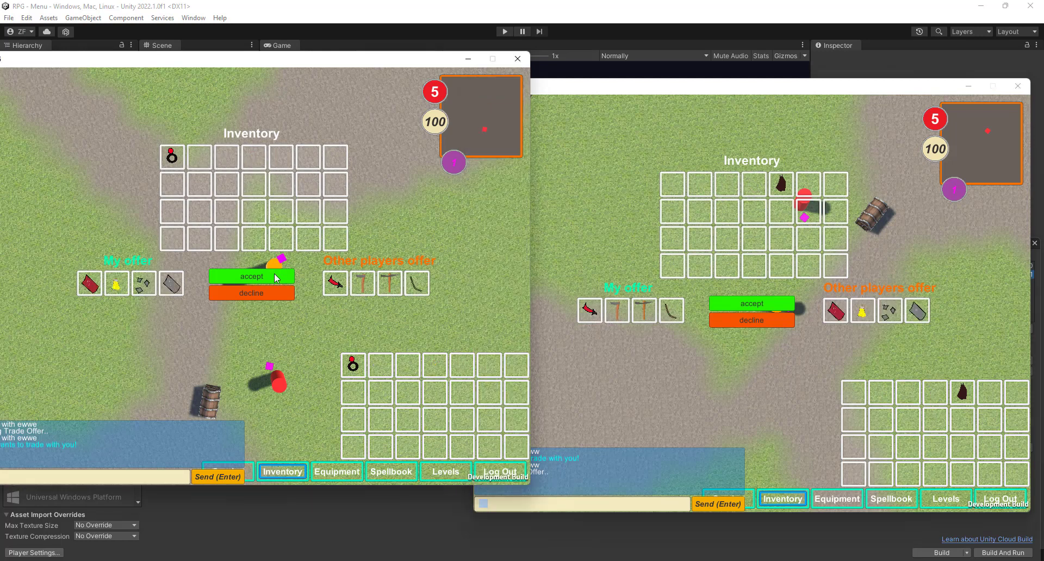
- Accept the four-item trade and observe it fails to swap the offers
left_click(750, 303)
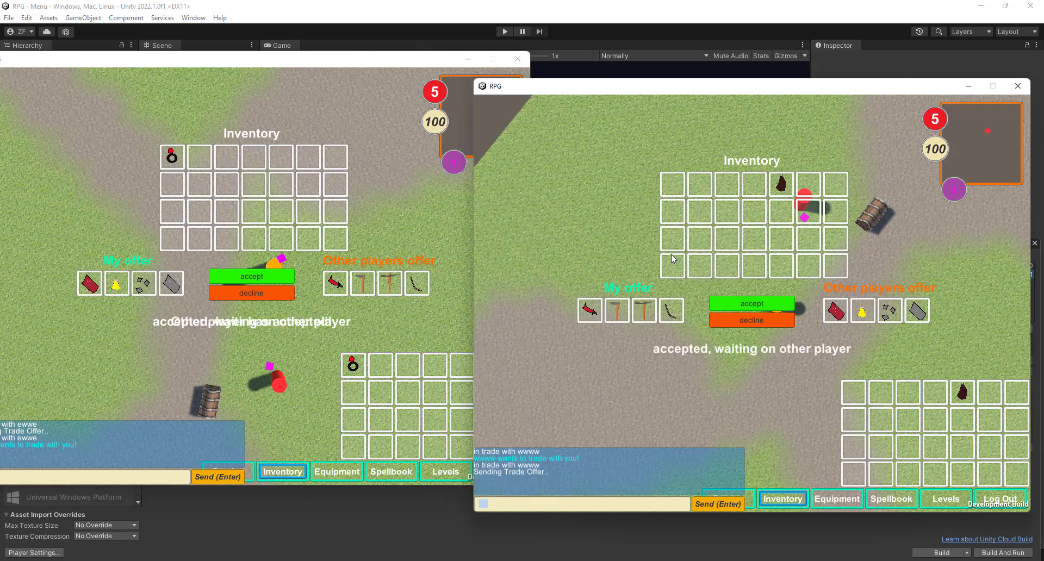
mouse_move(1024, 116)
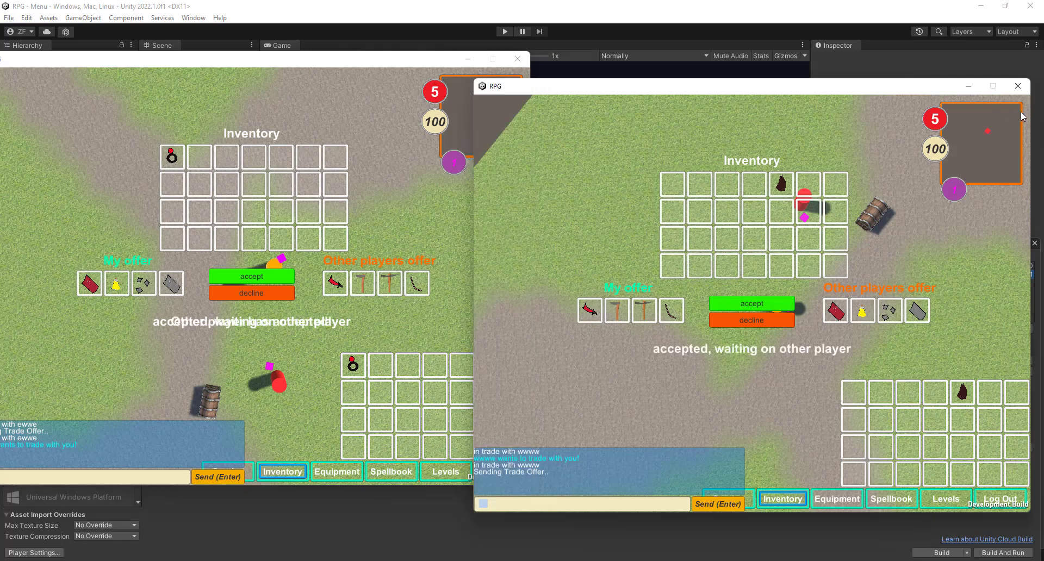
mouse_move(1018, 86)
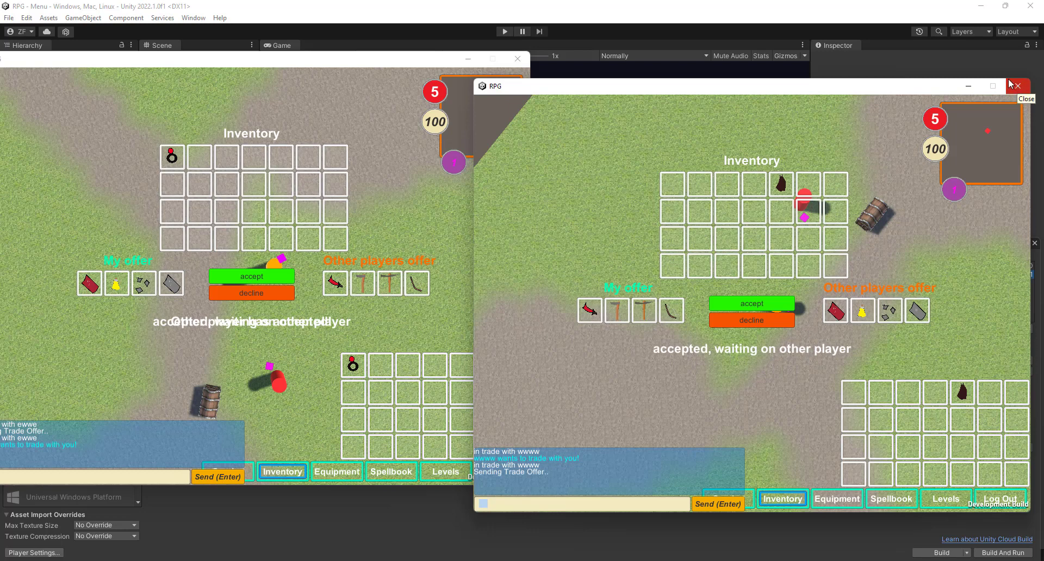
mouse_move(732, 526)
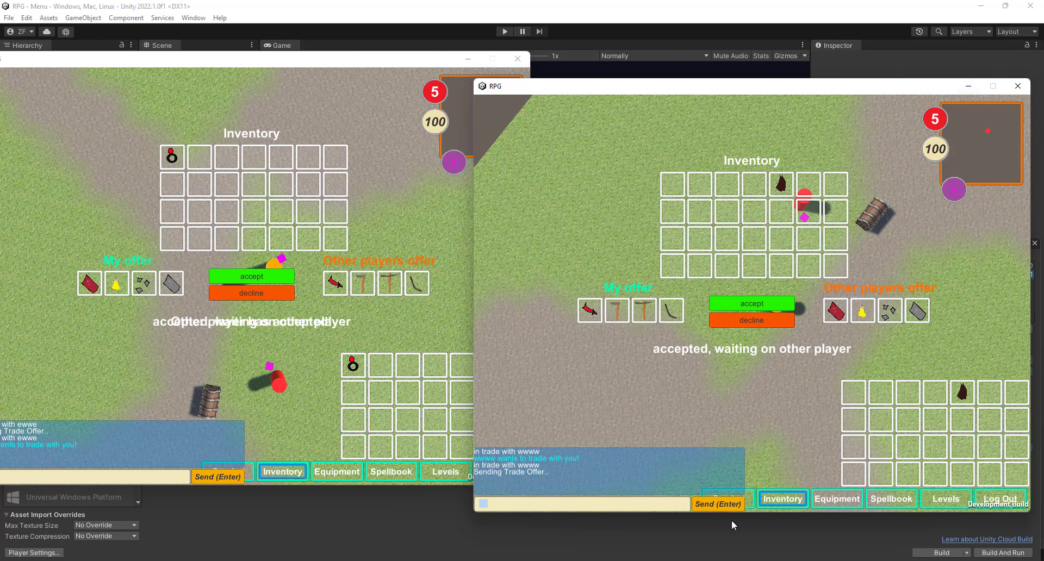
mouse_move(301, 335)
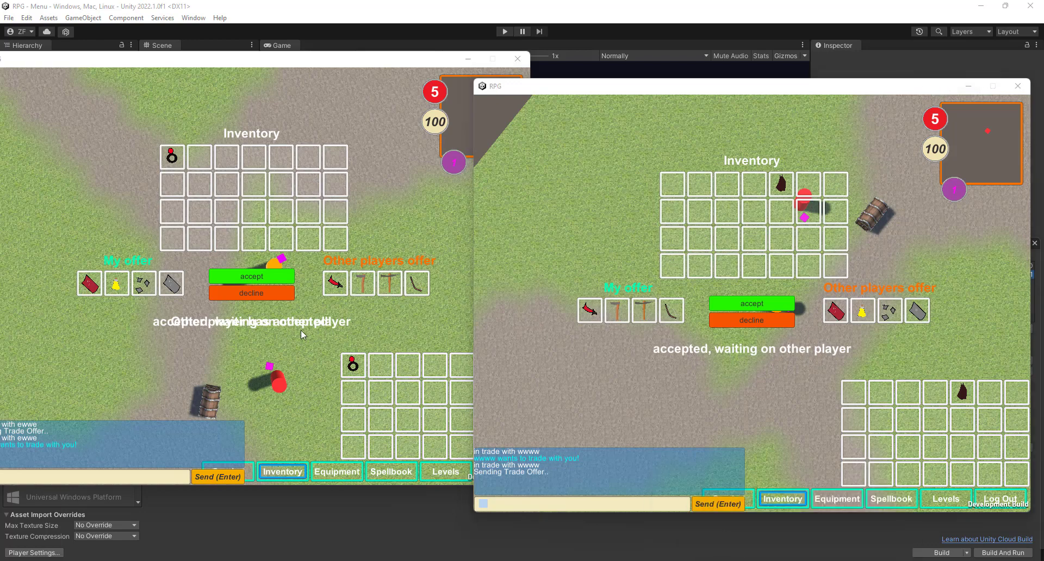
mouse_move(610, 92)
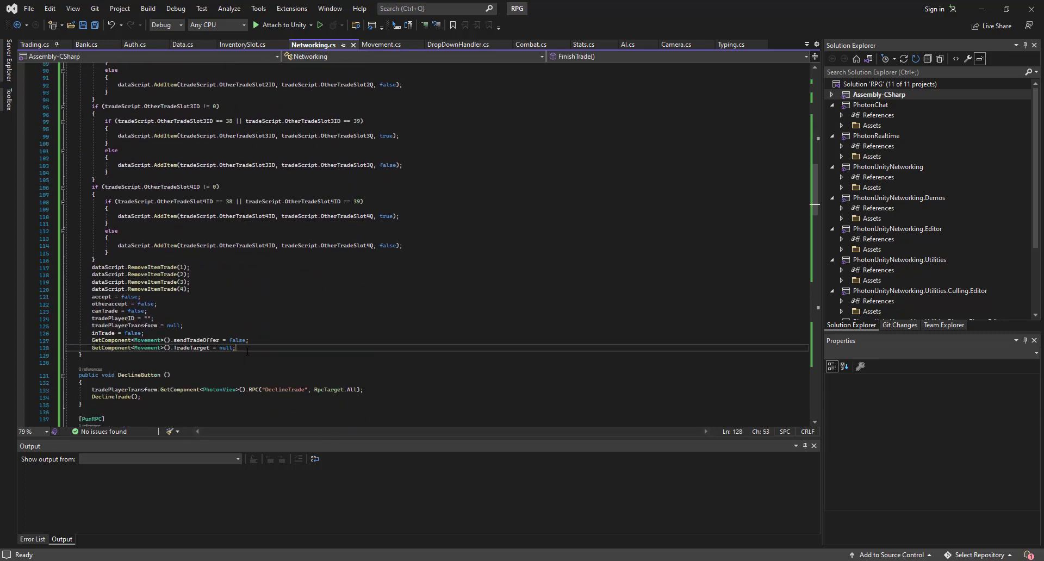
- Add once = false; at the end of FinishTrade, save, and switch to Data.cs's RemoveItemTrade
type("once = false")
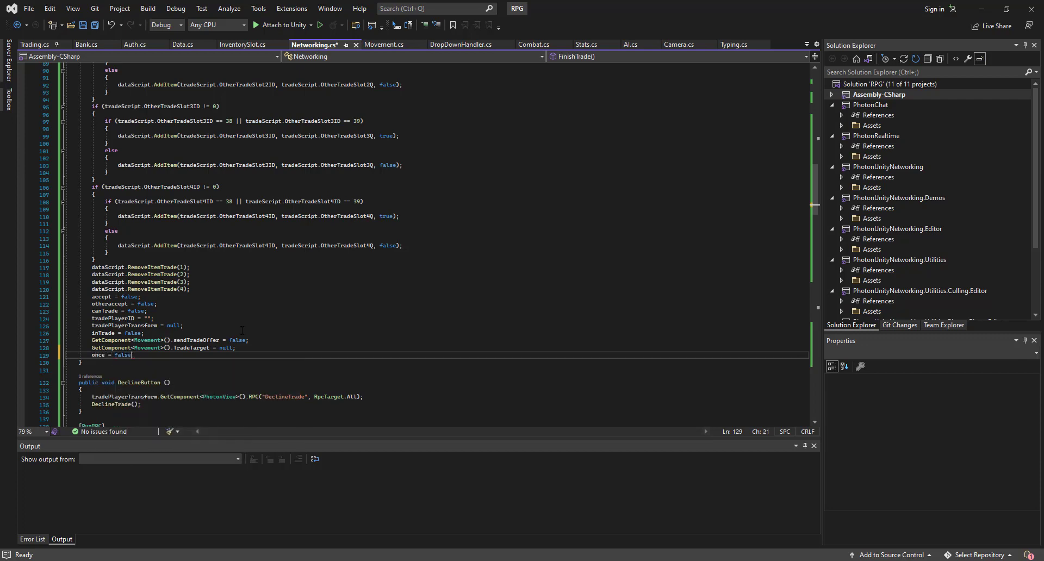
key("ctrl+s")
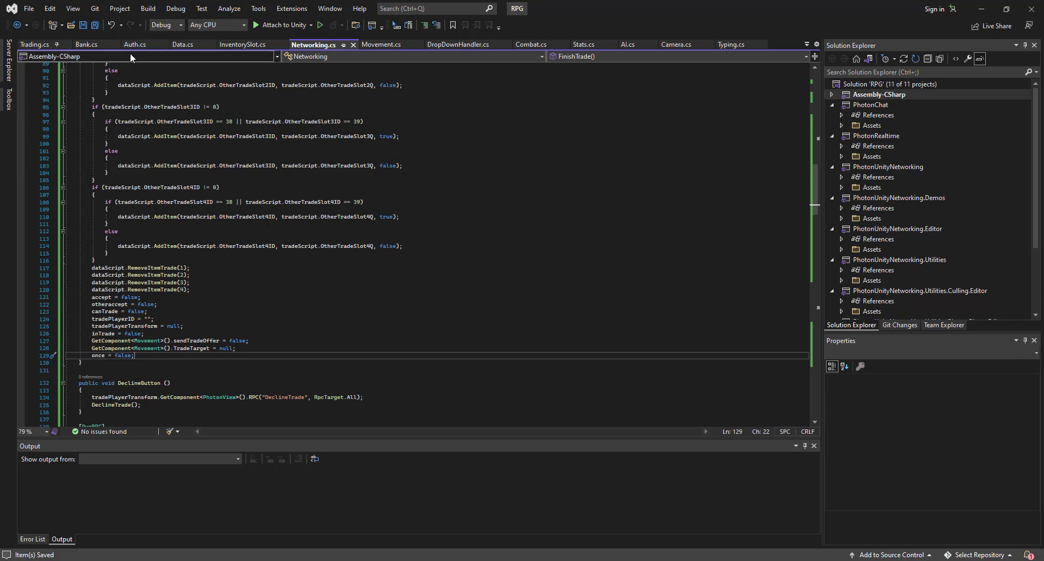
left_click(183, 44)
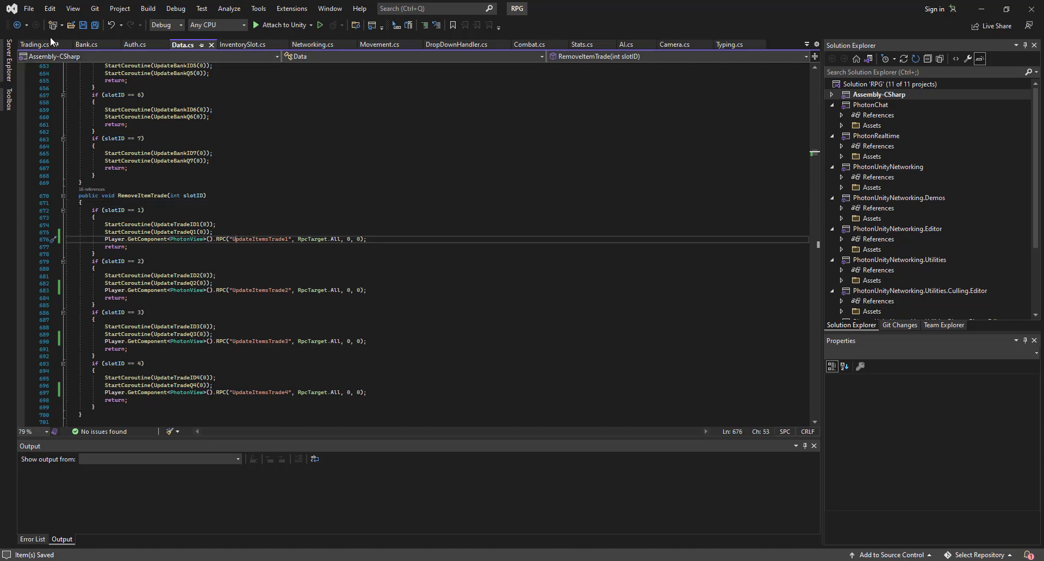
- Switch to Trading.cs and start a new line after print("update 1") in UpdateItemsTrade1
left_click(32, 44)
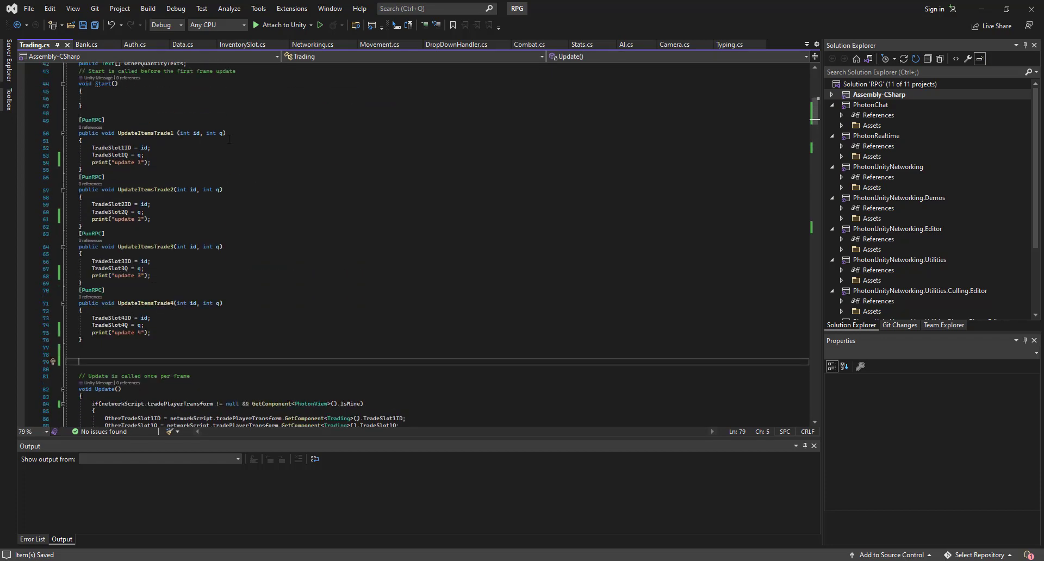
left_click(151, 163)
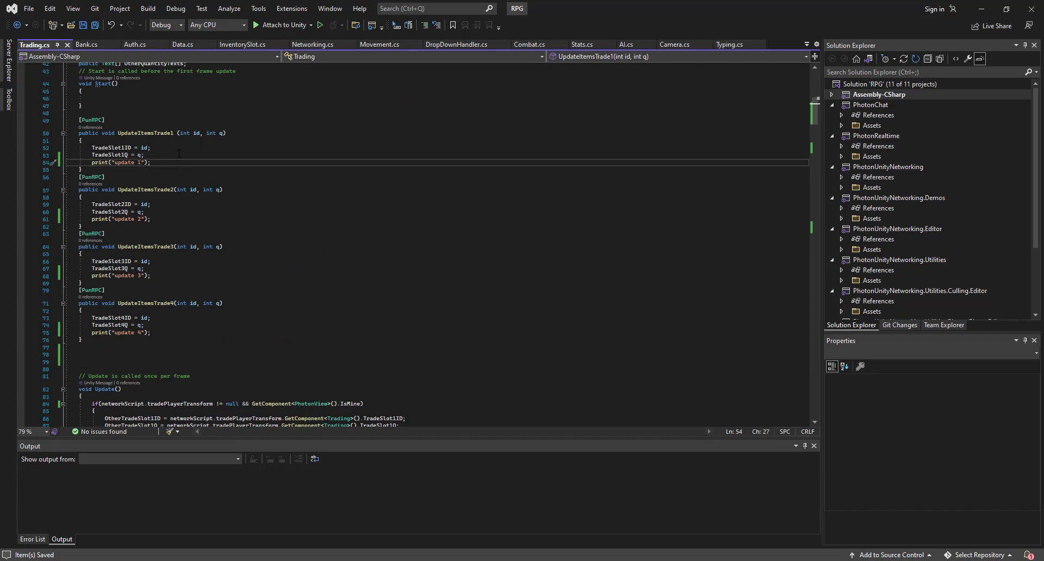
key("Enter")
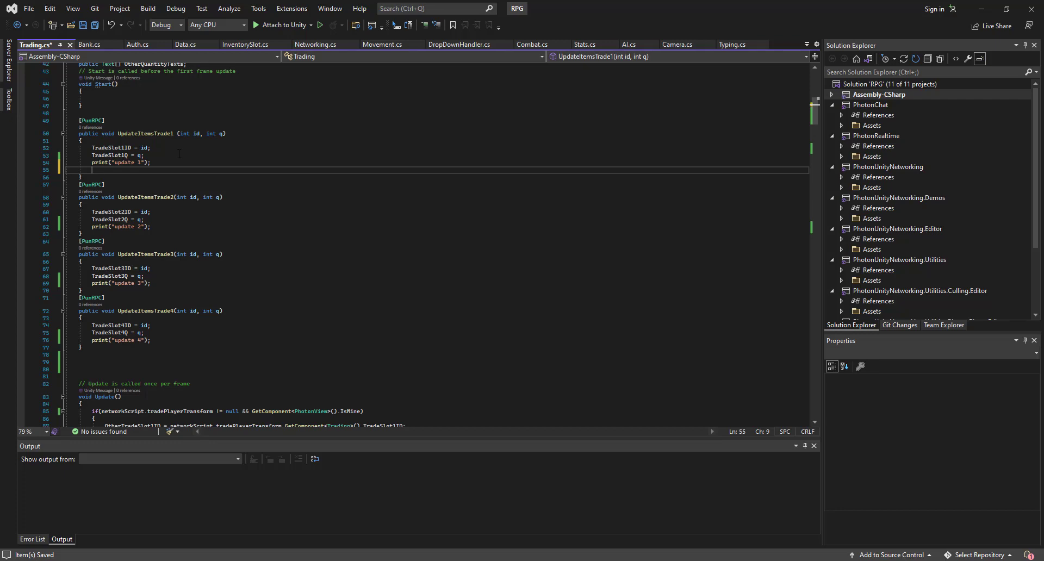
- Add a line setting accept to false on tradePlayerTransform's Networking component
type("q")
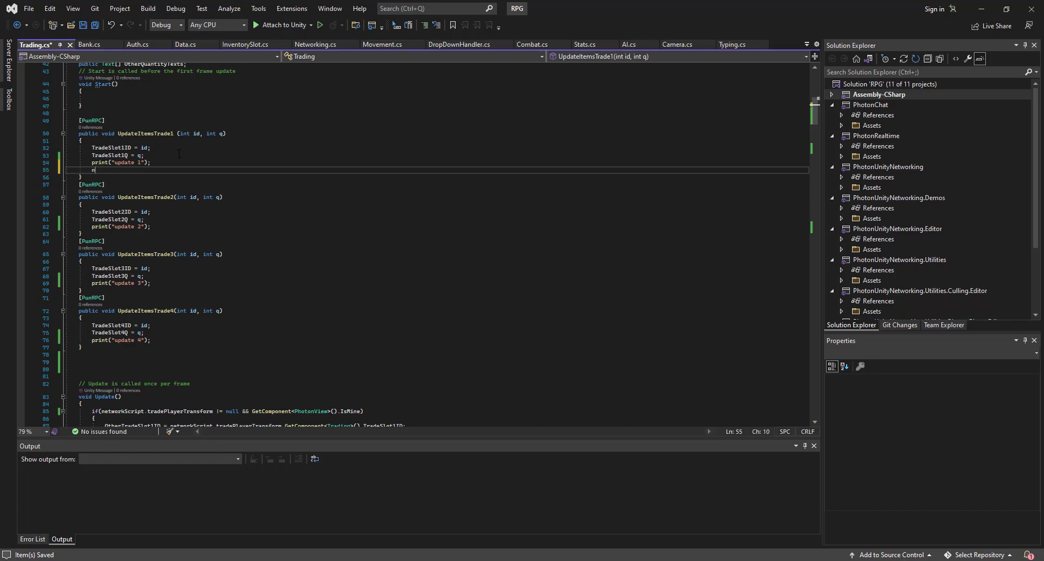
type("etworkScript.")
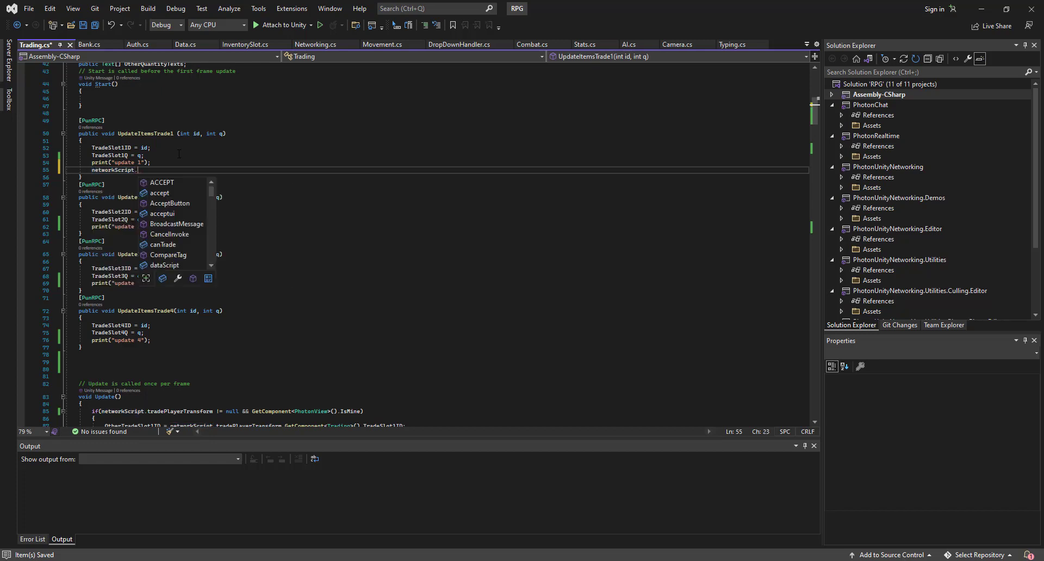
type("tra")
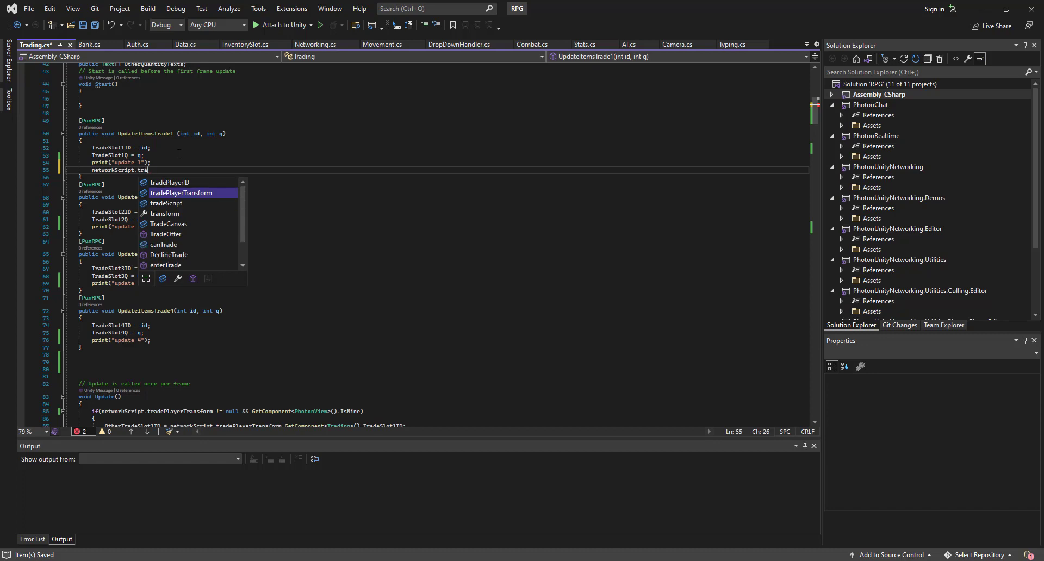
key("Tab")
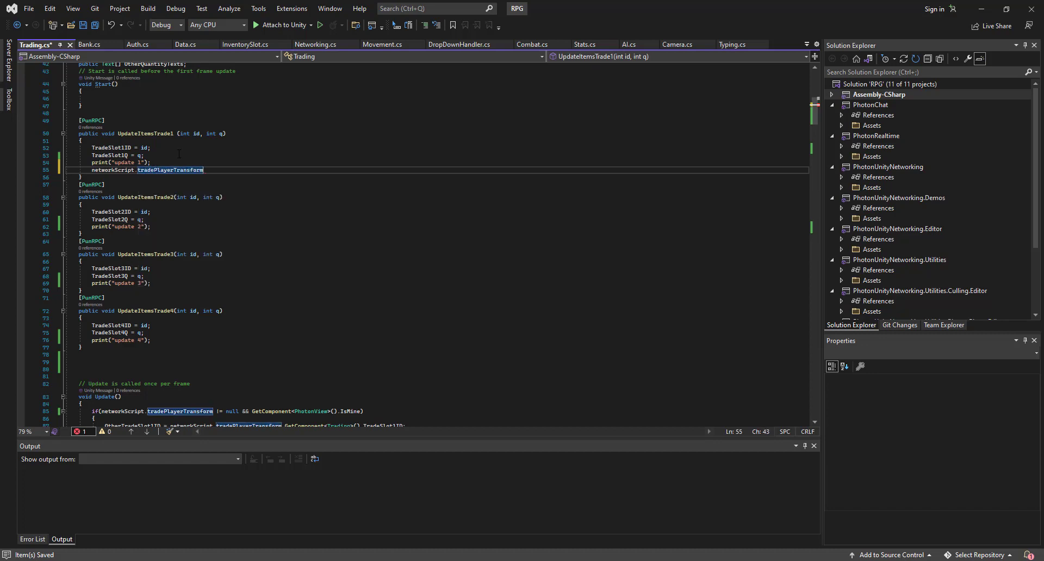
type(".")
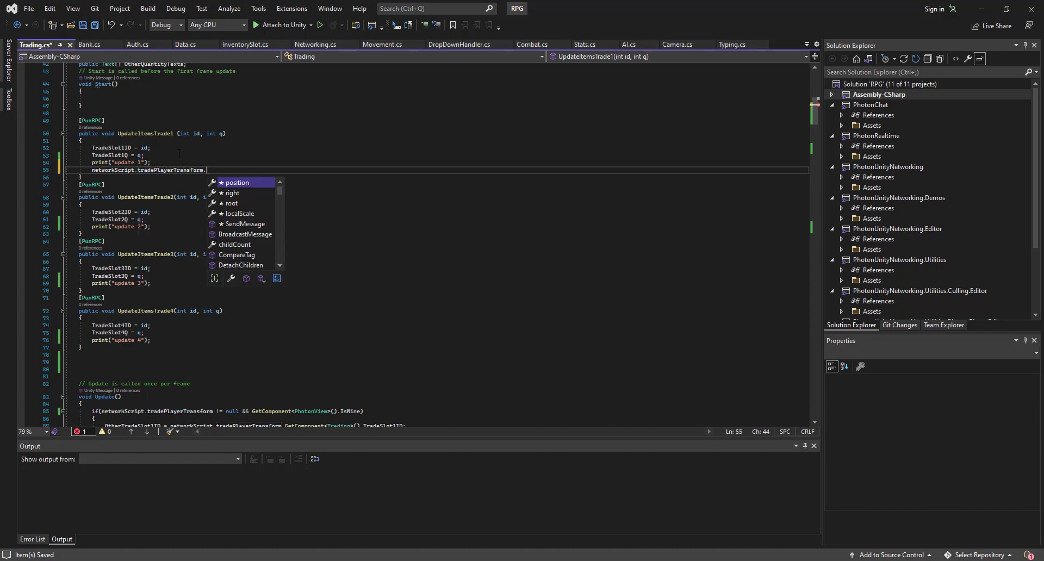
type("GetComponent<Network>")
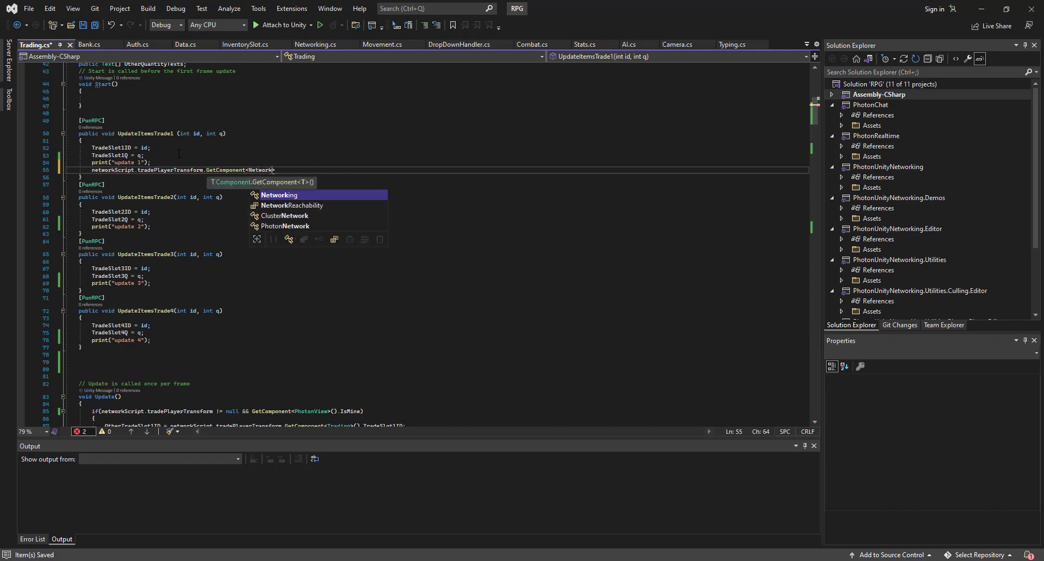
key("Tab")
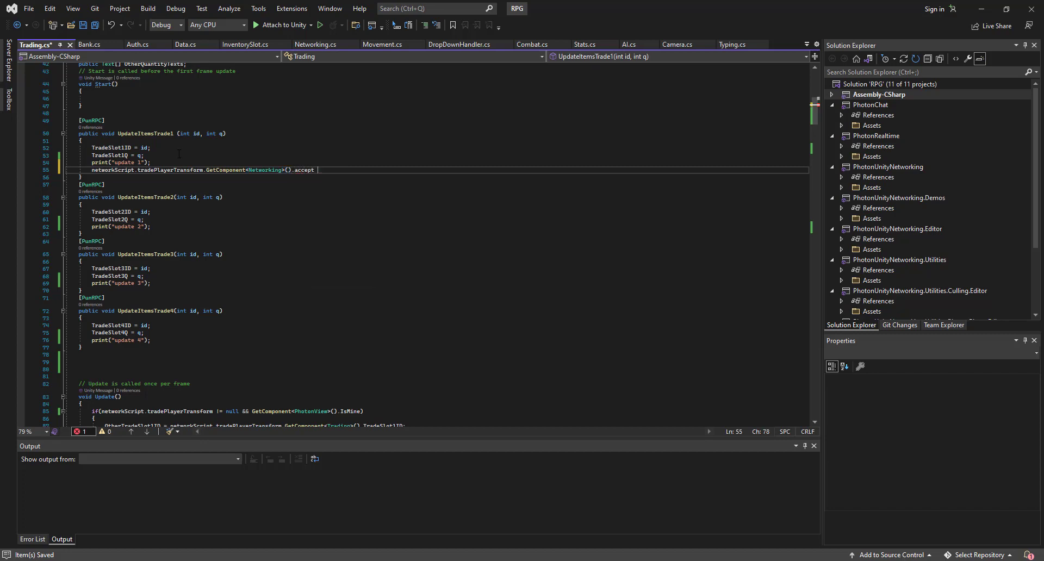
type("= false;")
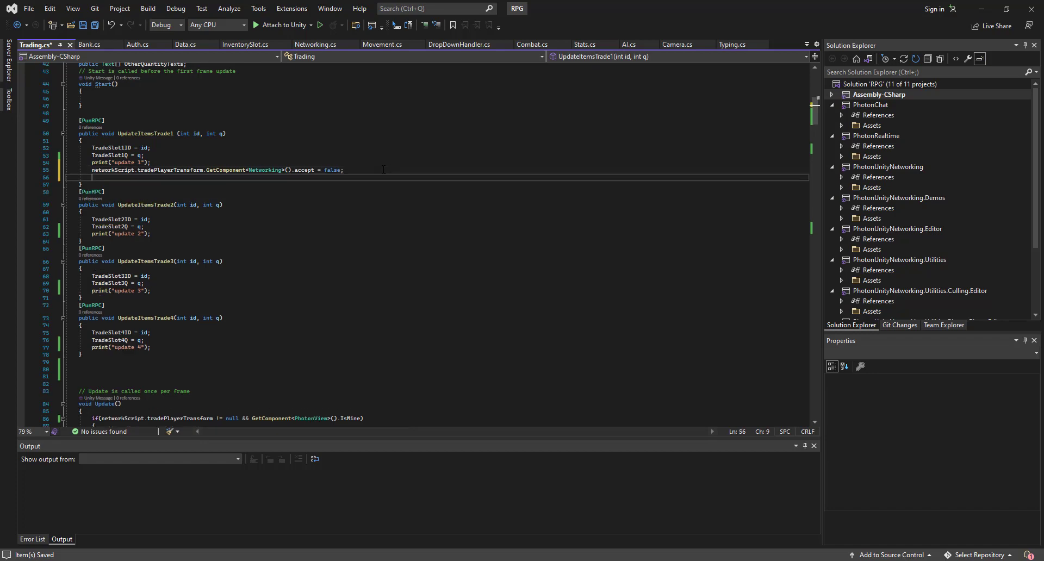
- Add a line setting networkScript.accept to false locally
type("networkScript.")
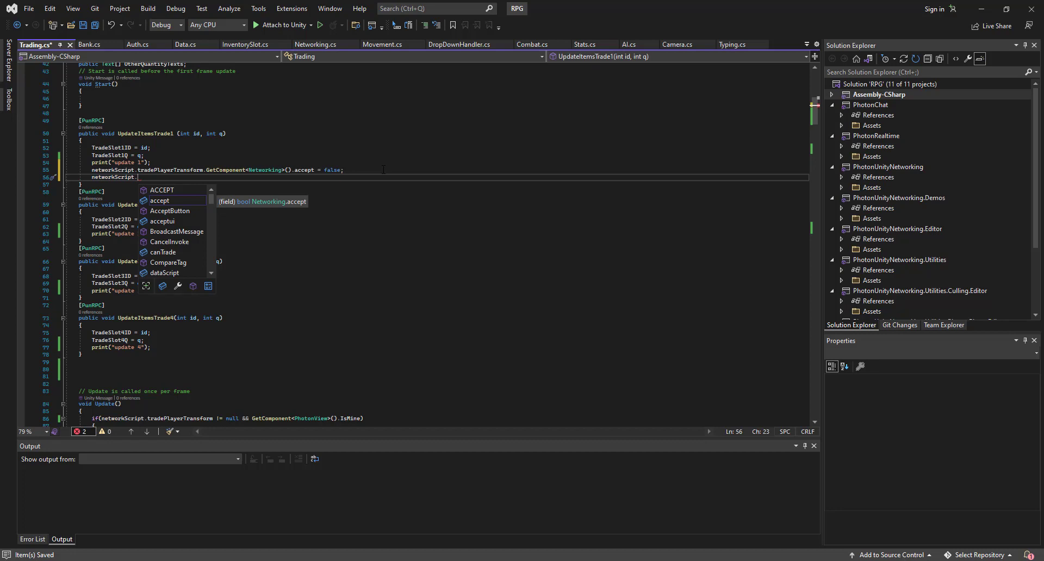
type("c")
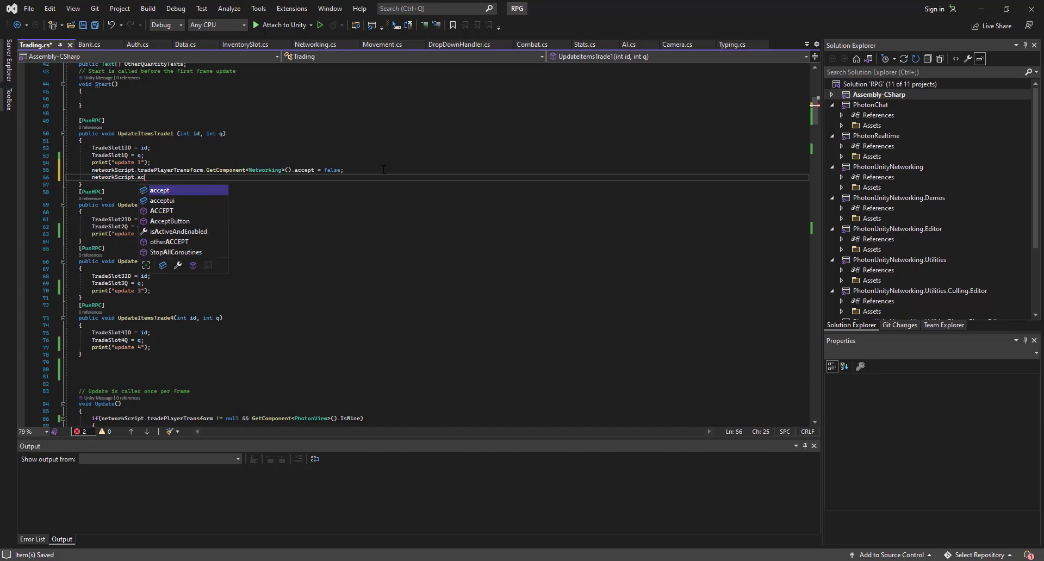
type("accept")
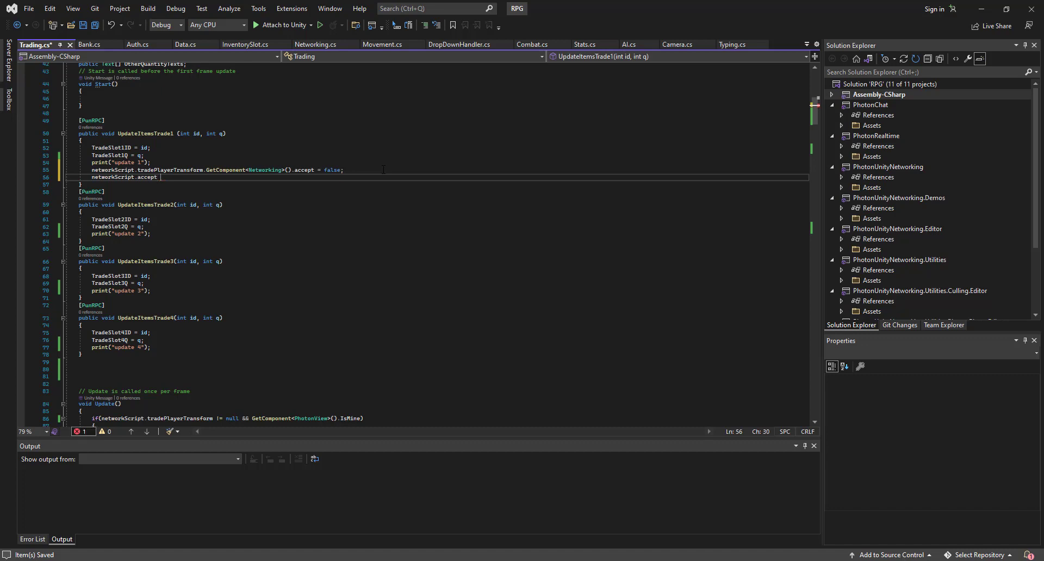
type("= fast")
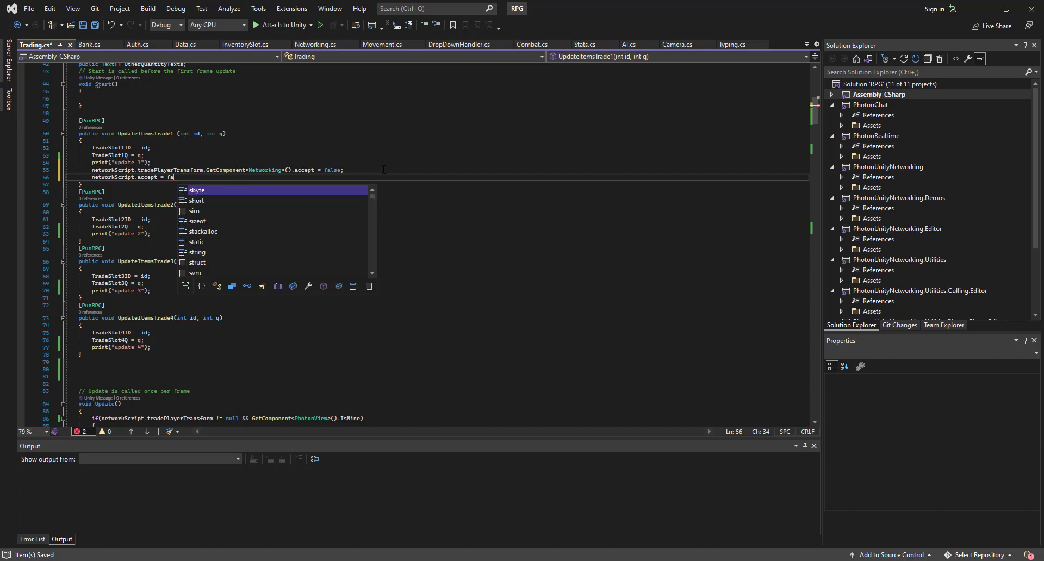
type("lse;")
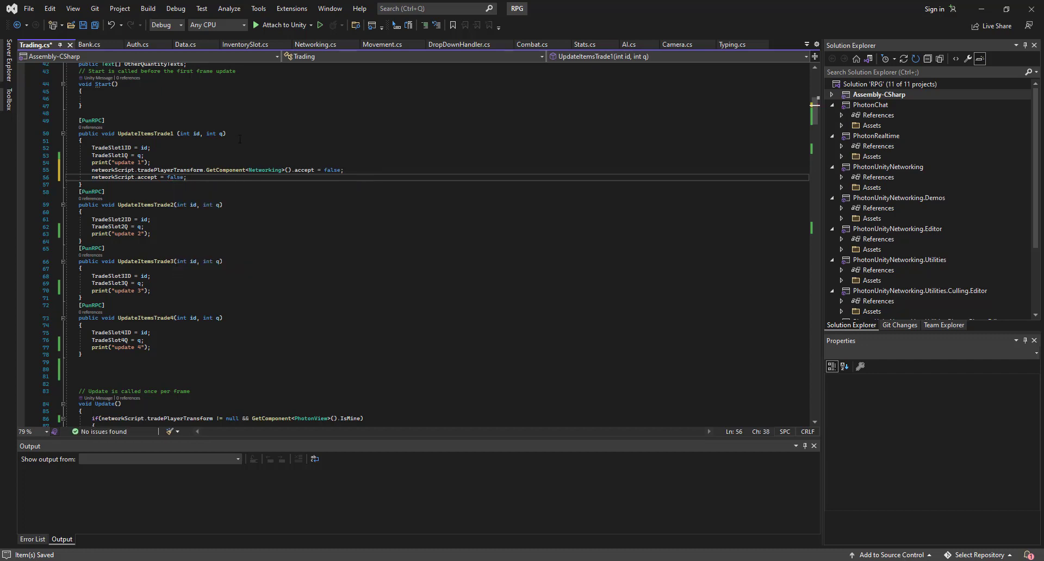
- Duplicate the two reset lines for otheraccept and once, then save Trading.cs
left_click_drag(82, 170, 187, 178)
type("other")
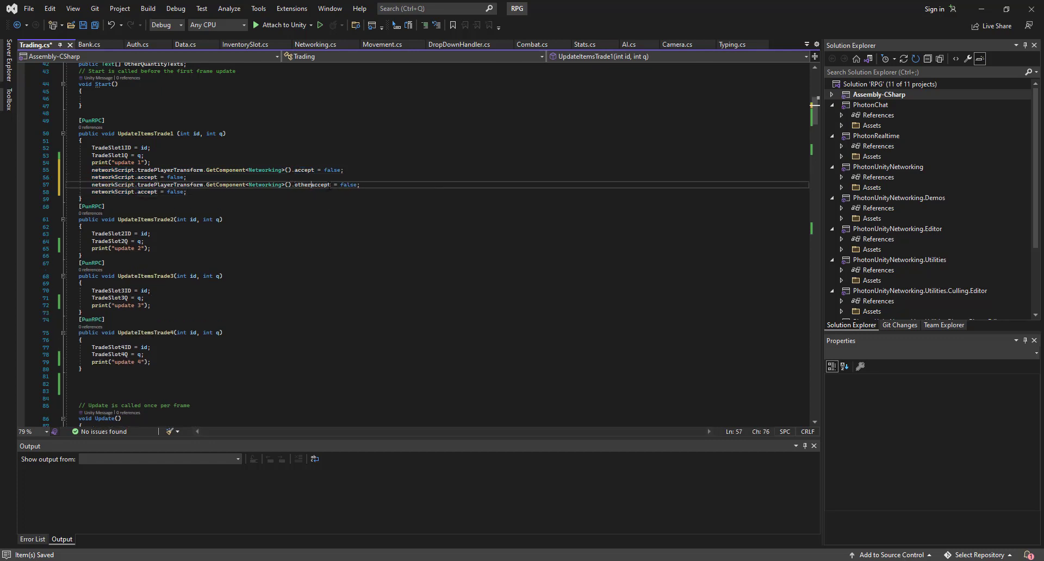
double_click(312, 184)
type("other")
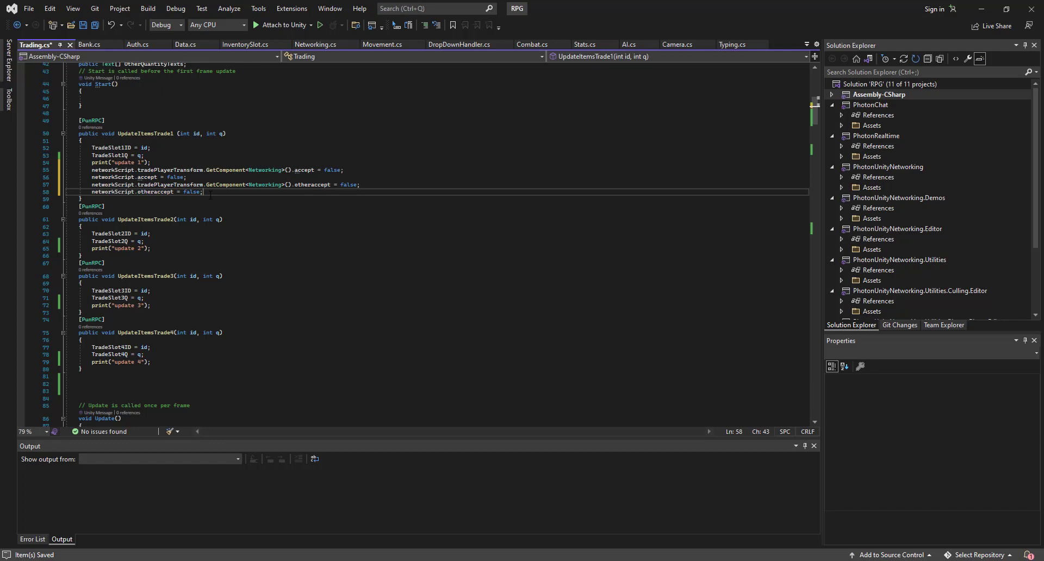
left_click_drag(86, 184, 203, 192)
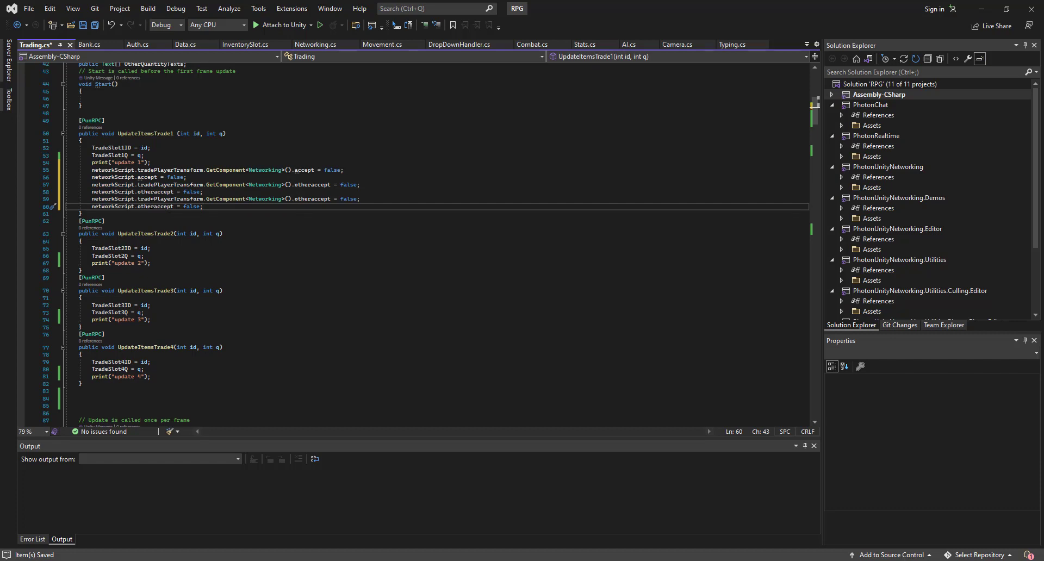
mouse_move(163, 206)
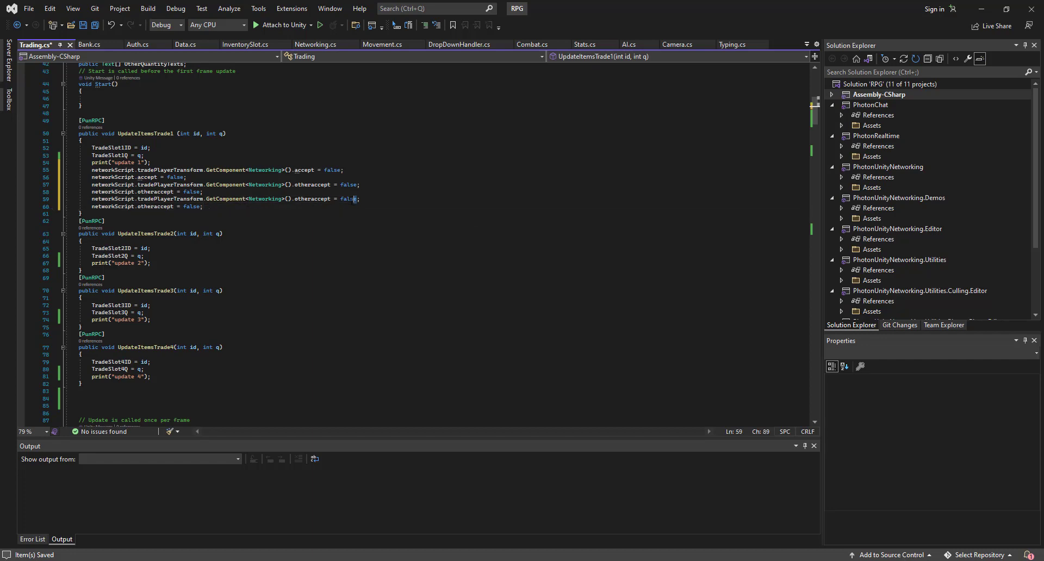
double_click(311, 199)
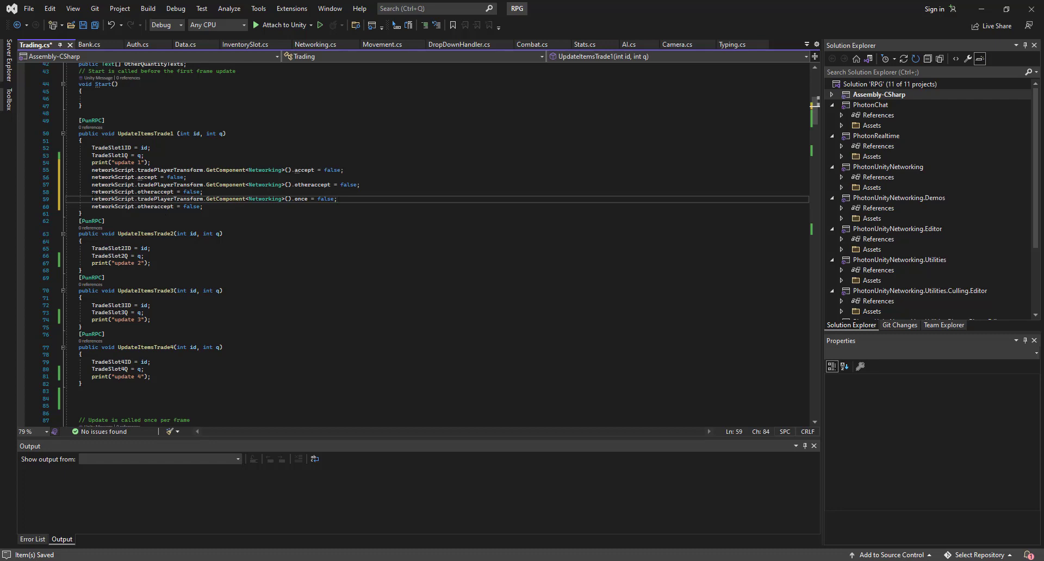
mouse_move(176, 198)
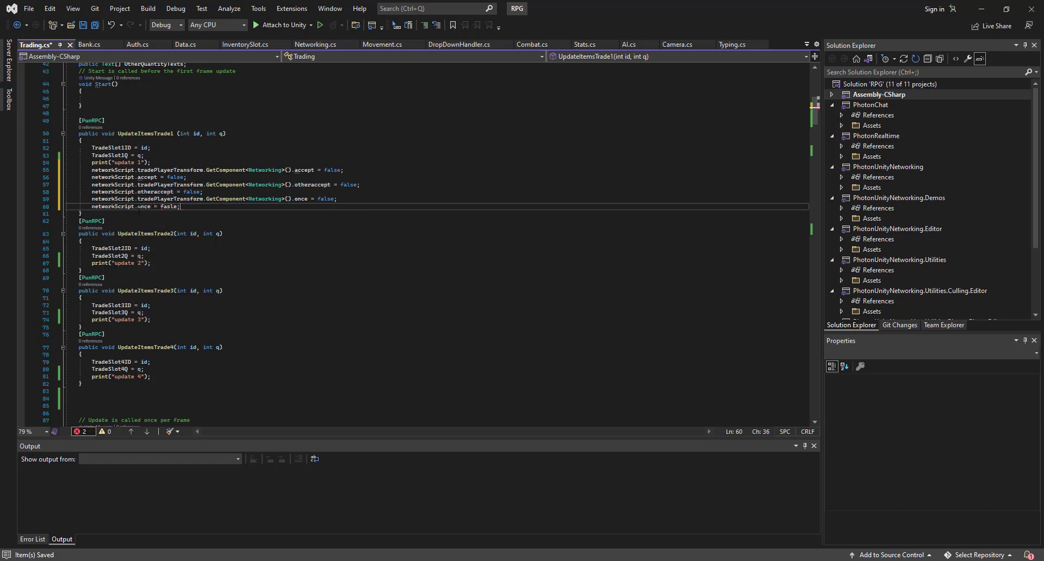
type("false")
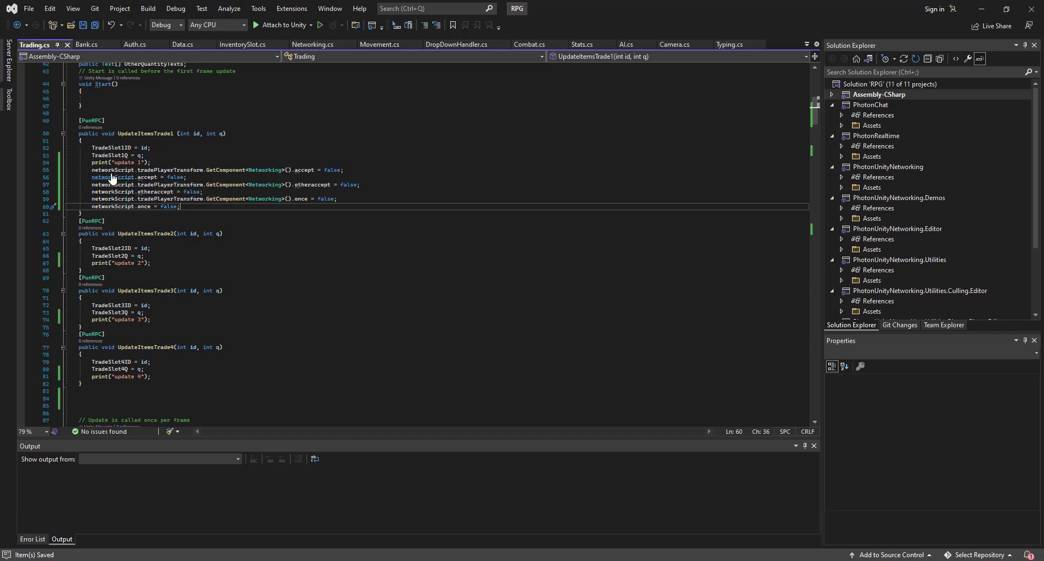
left_click_drag(93, 170, 180, 206)
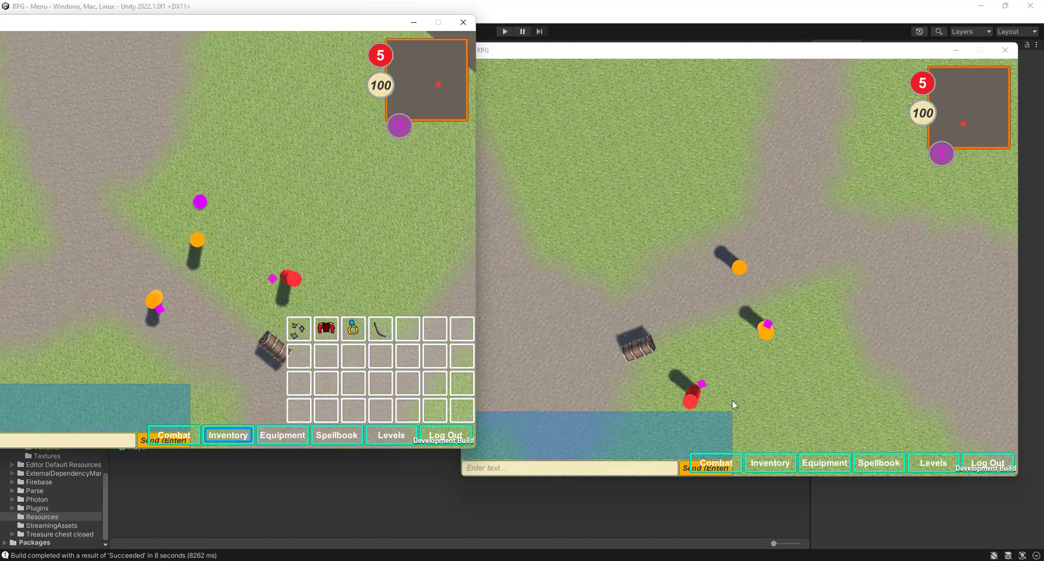
- Open the second player's inventory and send a trade offer to the other player
left_click(770, 463)
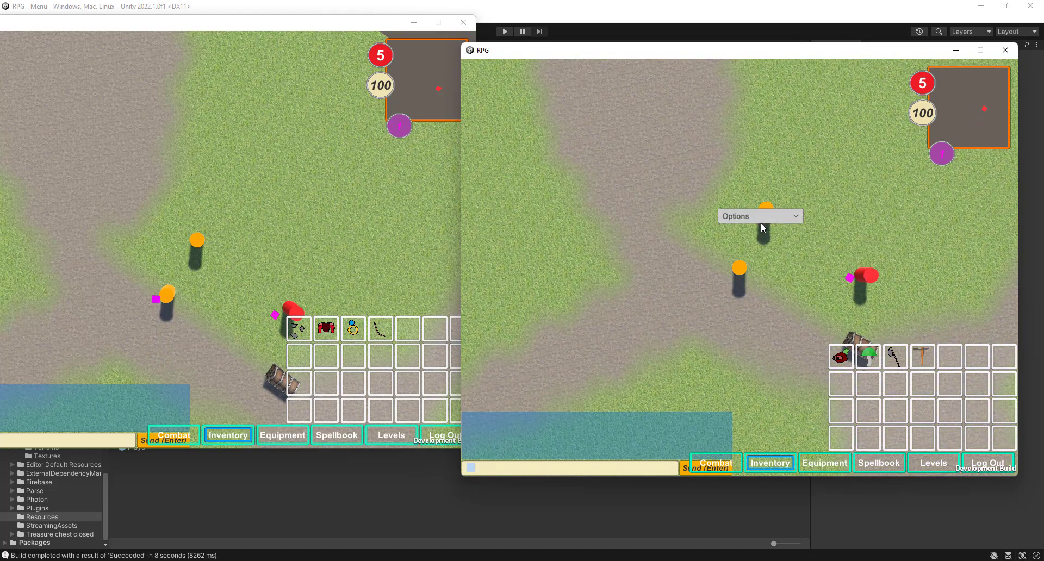
left_click(706, 469)
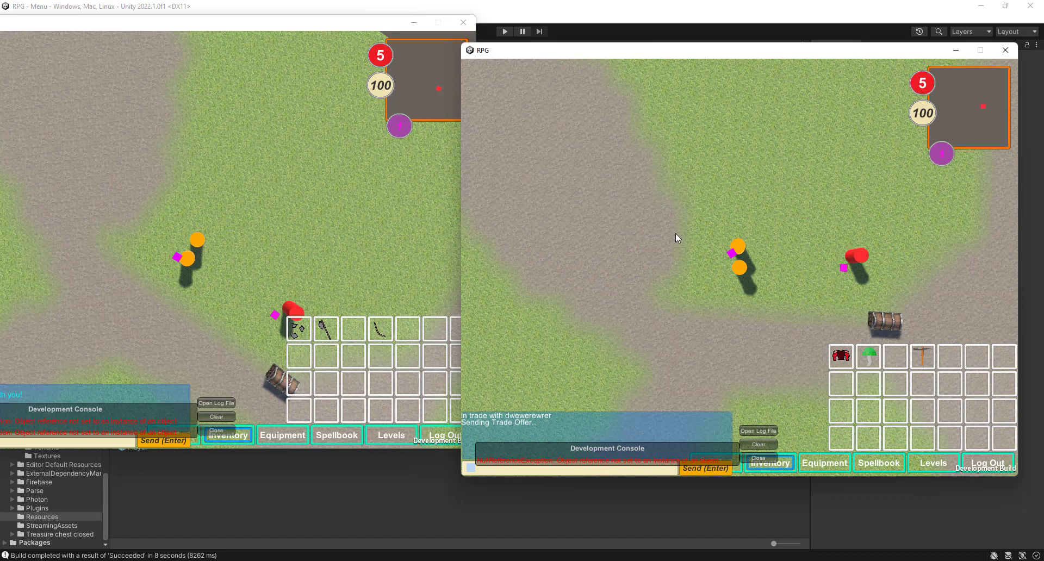
mouse_move(650, 213)
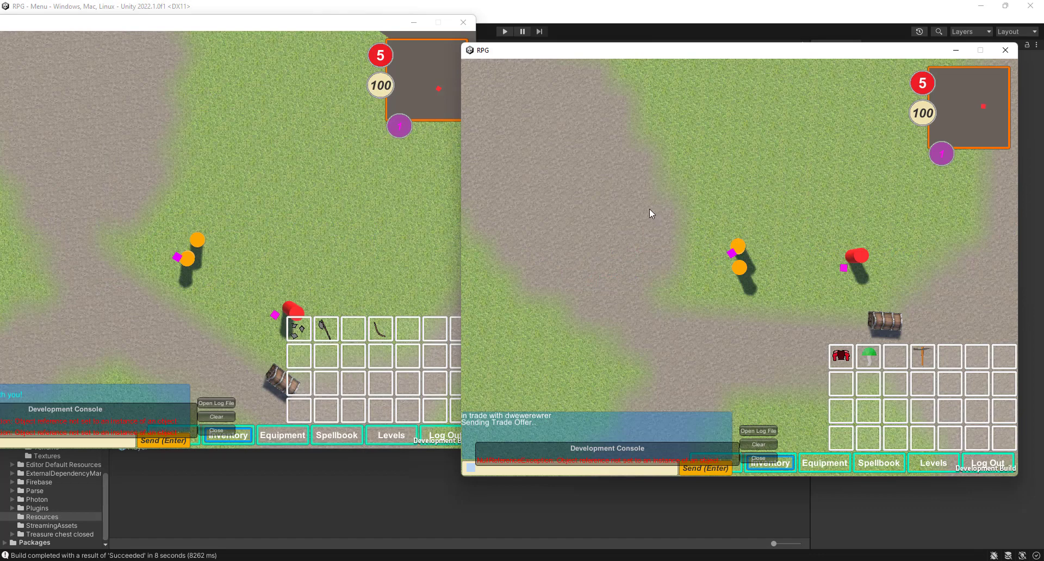
mouse_move(631, 197)
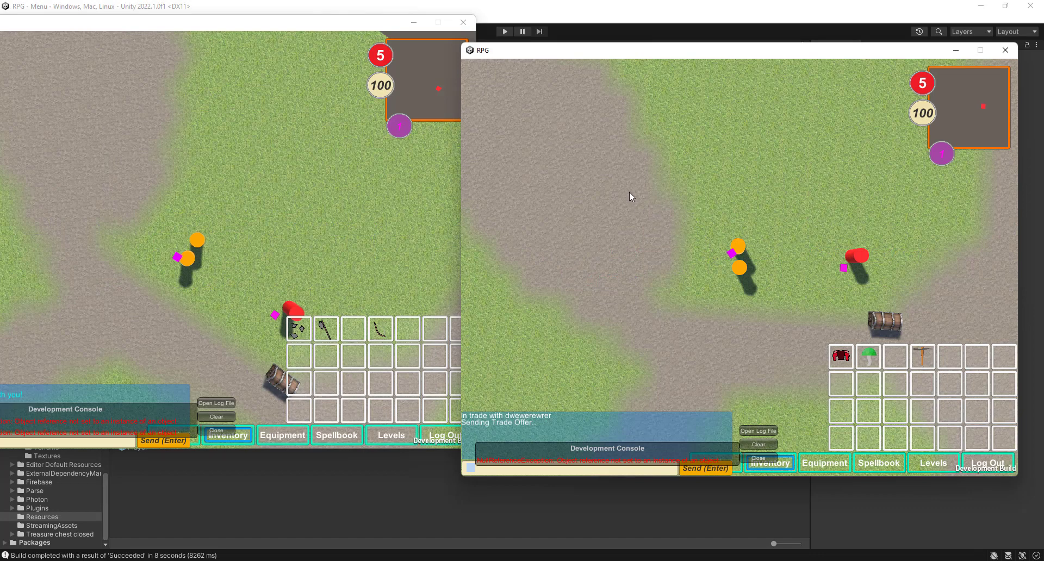
mouse_move(634, 234)
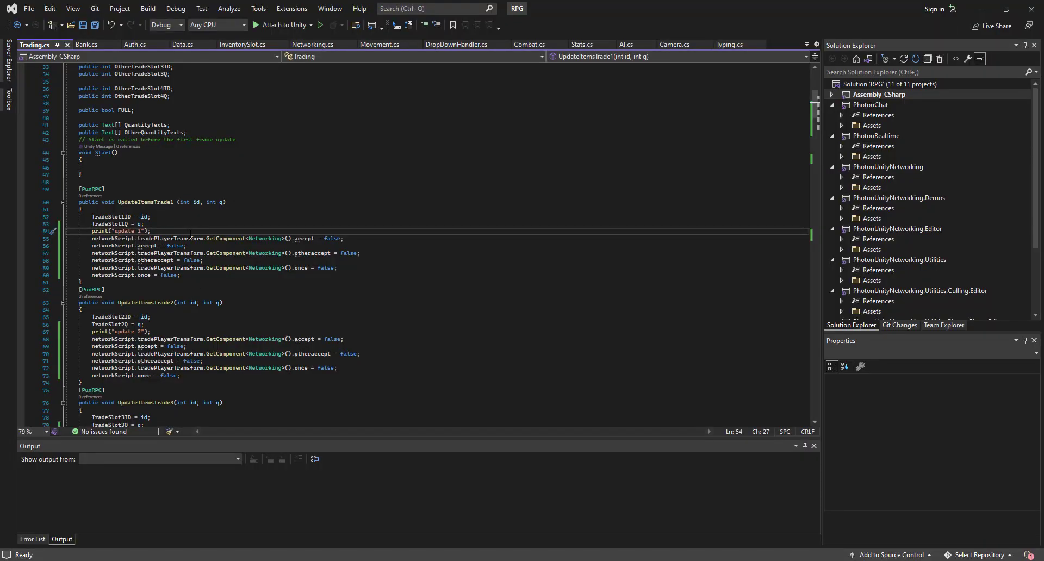
- Wrap the reset lines in an if on networkScript.tradePlayerTransform and remove the duplicates
type("if()")
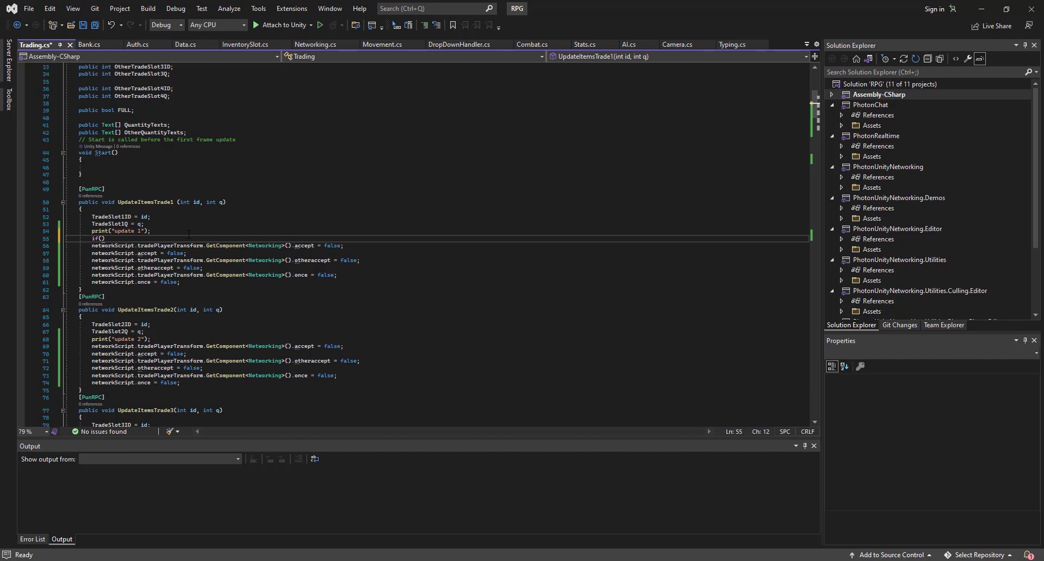
type("networkScript")
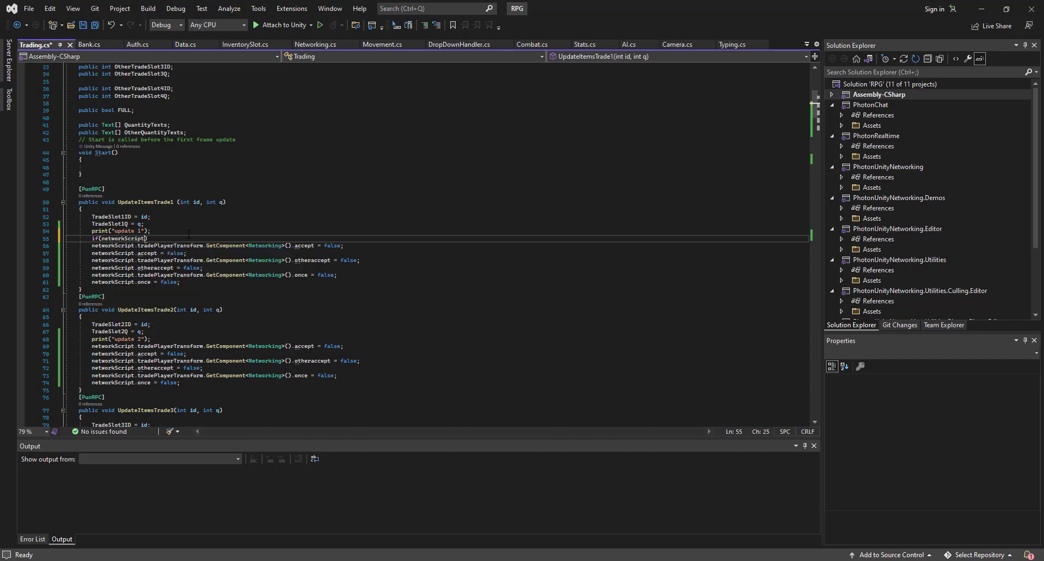
type(".tradePlayerTransform")
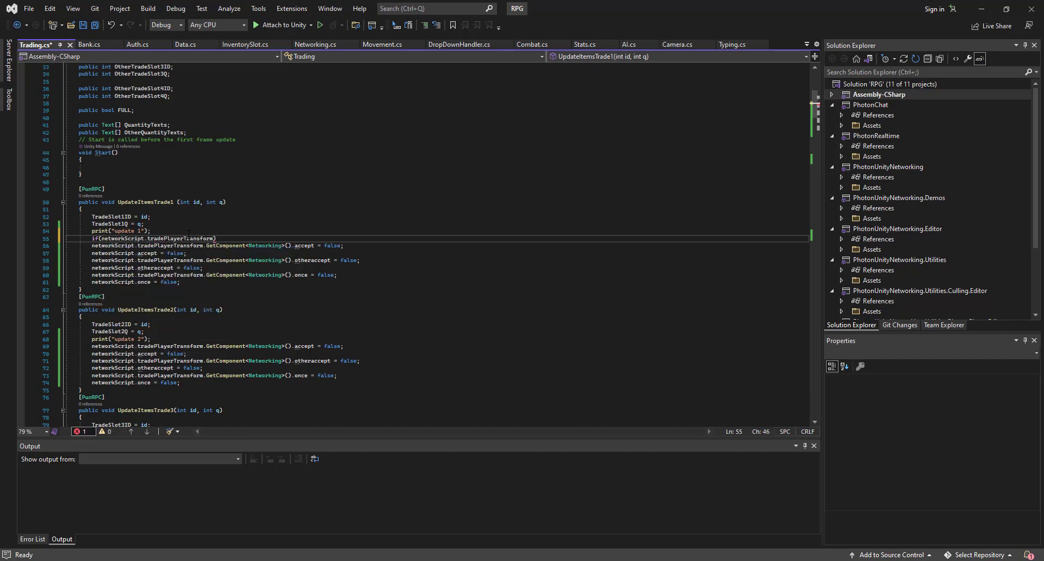
type("!= m")
type("{")
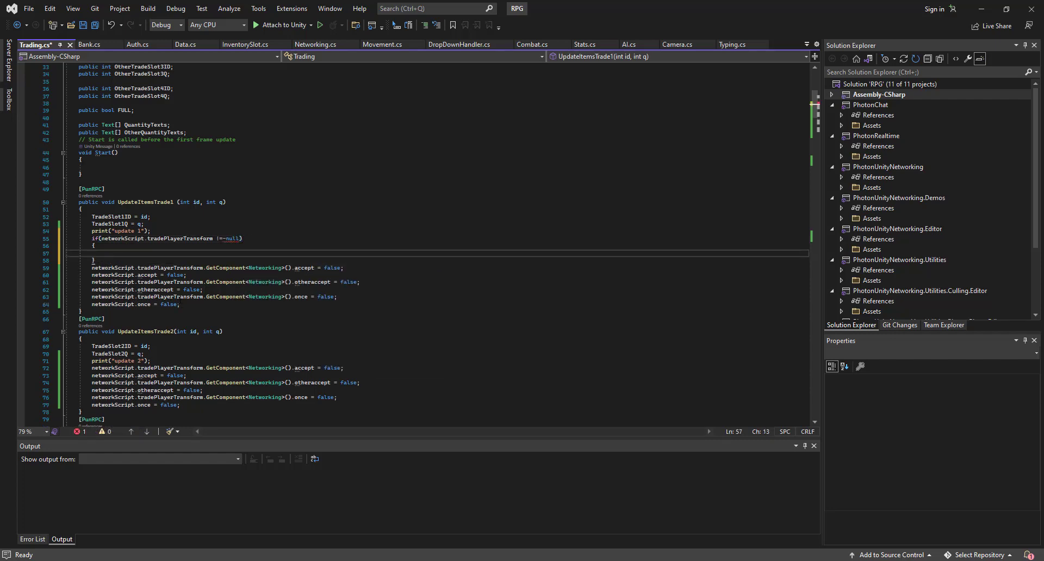
left_click_drag(92, 267, 180, 304)
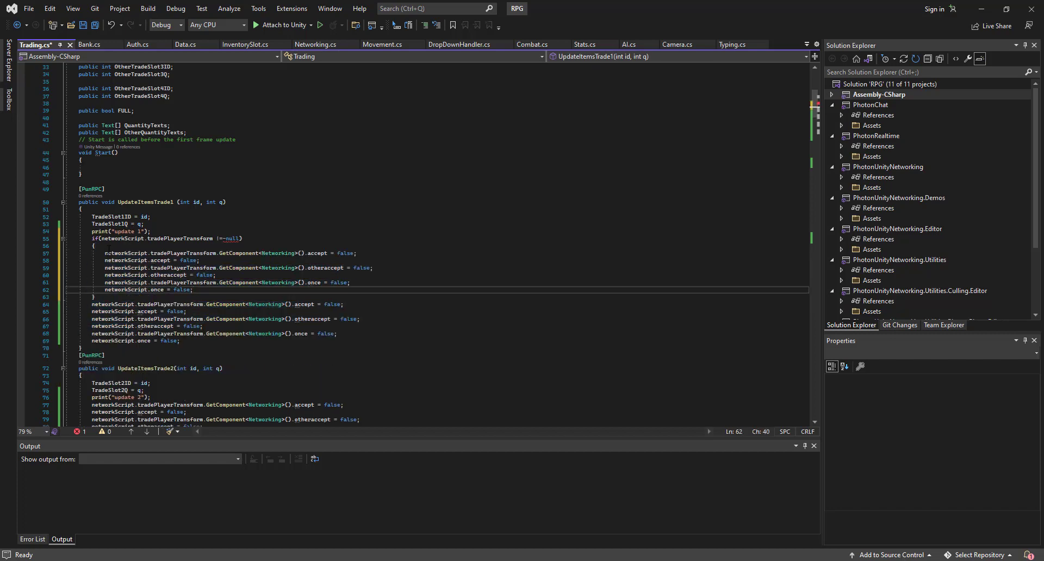
left_click_drag(86, 304, 180, 340)
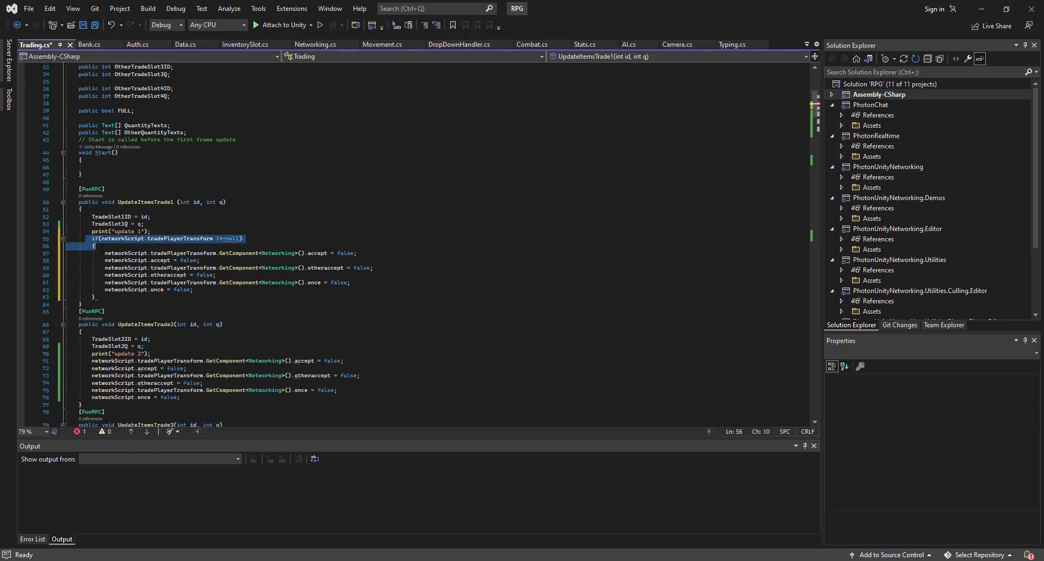
- Retype the condition as if (networkScript.tradePlayerTransform != null)
left_click(229, 238)
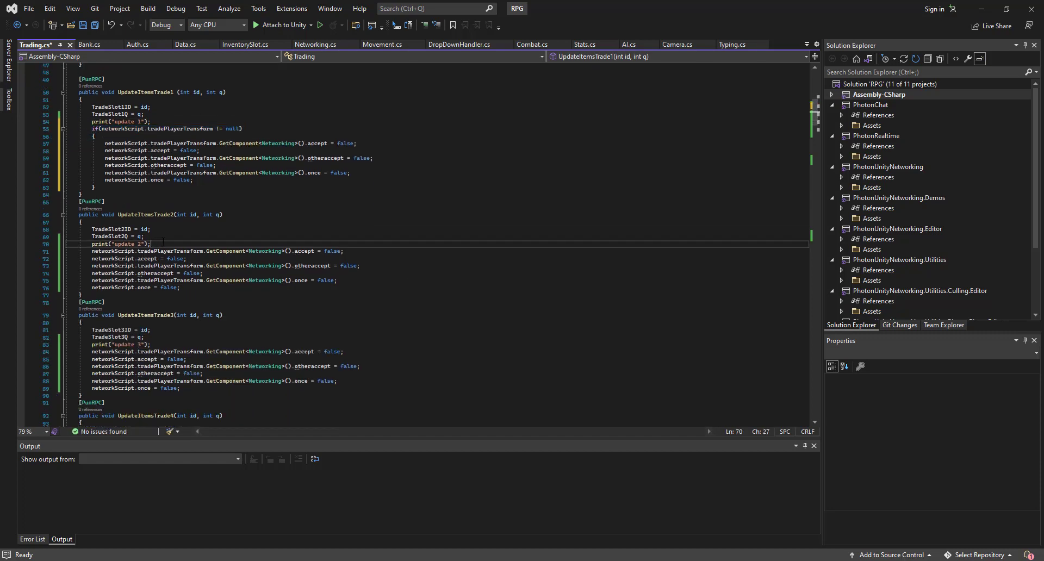
type("if (networkScript.tradePlayerTransform != null)")
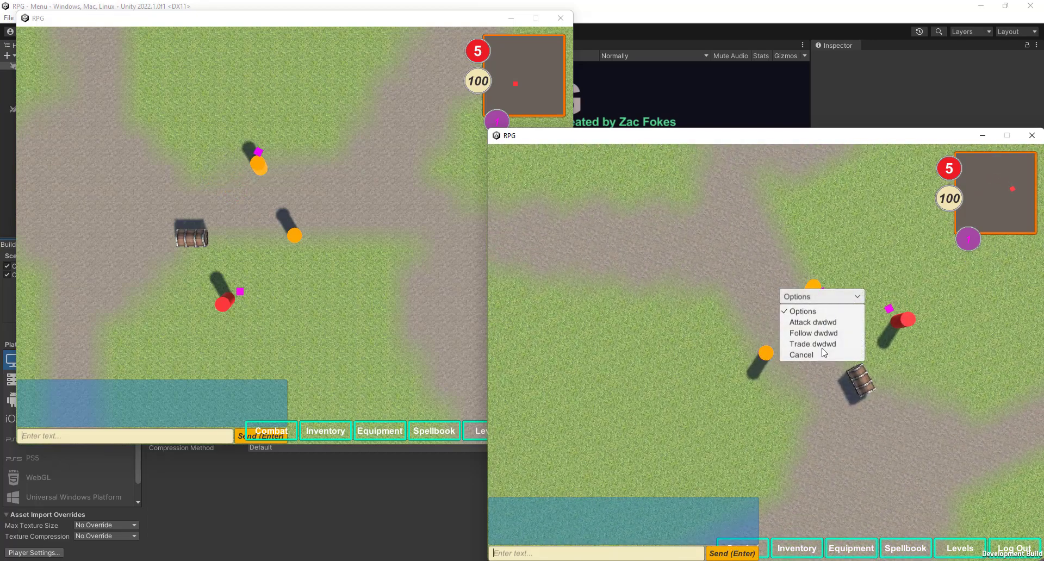
- Trade the ring for the stick, accept, and check the inventory afterwards
left_click(813, 344)
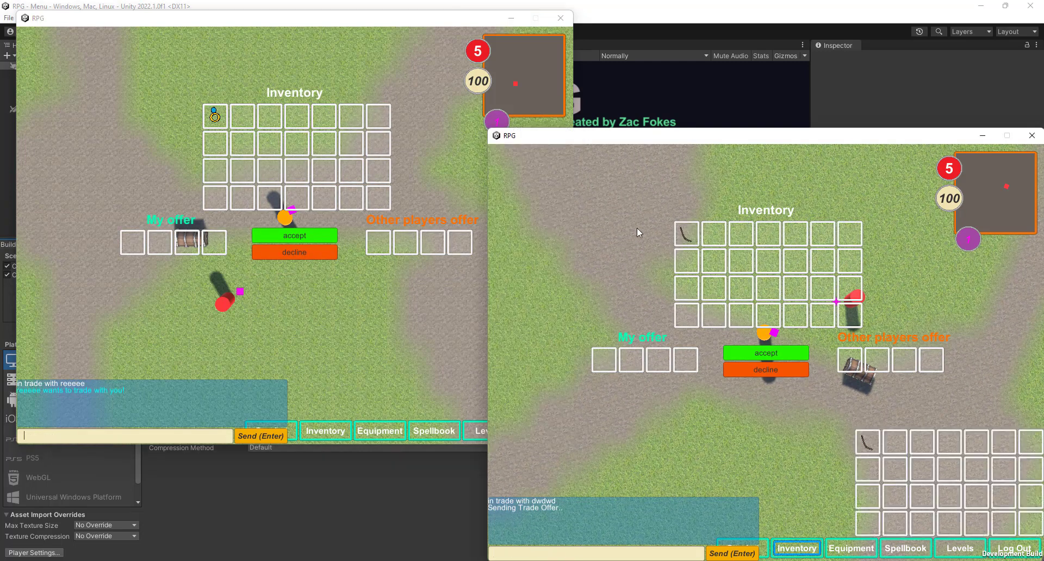
mouse_move(631, 293)
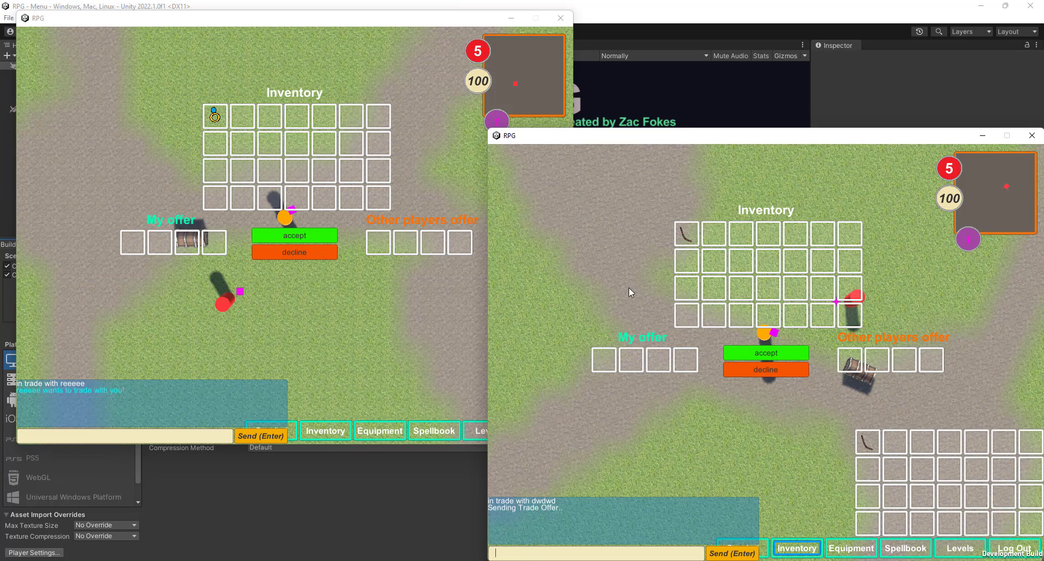
mouse_move(704, 232)
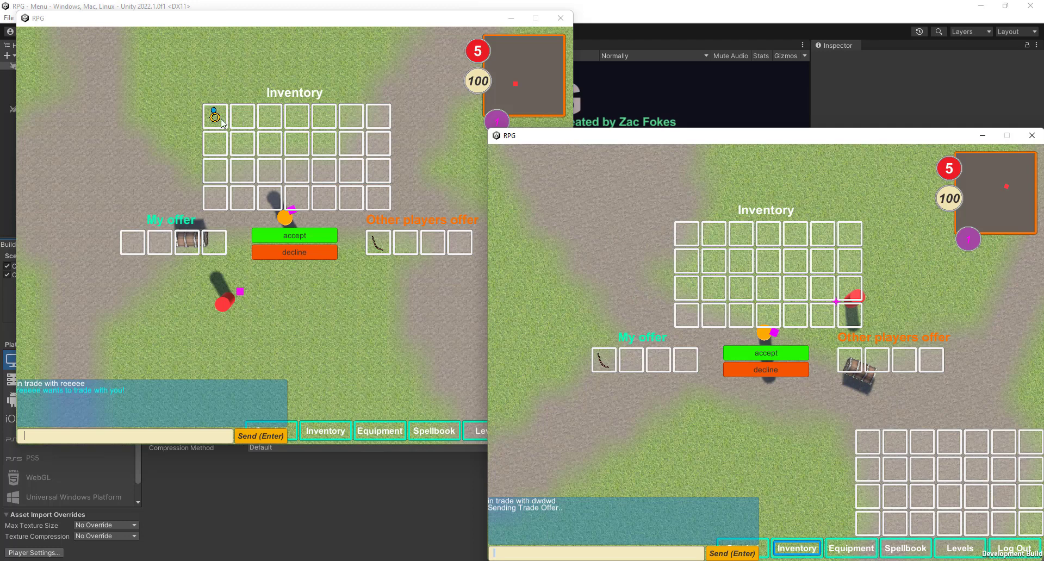
left_click(294, 235)
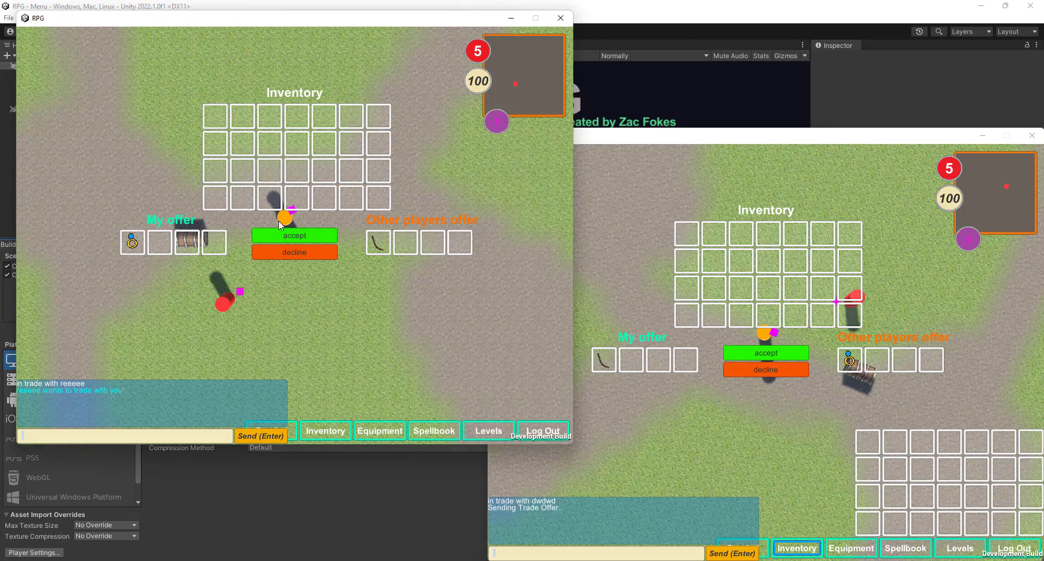
left_click(294, 235)
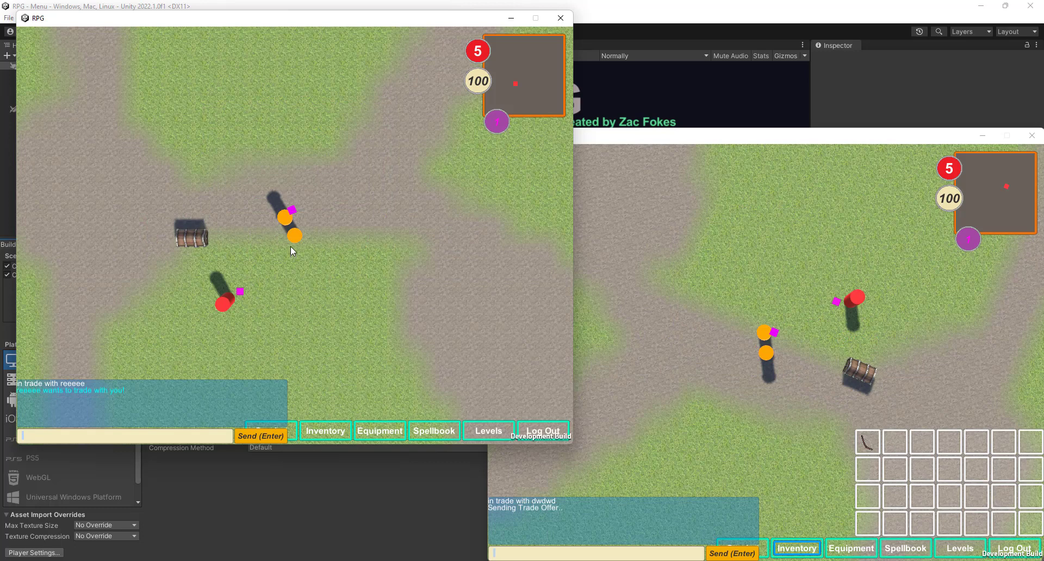
left_click(325, 431)
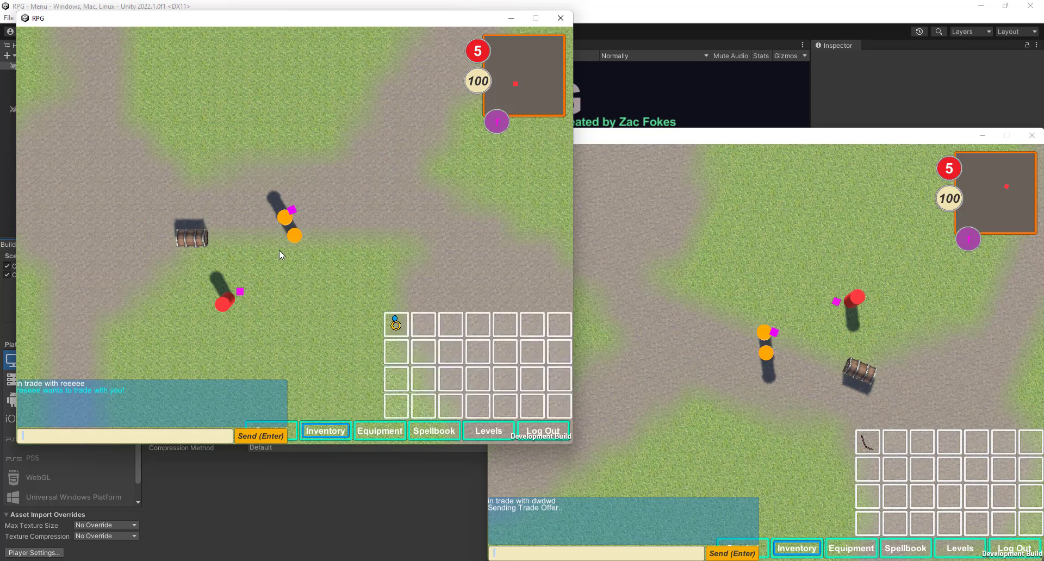
left_click(287, 214)
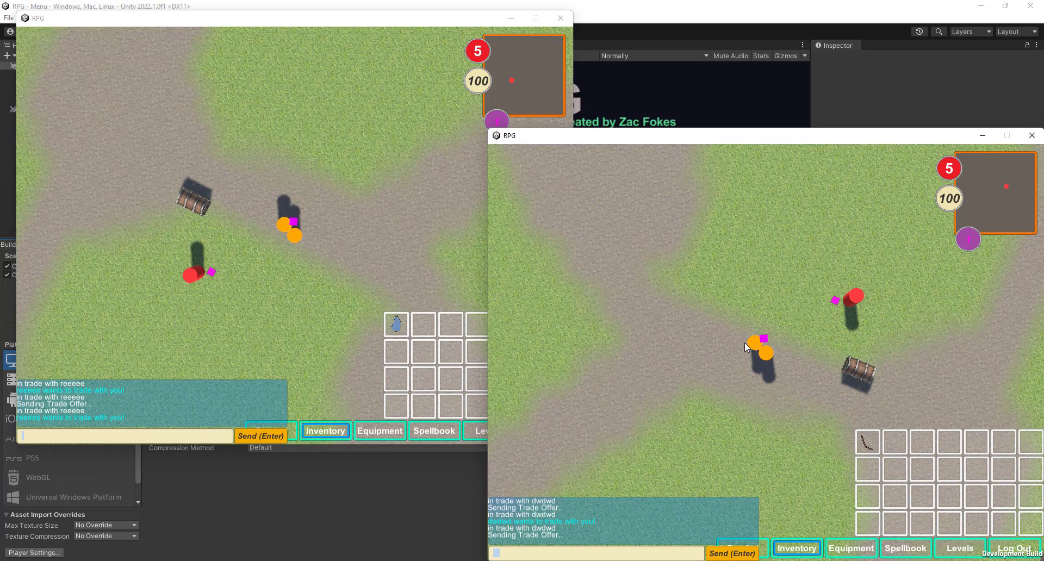
mouse_move(578, 277)
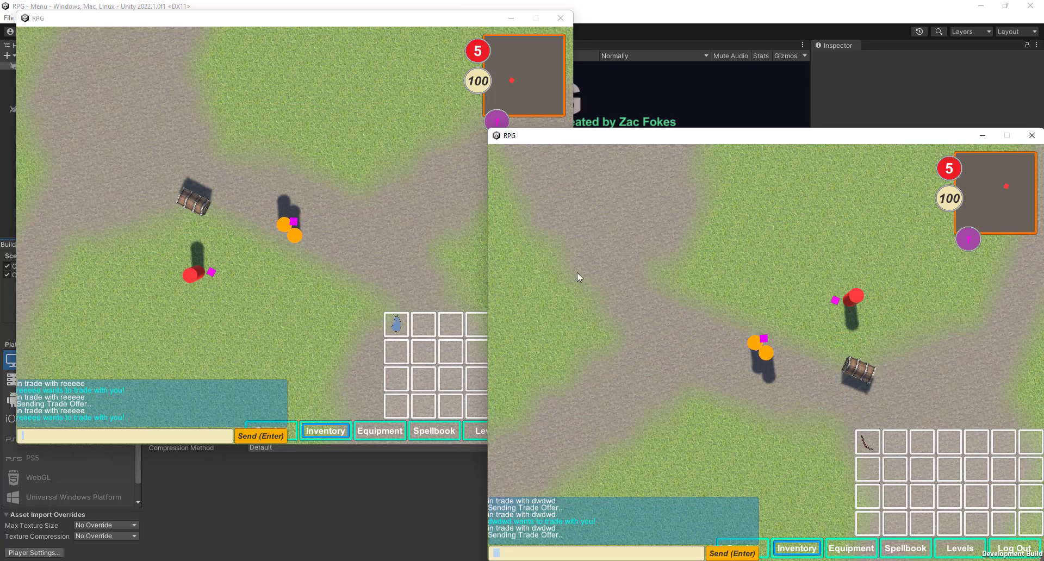
mouse_move(570, 245)
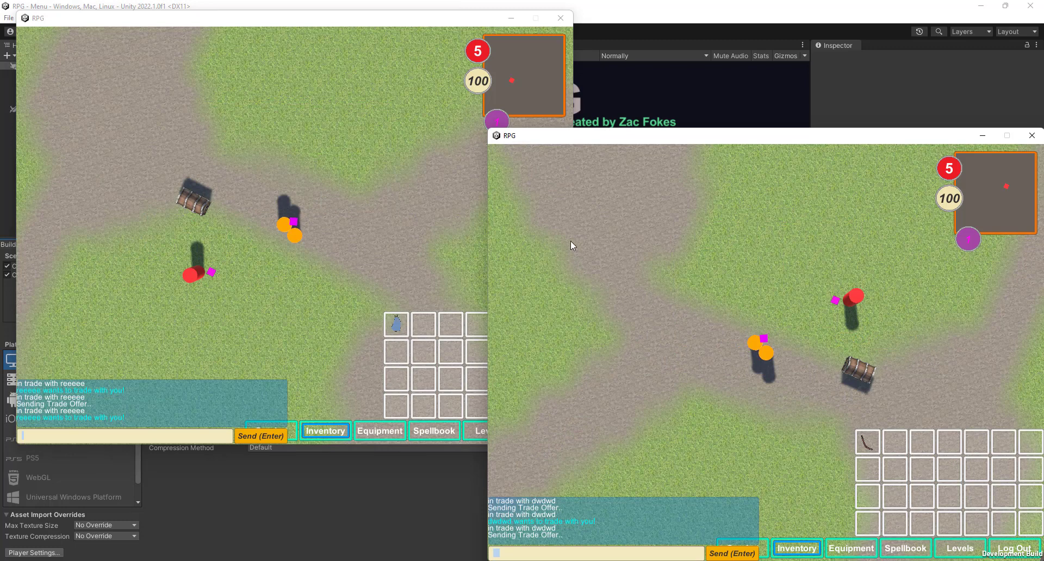
mouse_move(576, 231)
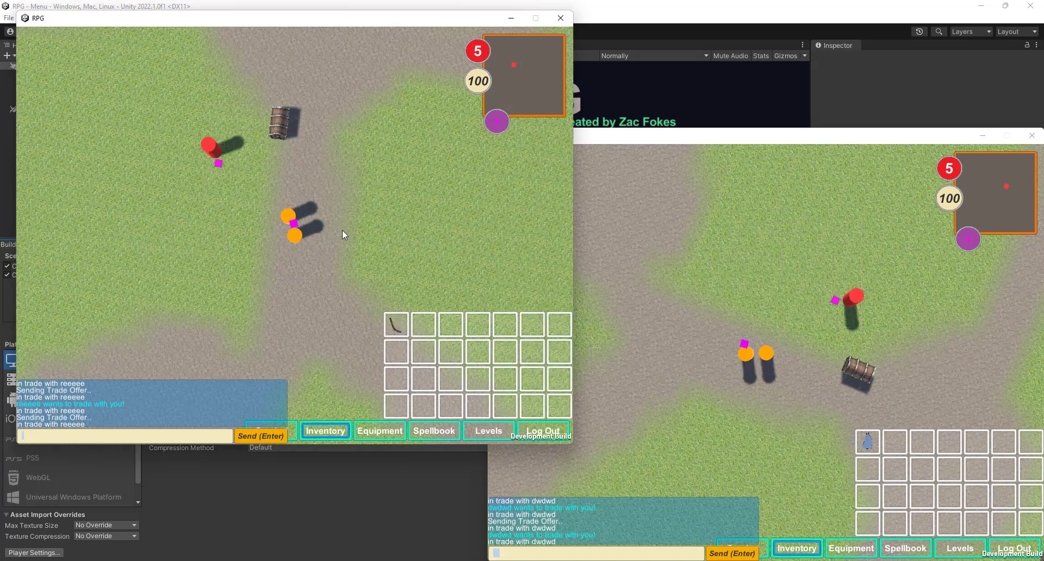
mouse_move(428, 193)
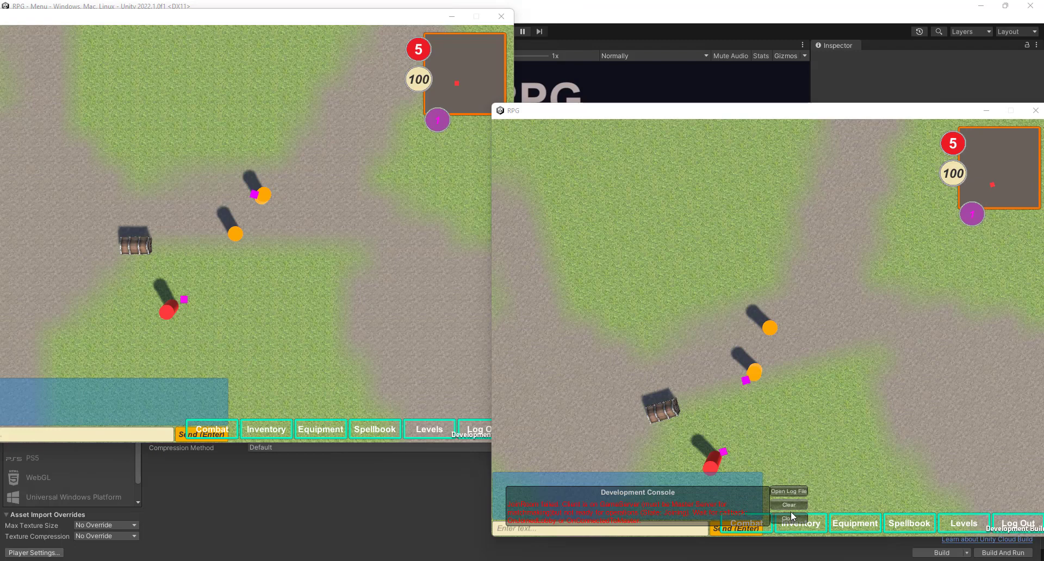
- Dismiss the development console and open the inventory to compare item slots
left_click(801, 523)
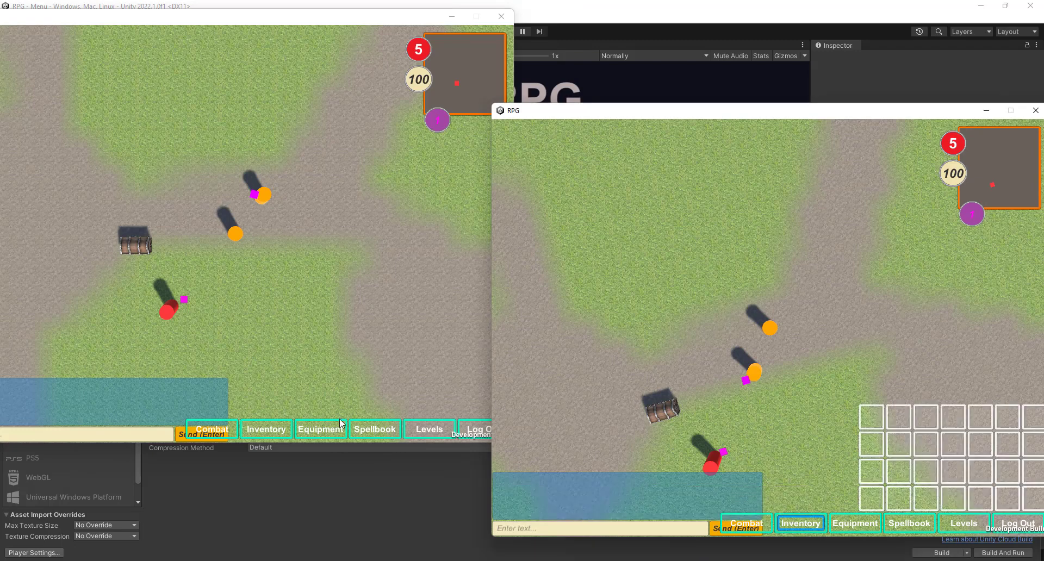
left_click(266, 428)
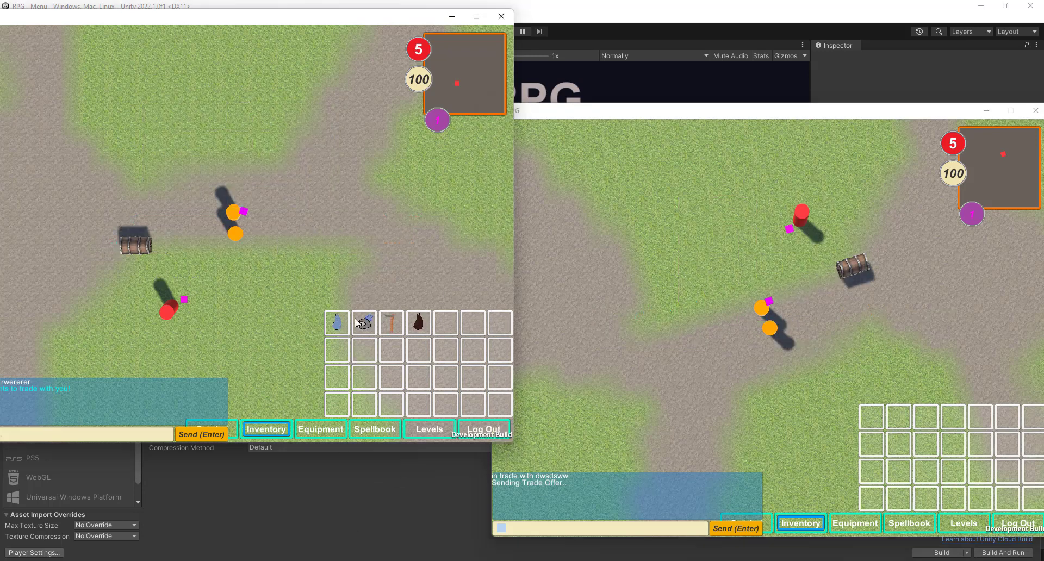
mouse_move(513, 324)
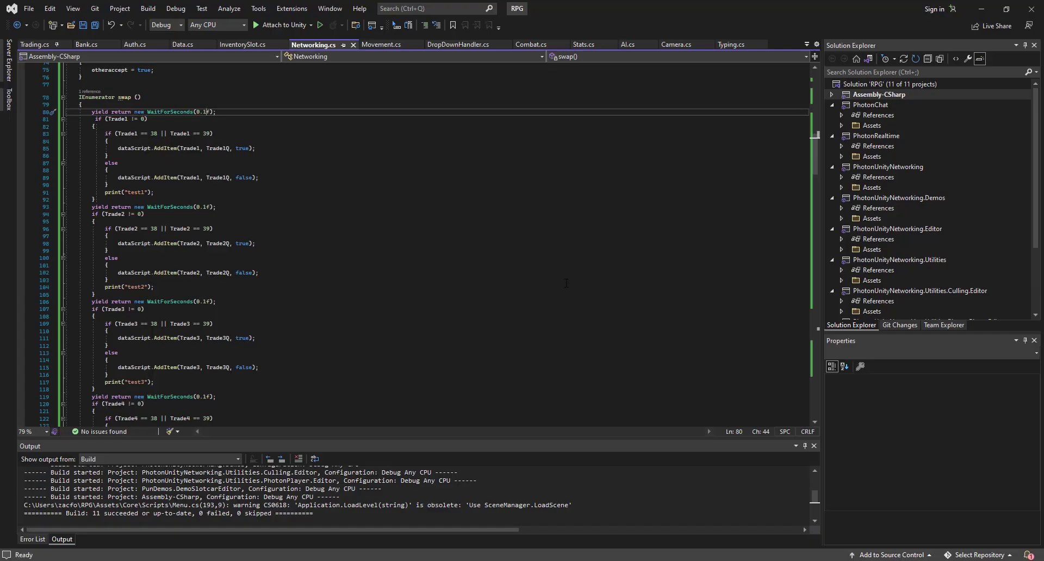
scroll("down", 3)
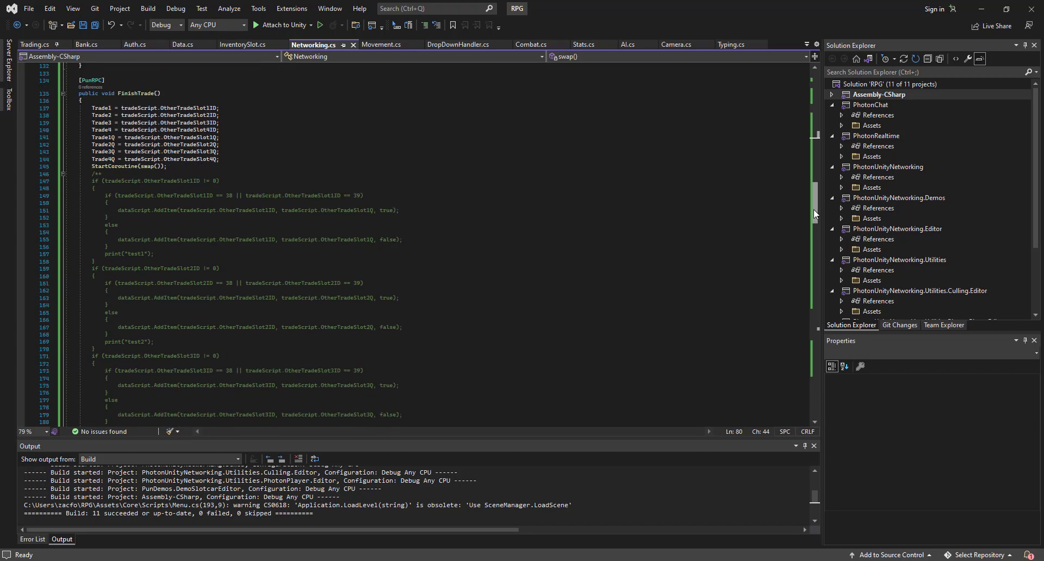
scroll("down", 3)
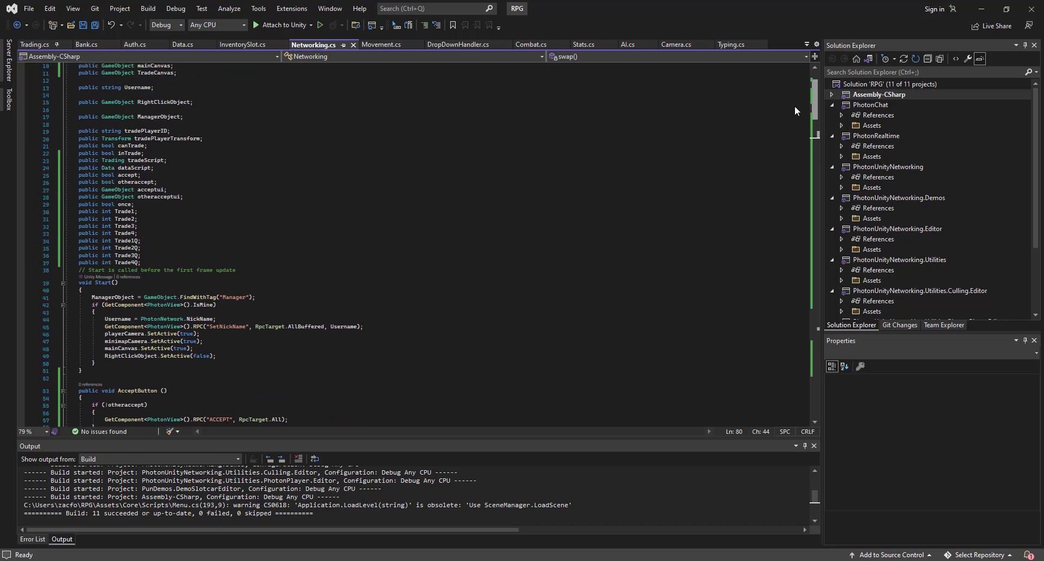
scroll("down", 3)
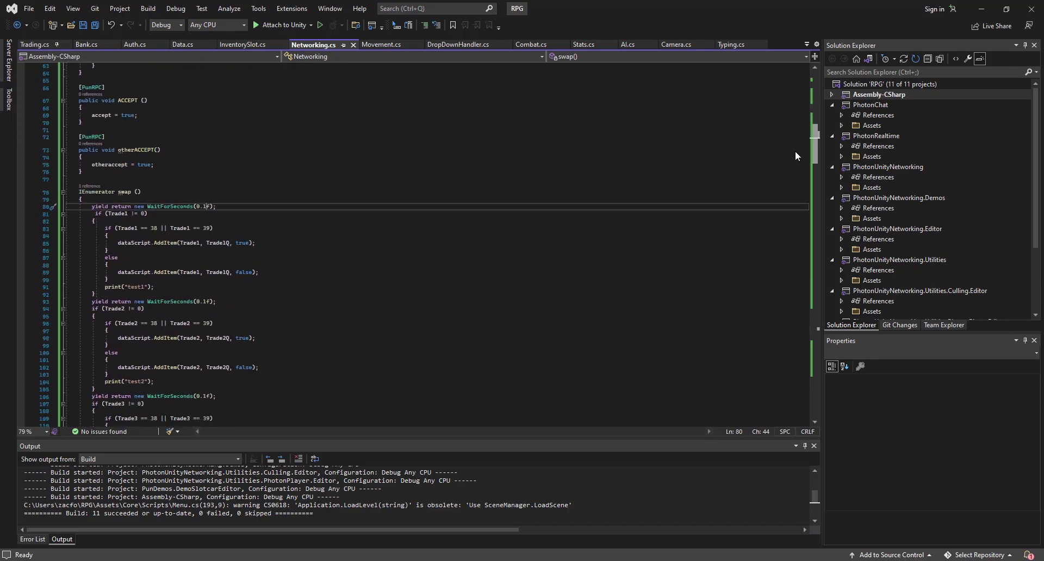
scroll("down", 3)
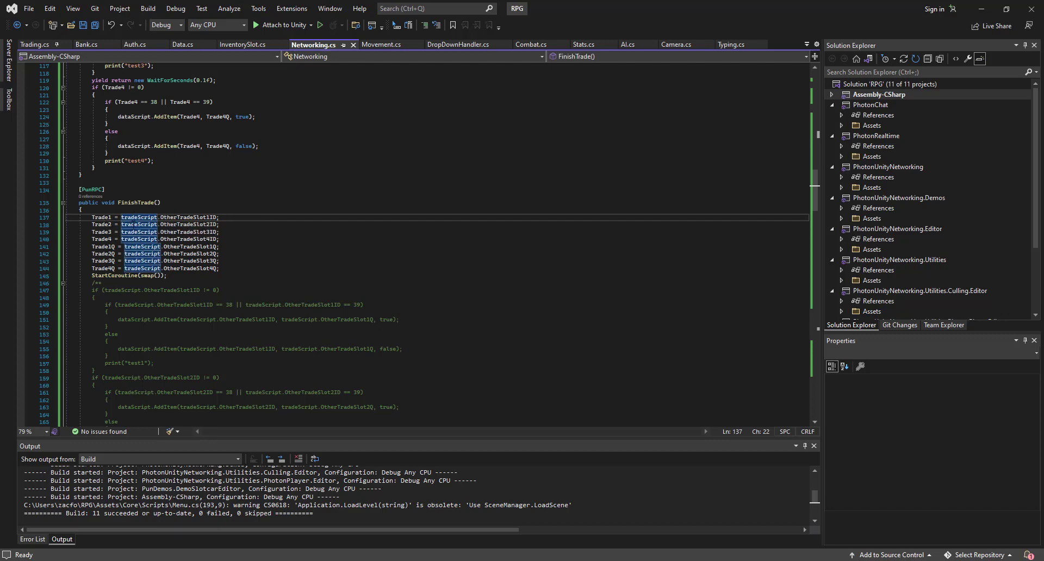
mouse_move(180, 232)
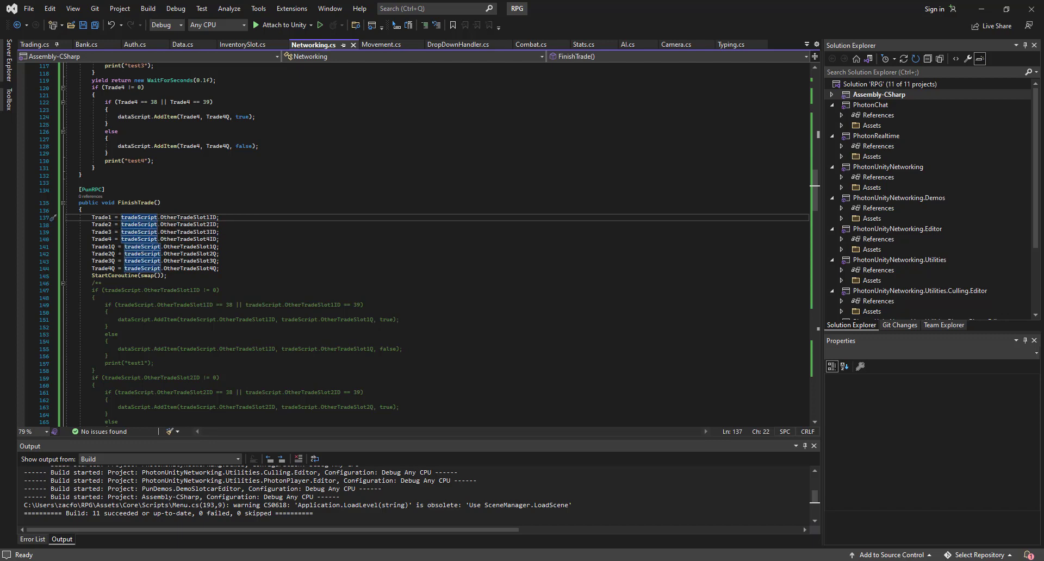
mouse_move(191, 246)
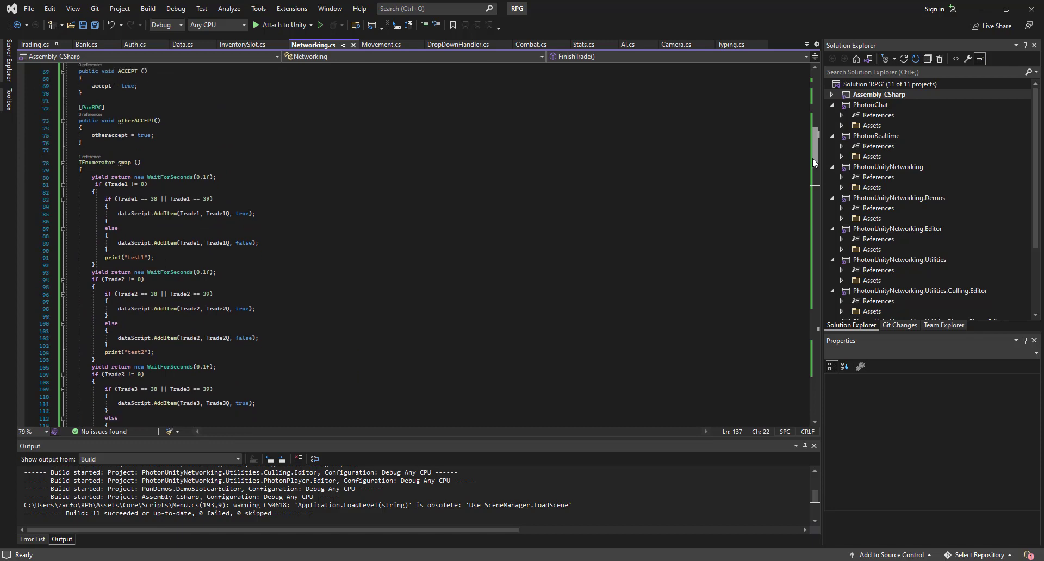
scroll("down", 3)
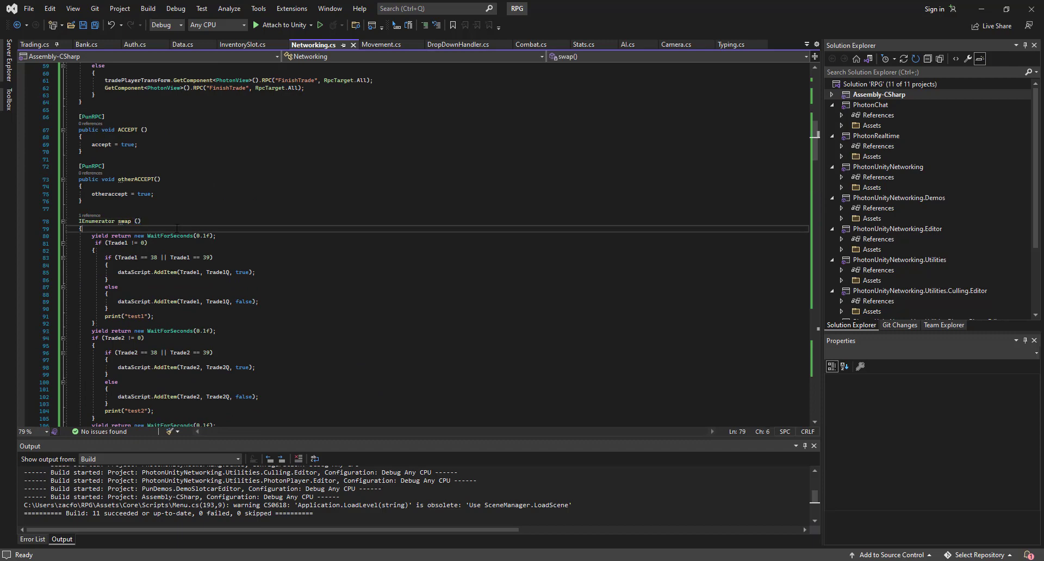
left_click_drag(86, 235, 149, 243)
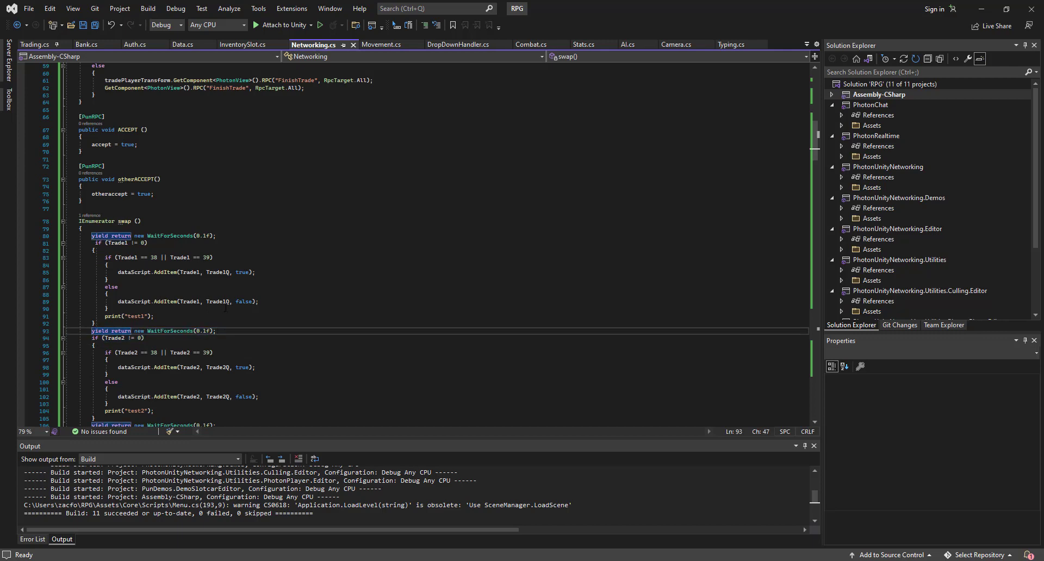
scroll("down", 3)
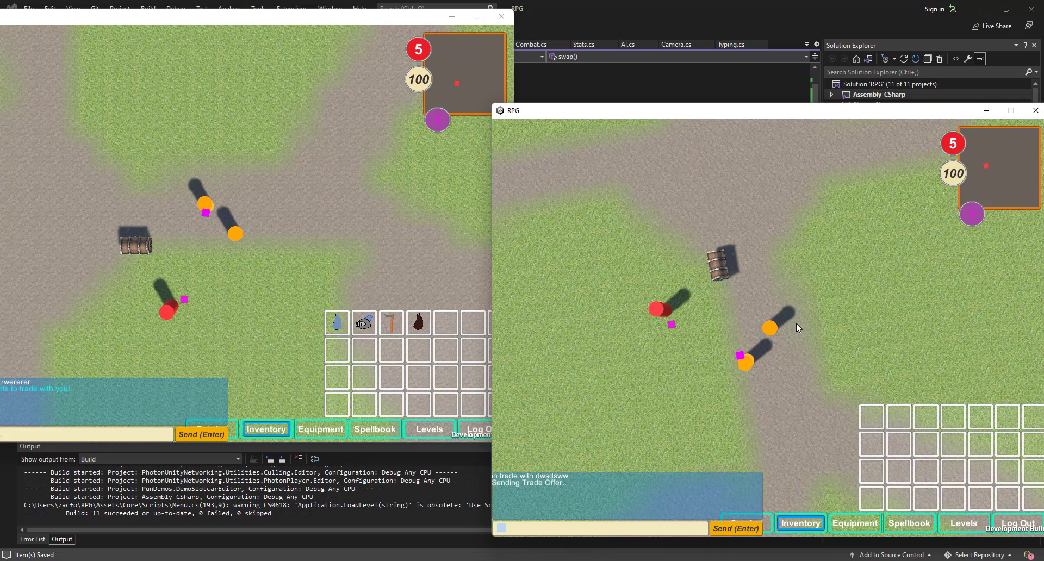
mouse_move(12, 473)
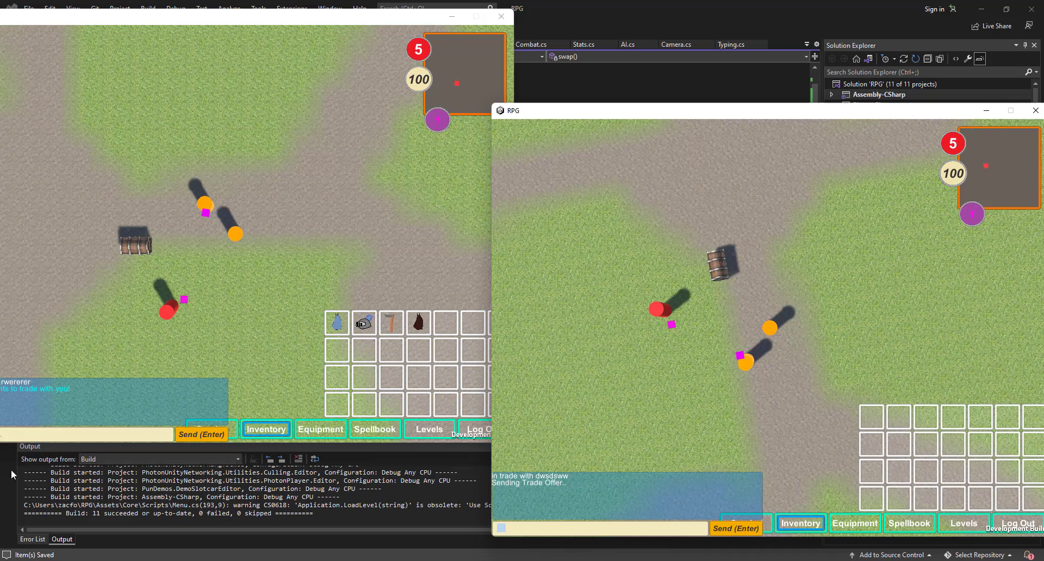